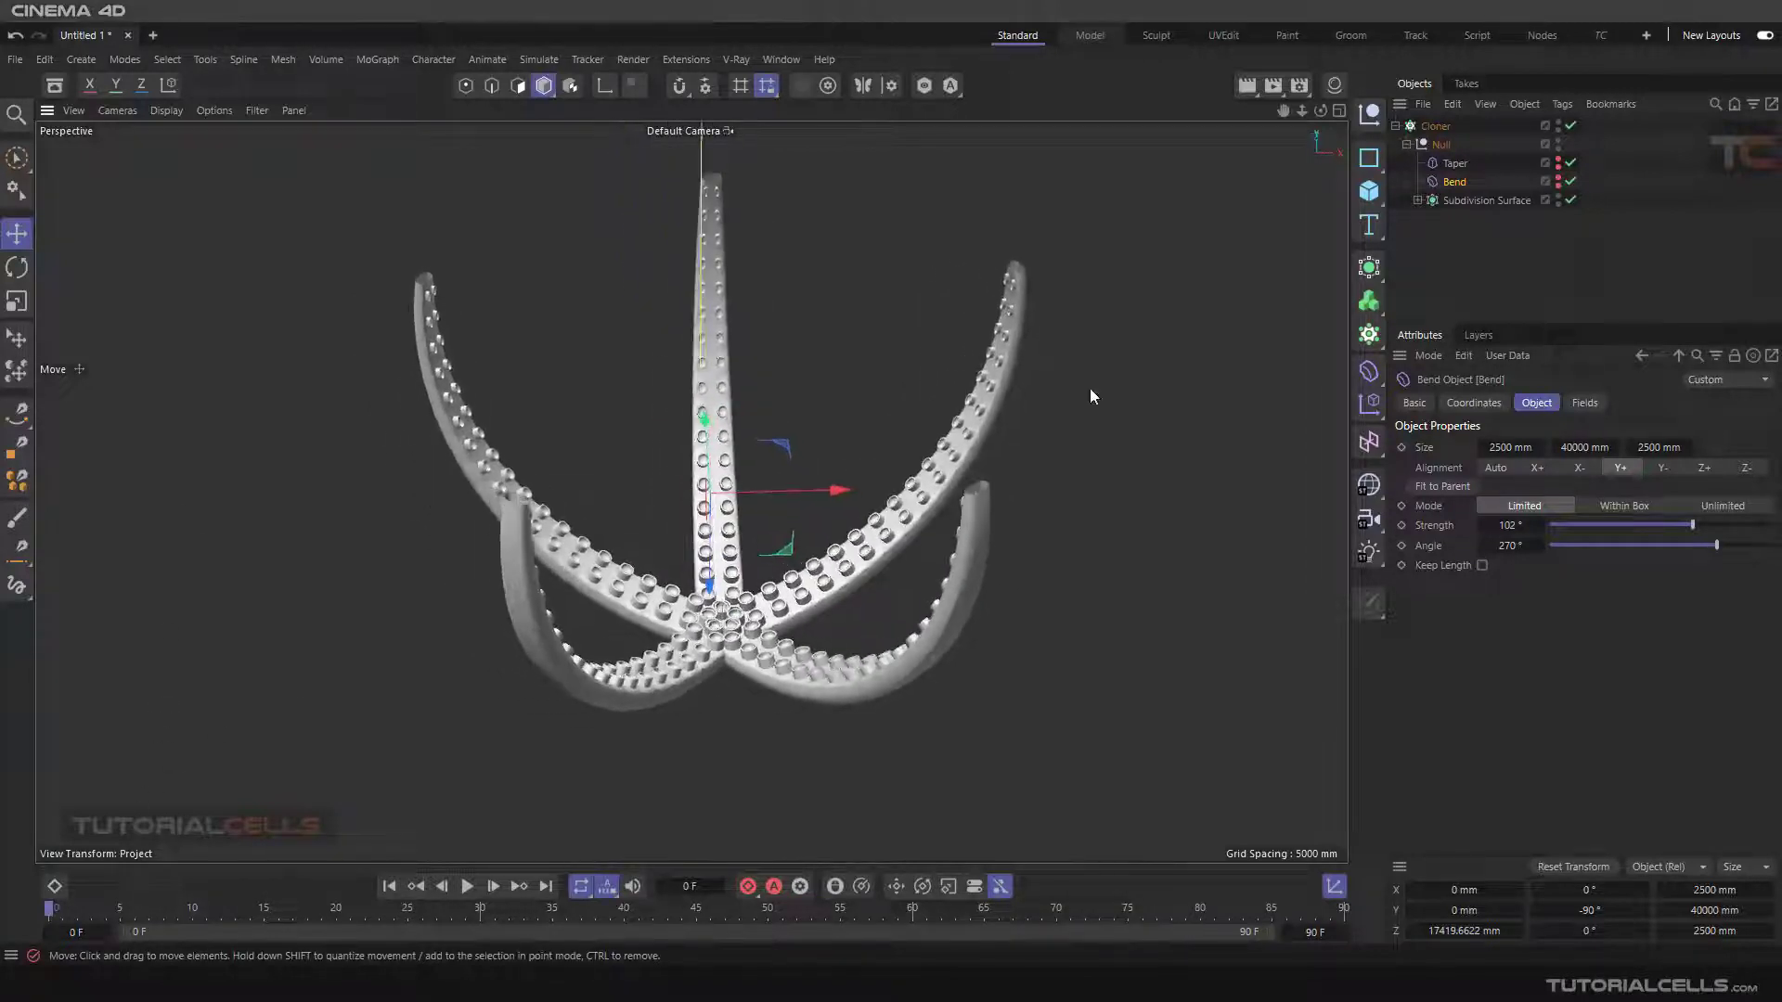
Bend the tentacles to about 122° strength with Keep Length enabled.
{"action": "left_click", "coordinate": [1482, 566]}
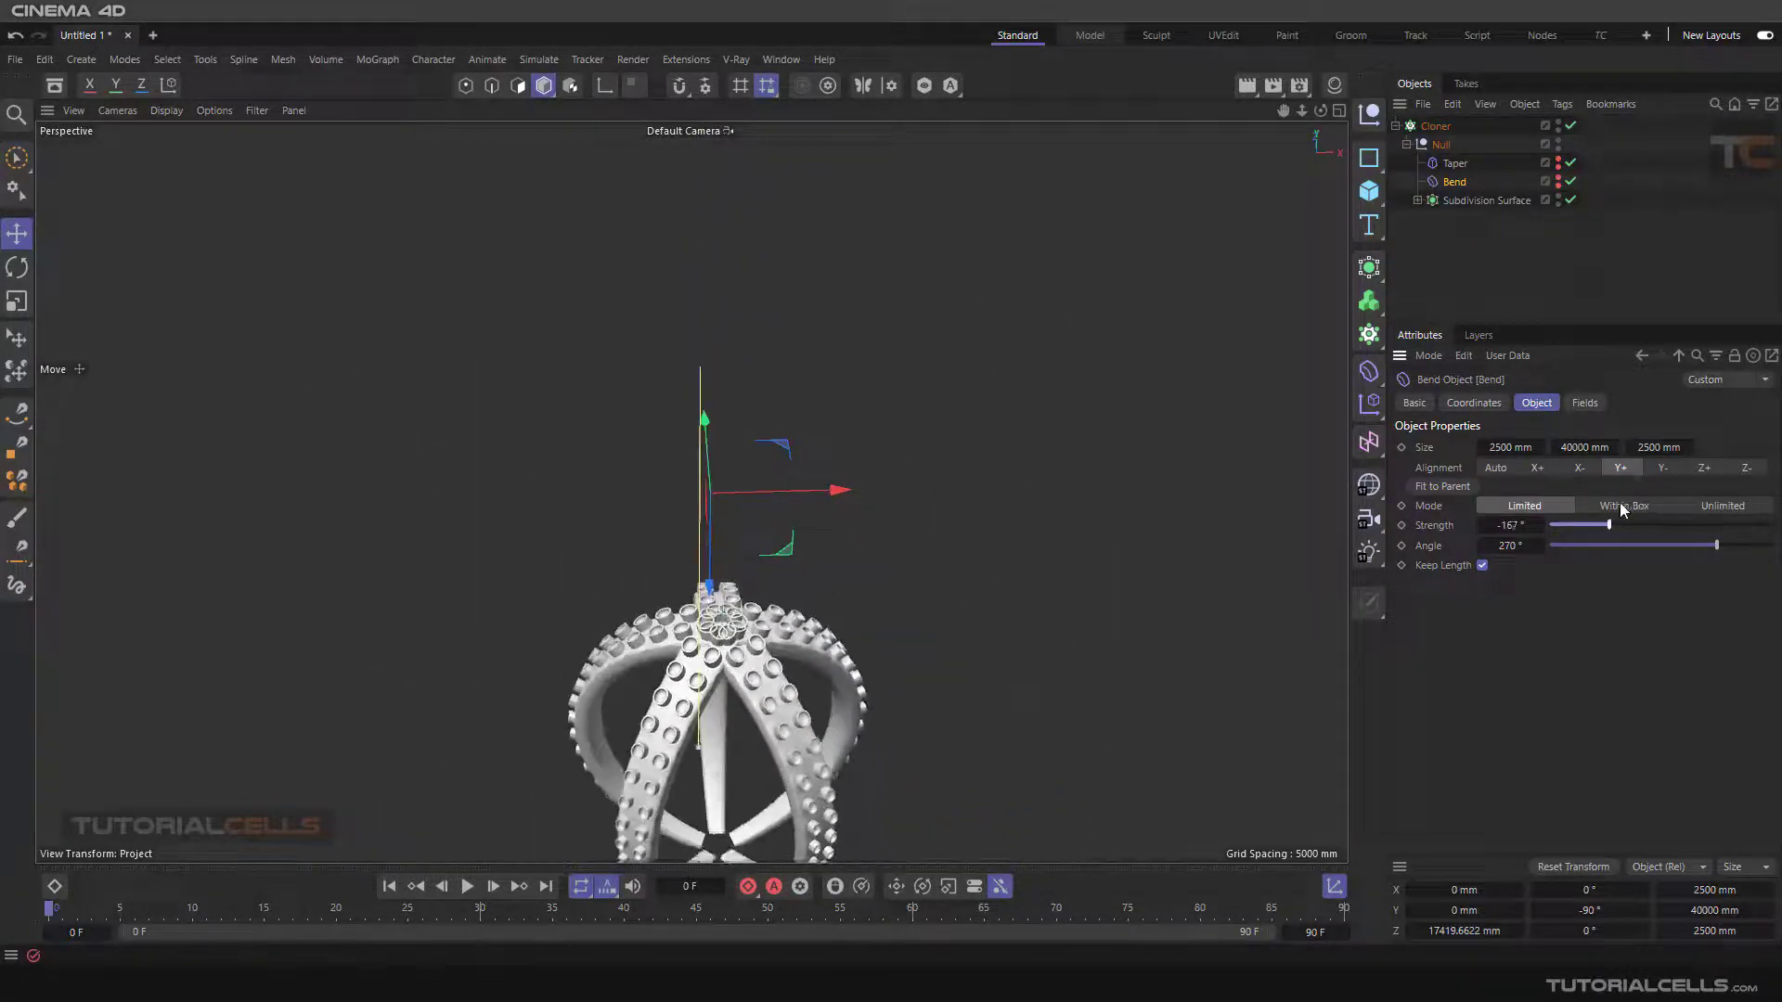
{"action": "left_click_drag", "start_coordinate": [1606, 525], "coordinate": [1692, 525]}
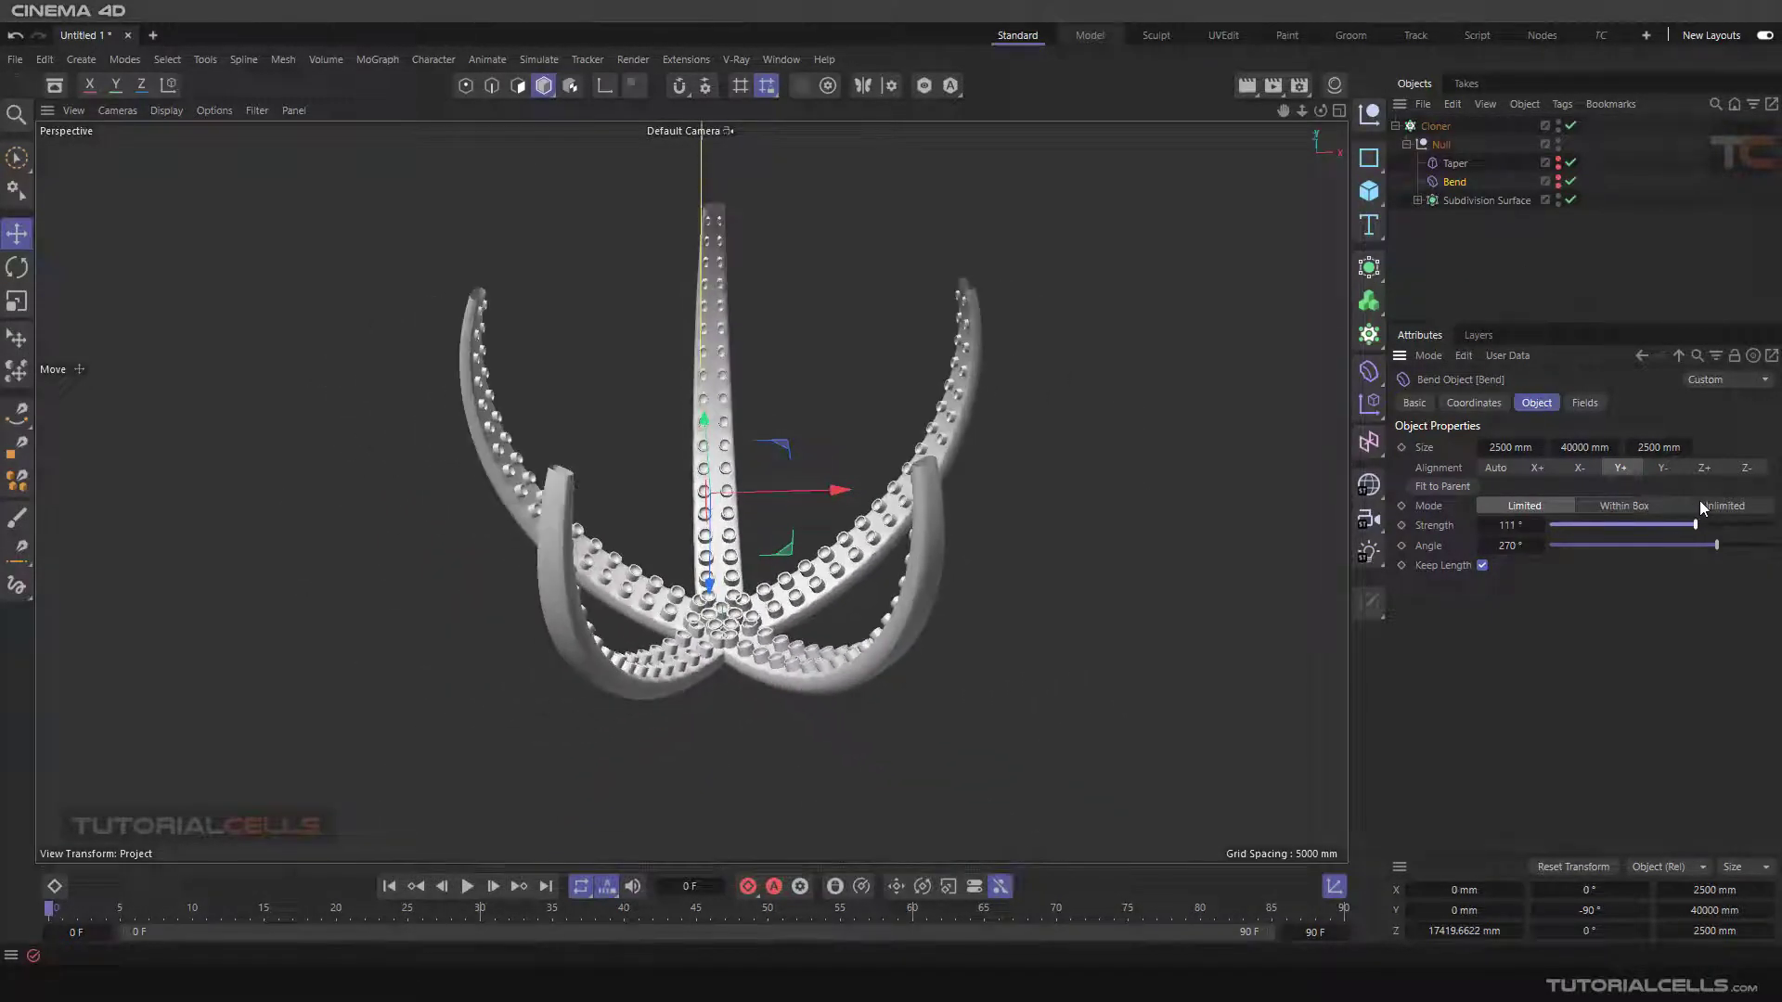
{"action": "left_click_drag", "start_coordinate": [1686, 525], "coordinate": [1700, 525]}
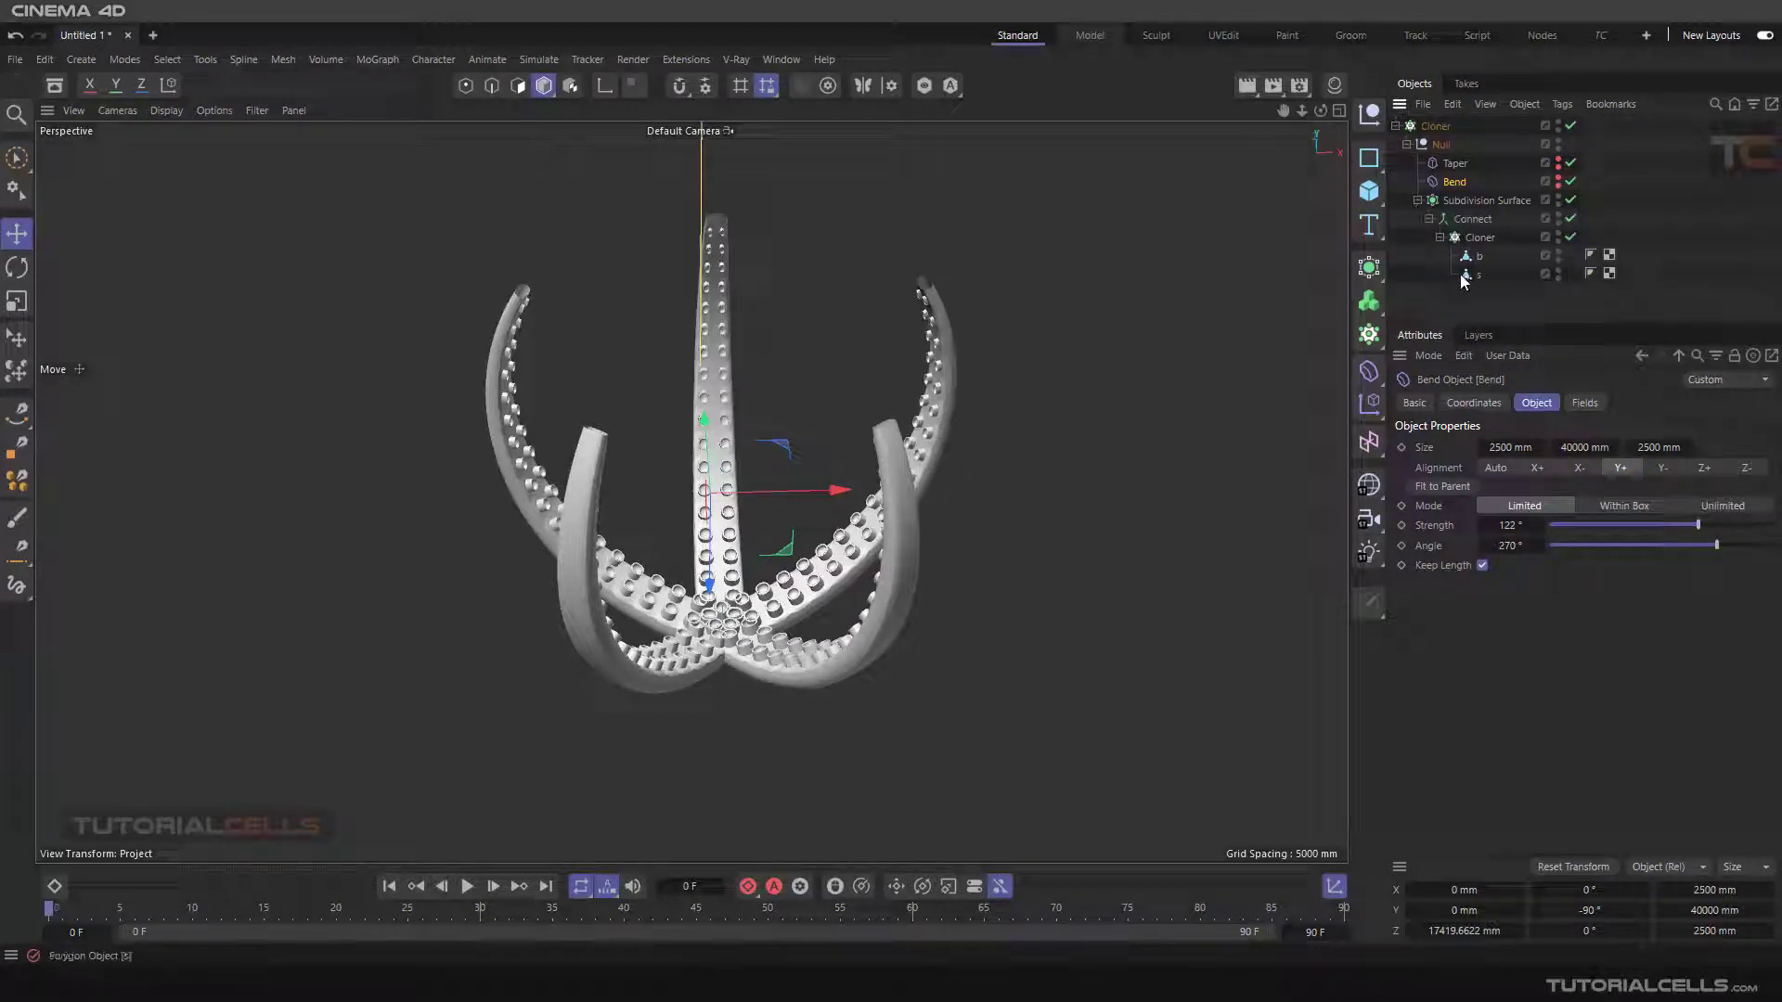
Inspect the Connect and Taper objects inside the Subdivision Surface hierarchy.
{"action": "left_click", "coordinate": [1478, 256]}
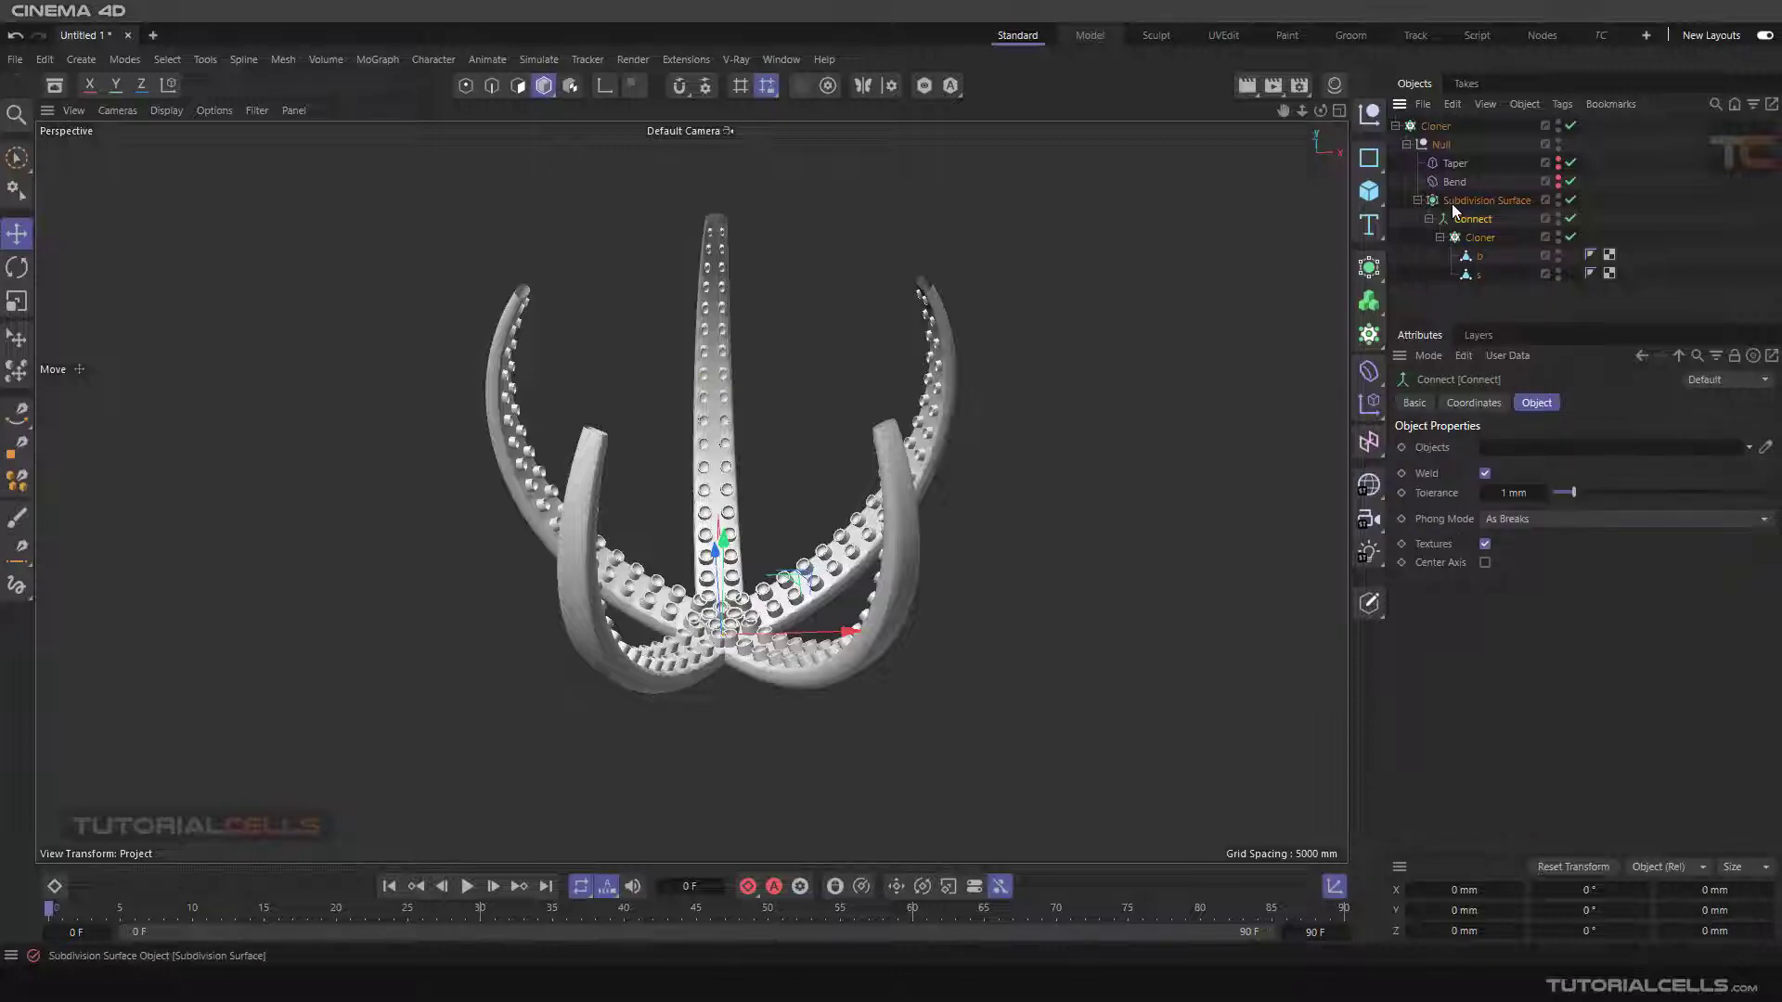
{"action": "left_click", "coordinate": [1452, 162]}
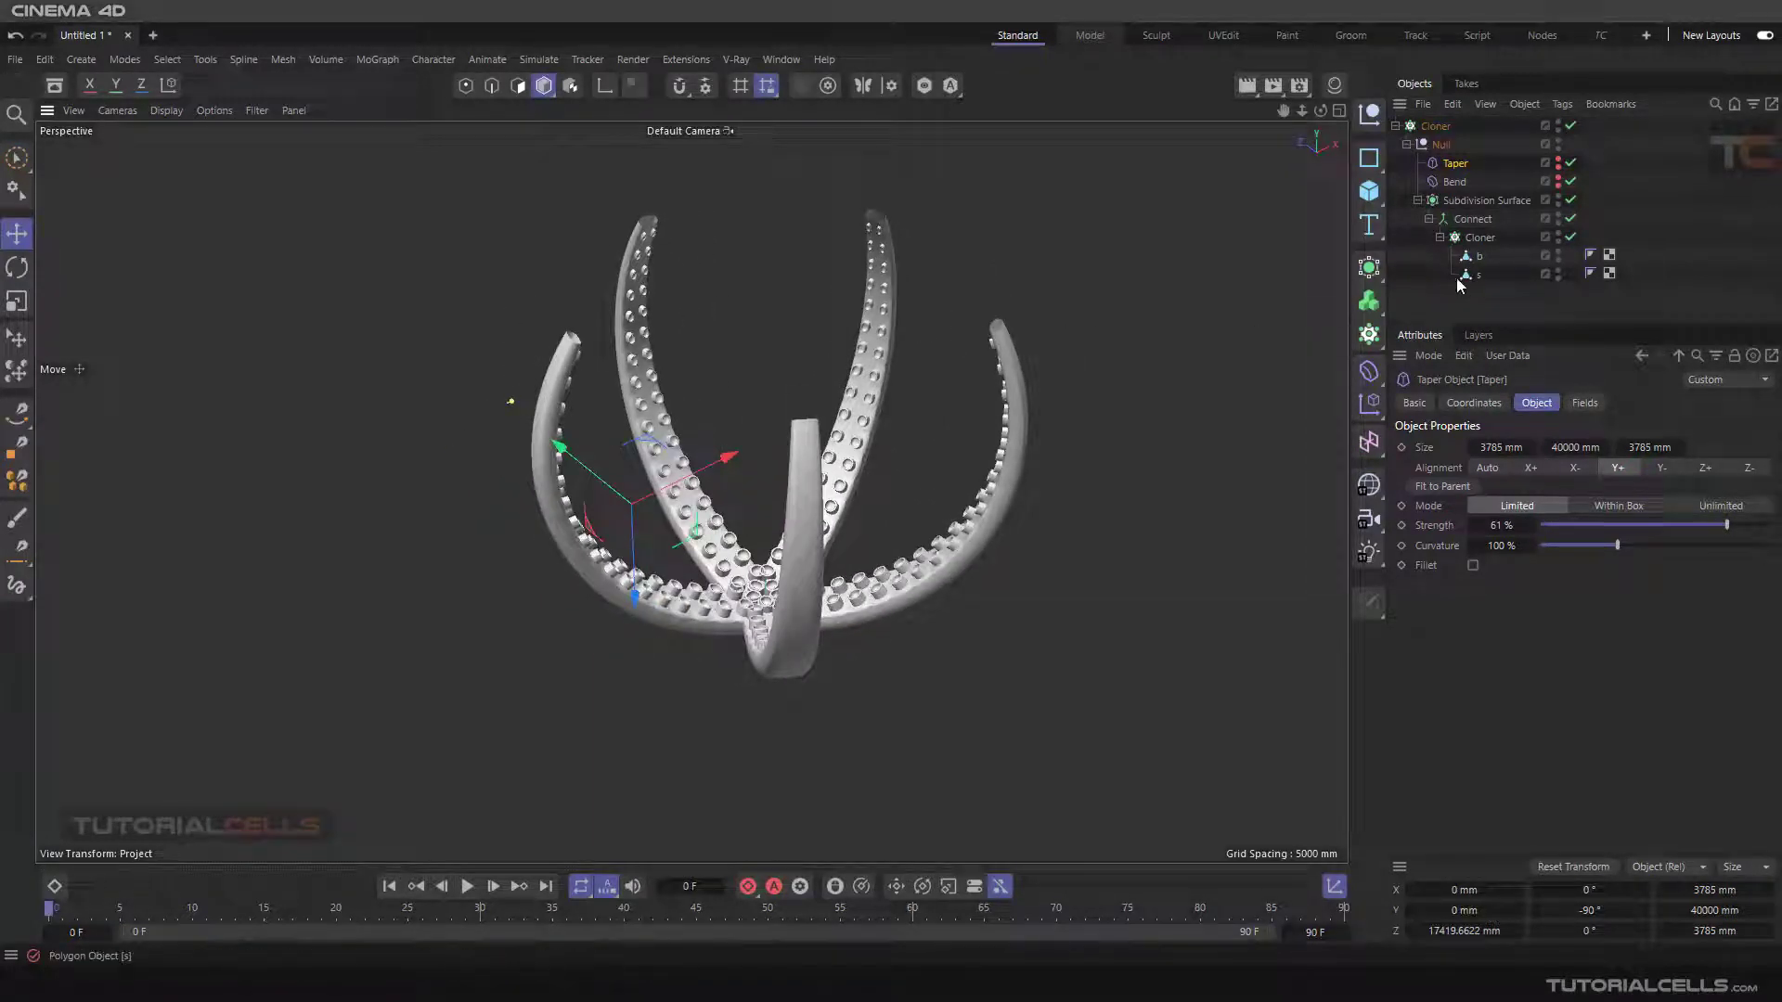
{"action": "left_click", "coordinate": [1454, 182]}
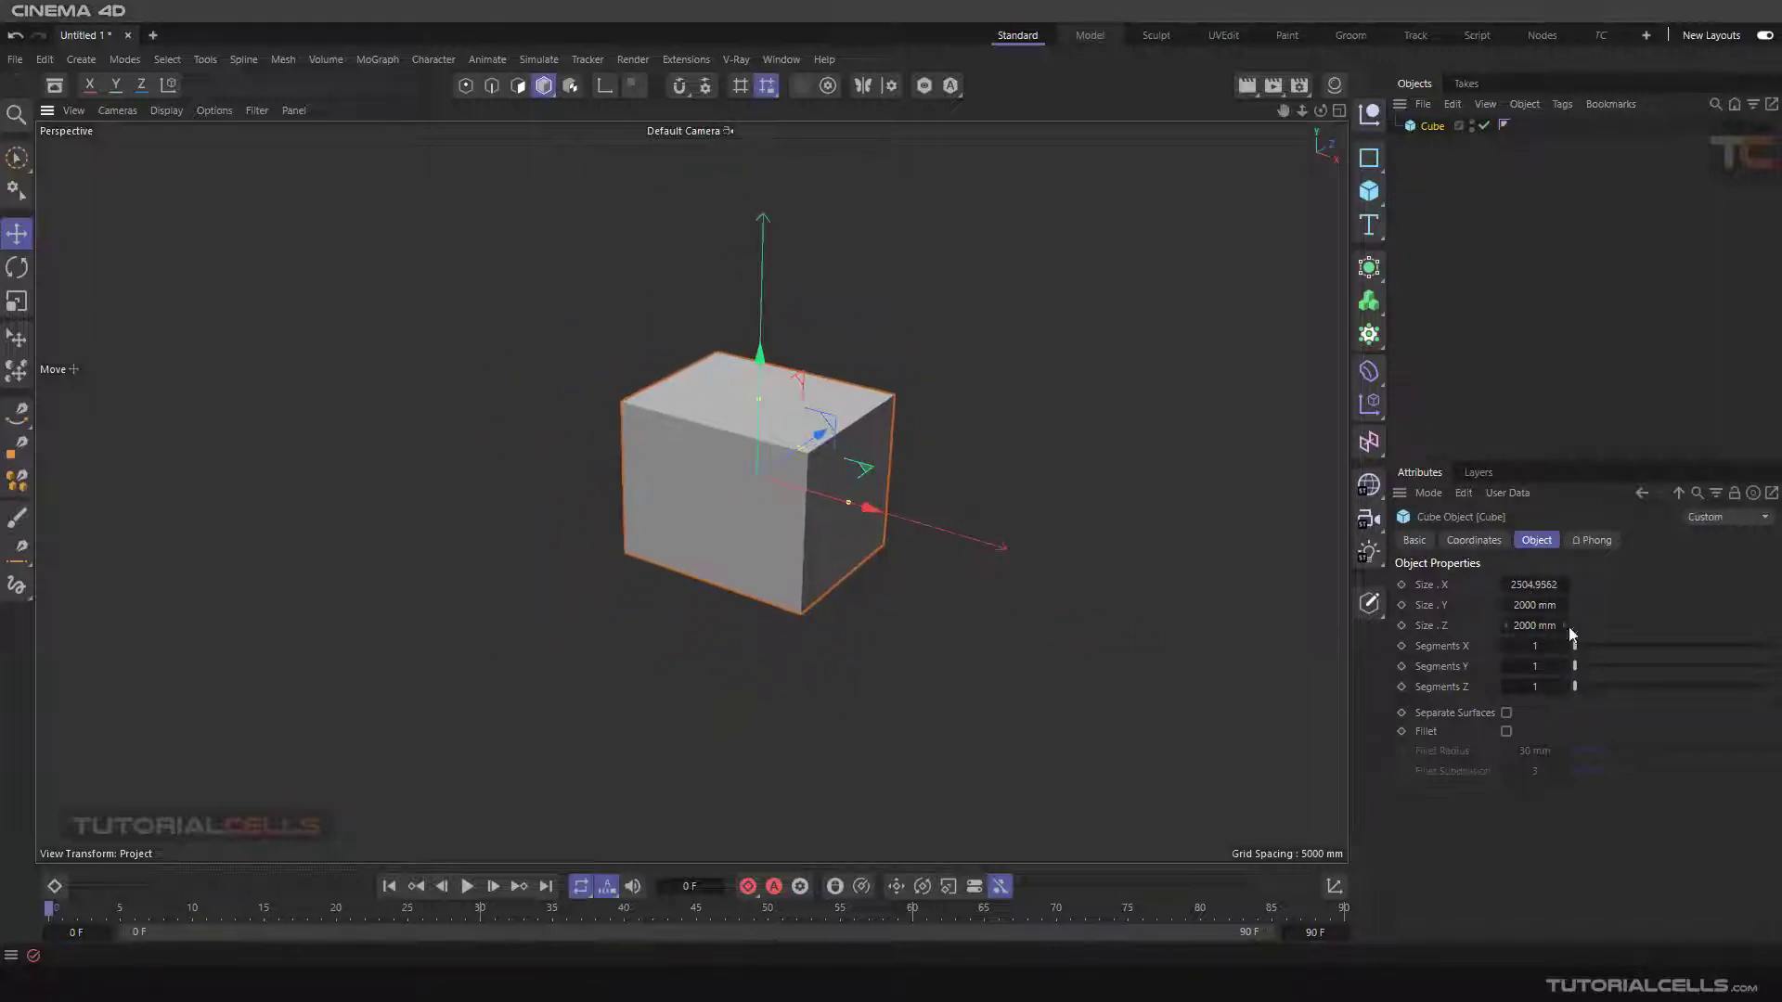
Make the new cube 4000 mm long, split it into two sections and make it editable with C.
{"action": "left_click", "coordinate": [1533, 583]}
{"action": "type", "text": "4000"}
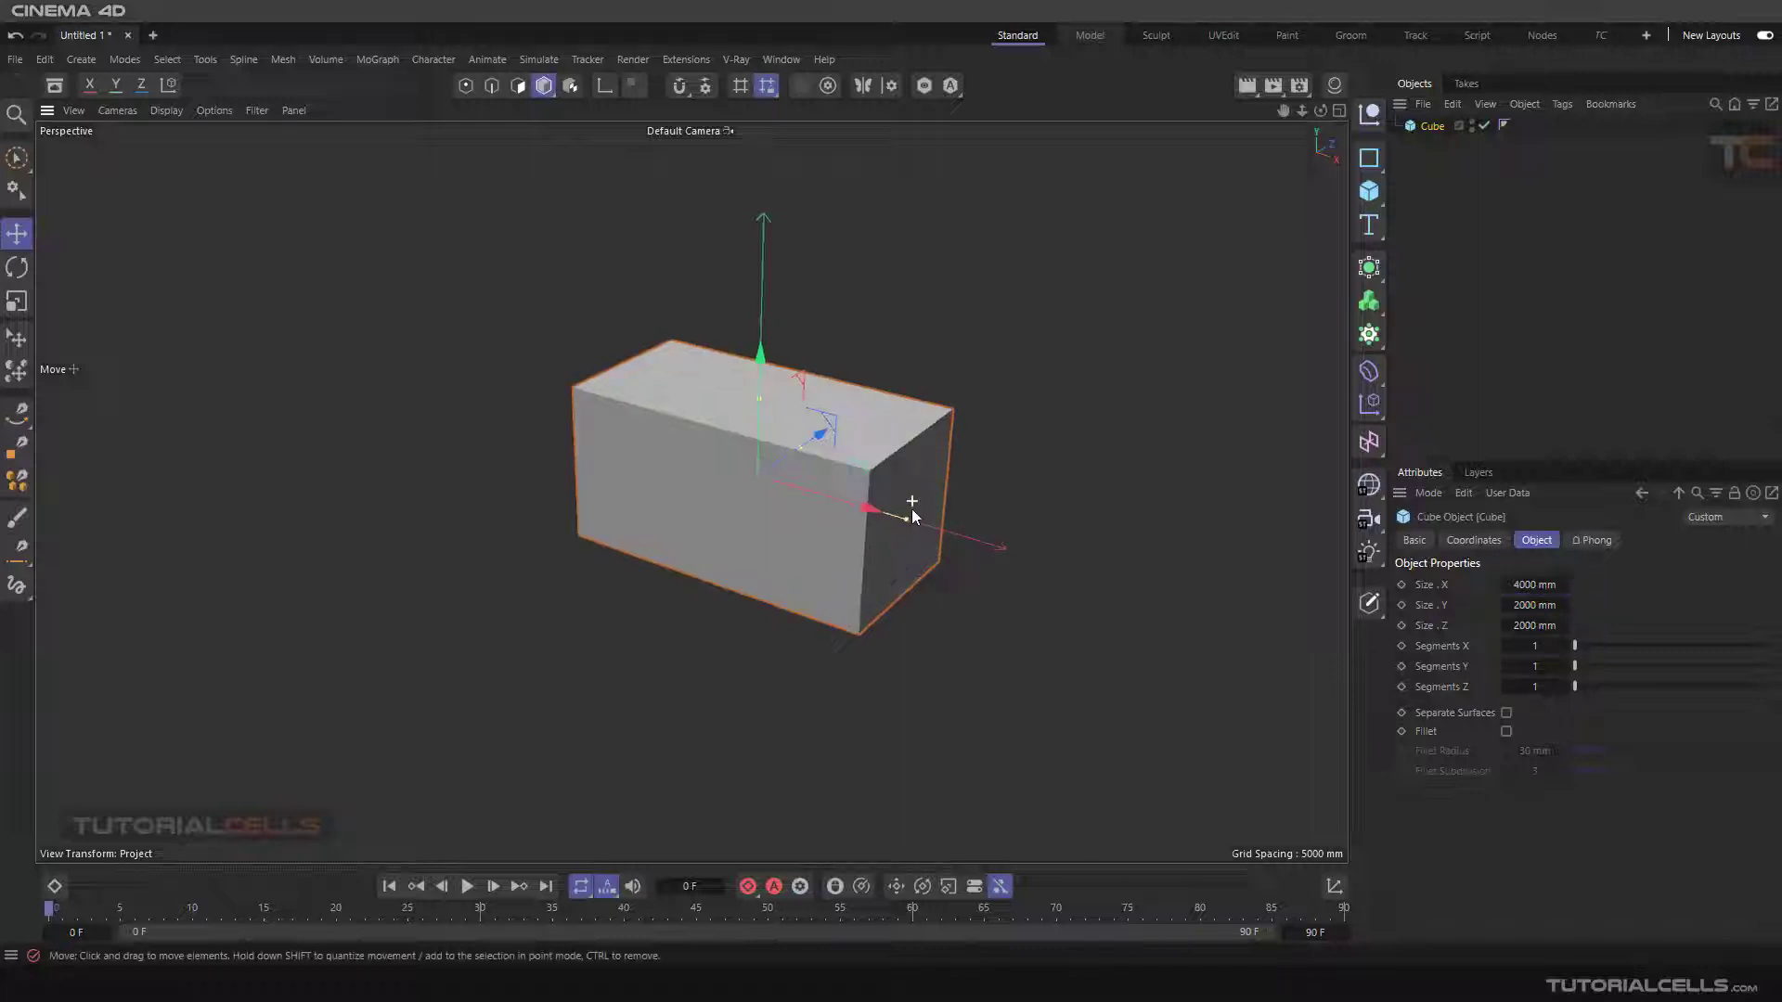
{"action": "left_click_drag", "start_coordinate": [910, 505], "coordinate": [795, 471]}
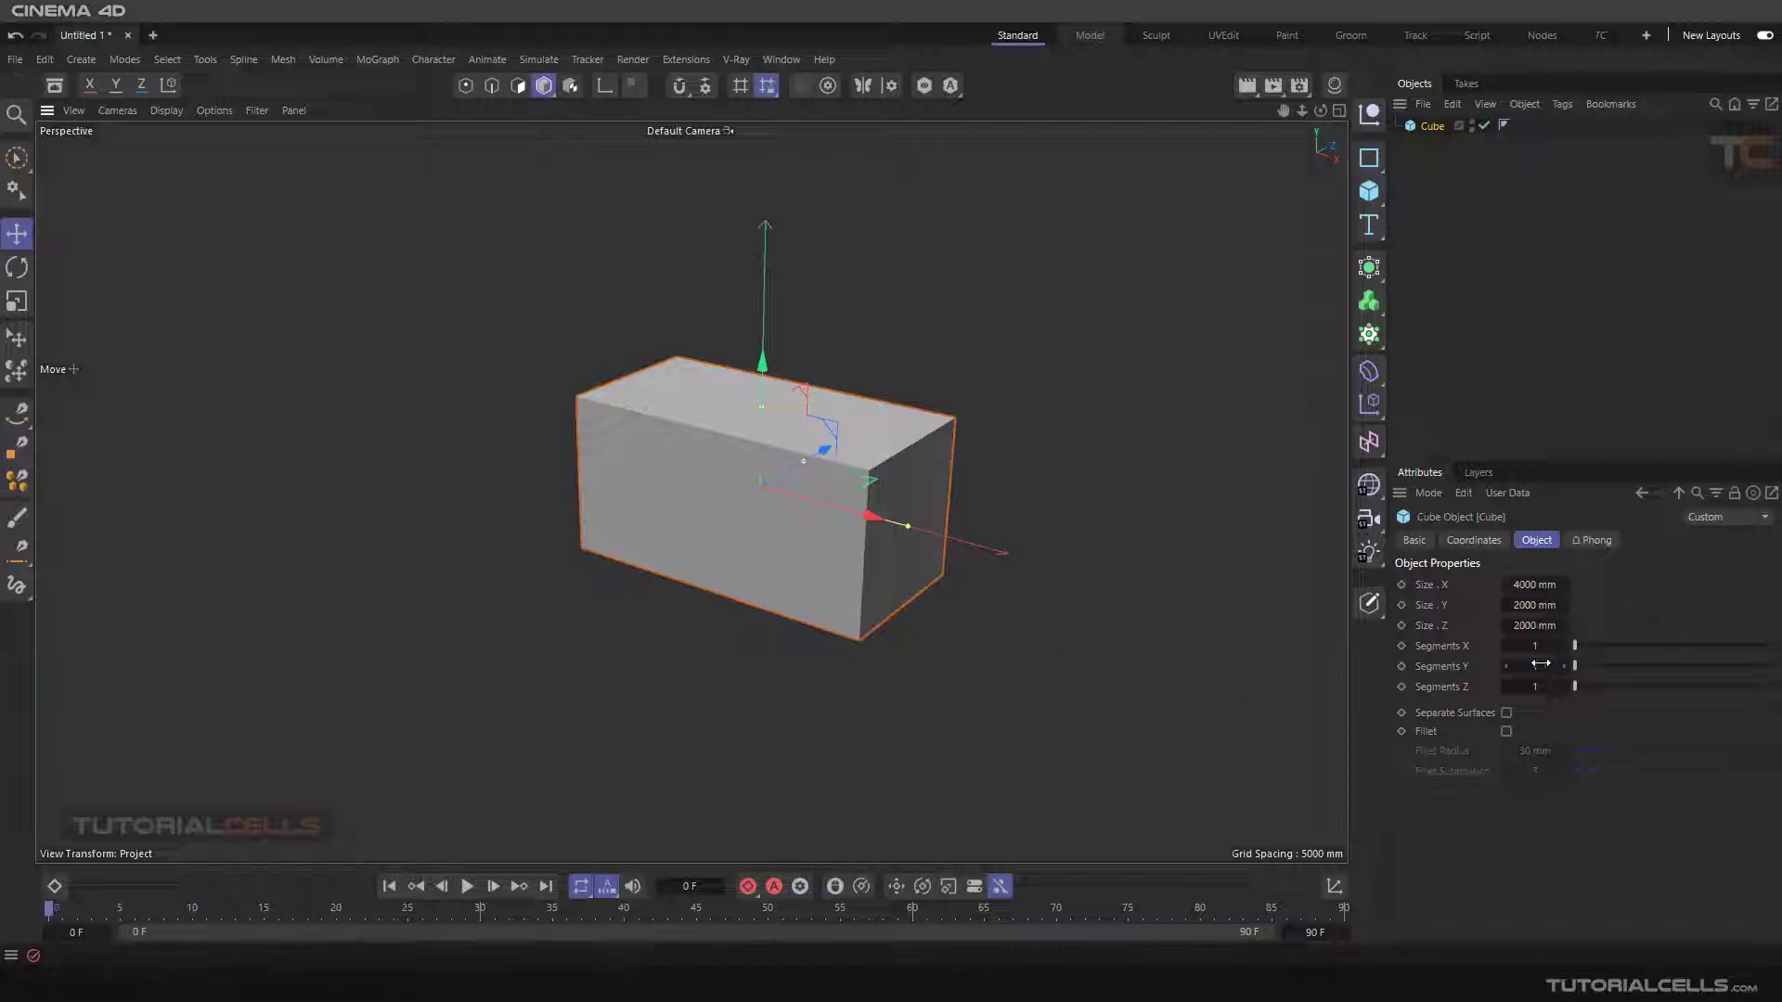
{"action": "left_click_drag", "start_coordinate": [1575, 666], "coordinate": [1605, 668]}
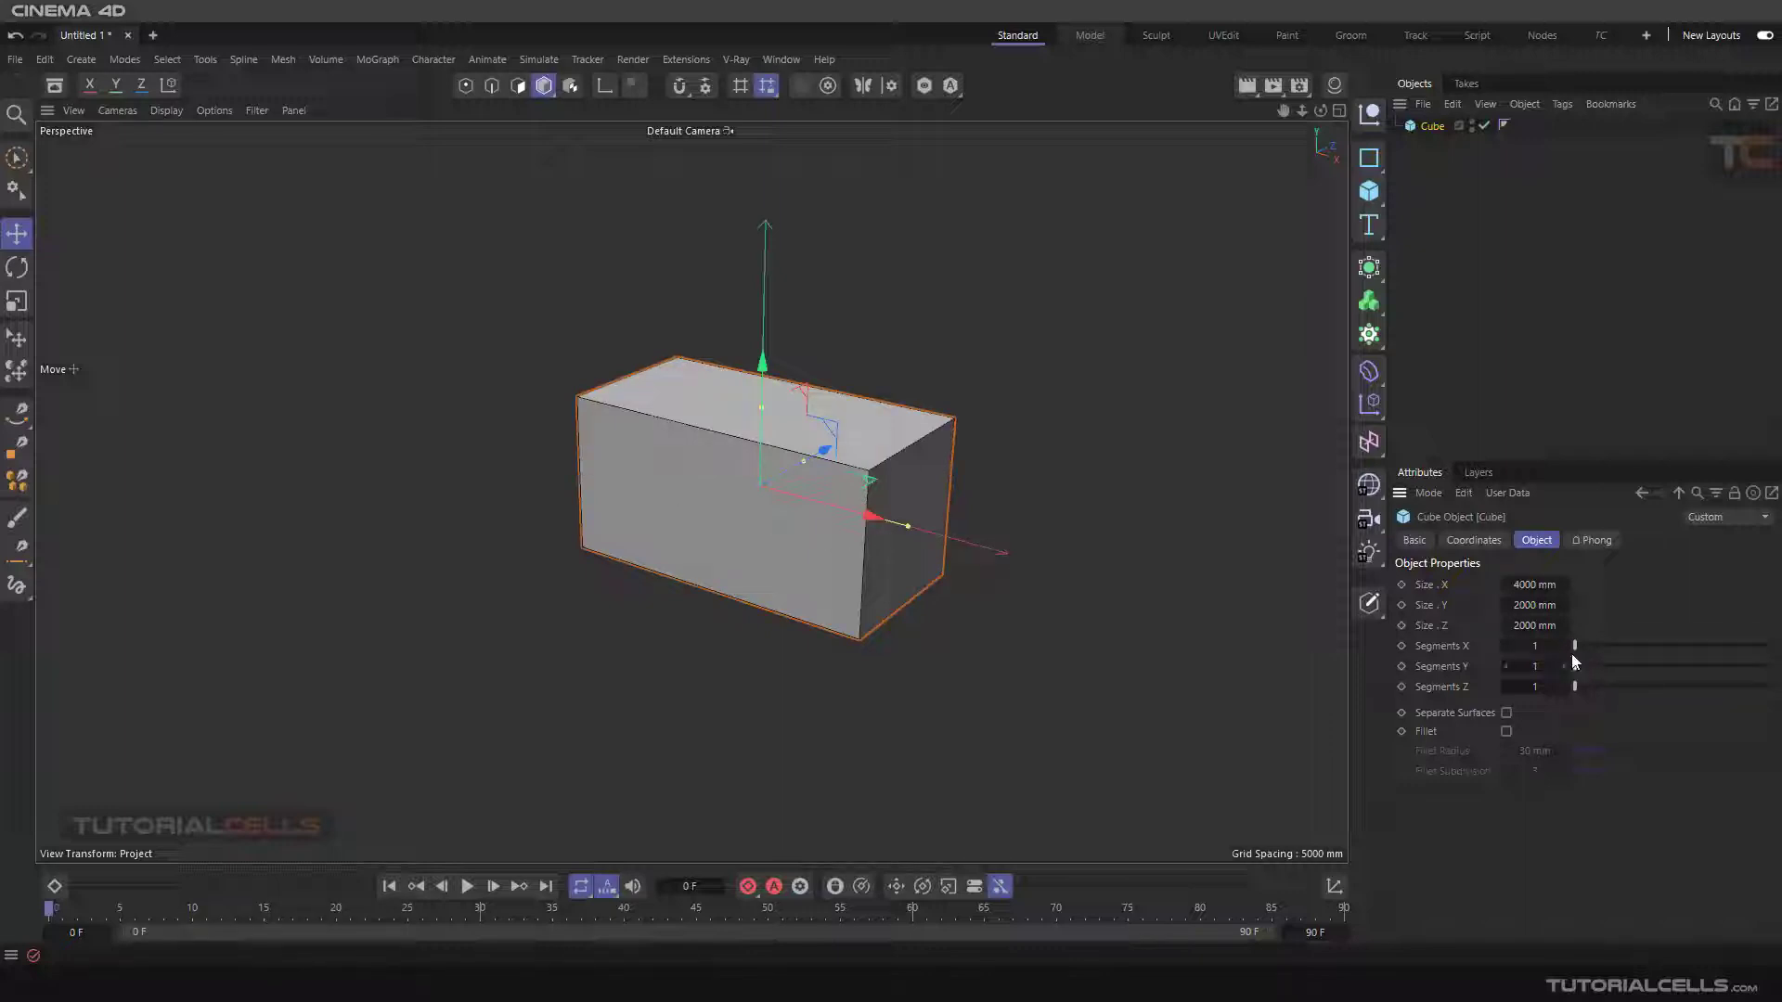
{"action": "left_click_drag", "start_coordinate": [1575, 646], "coordinate": [1580, 646]}
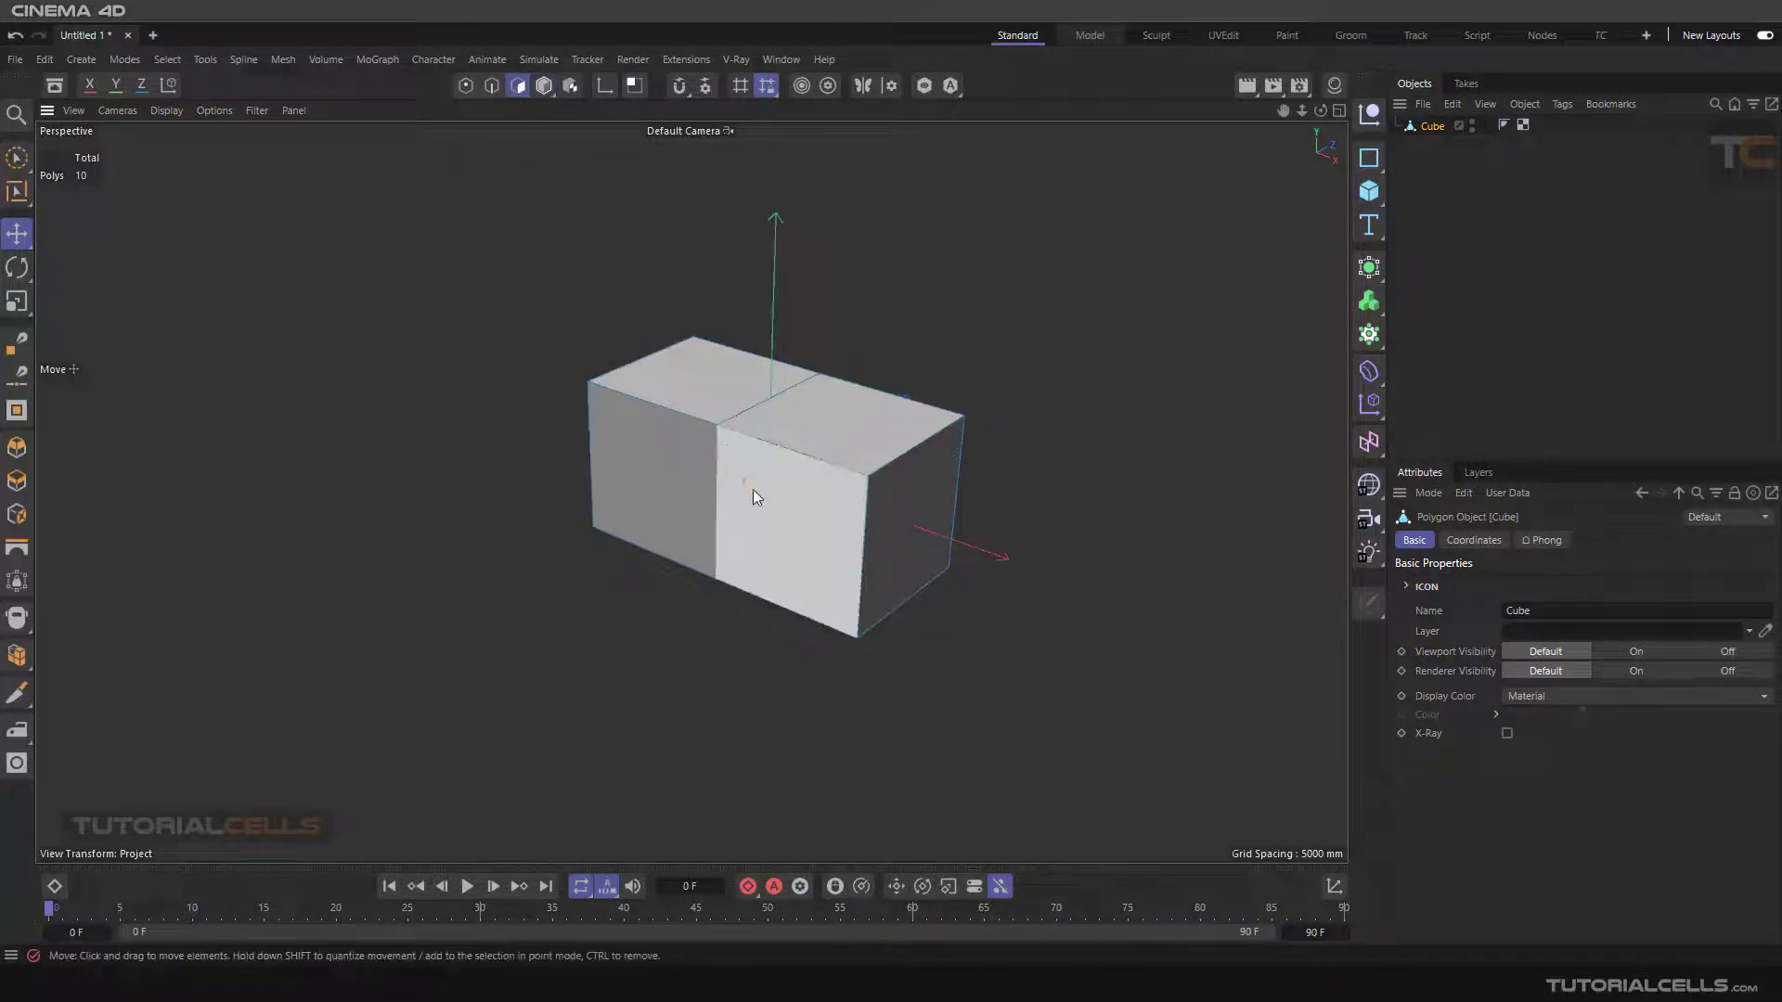
Inset and extrude the two top faces into hollow, open-topped square cups.
{"action": "left_click", "coordinate": [773, 512]}
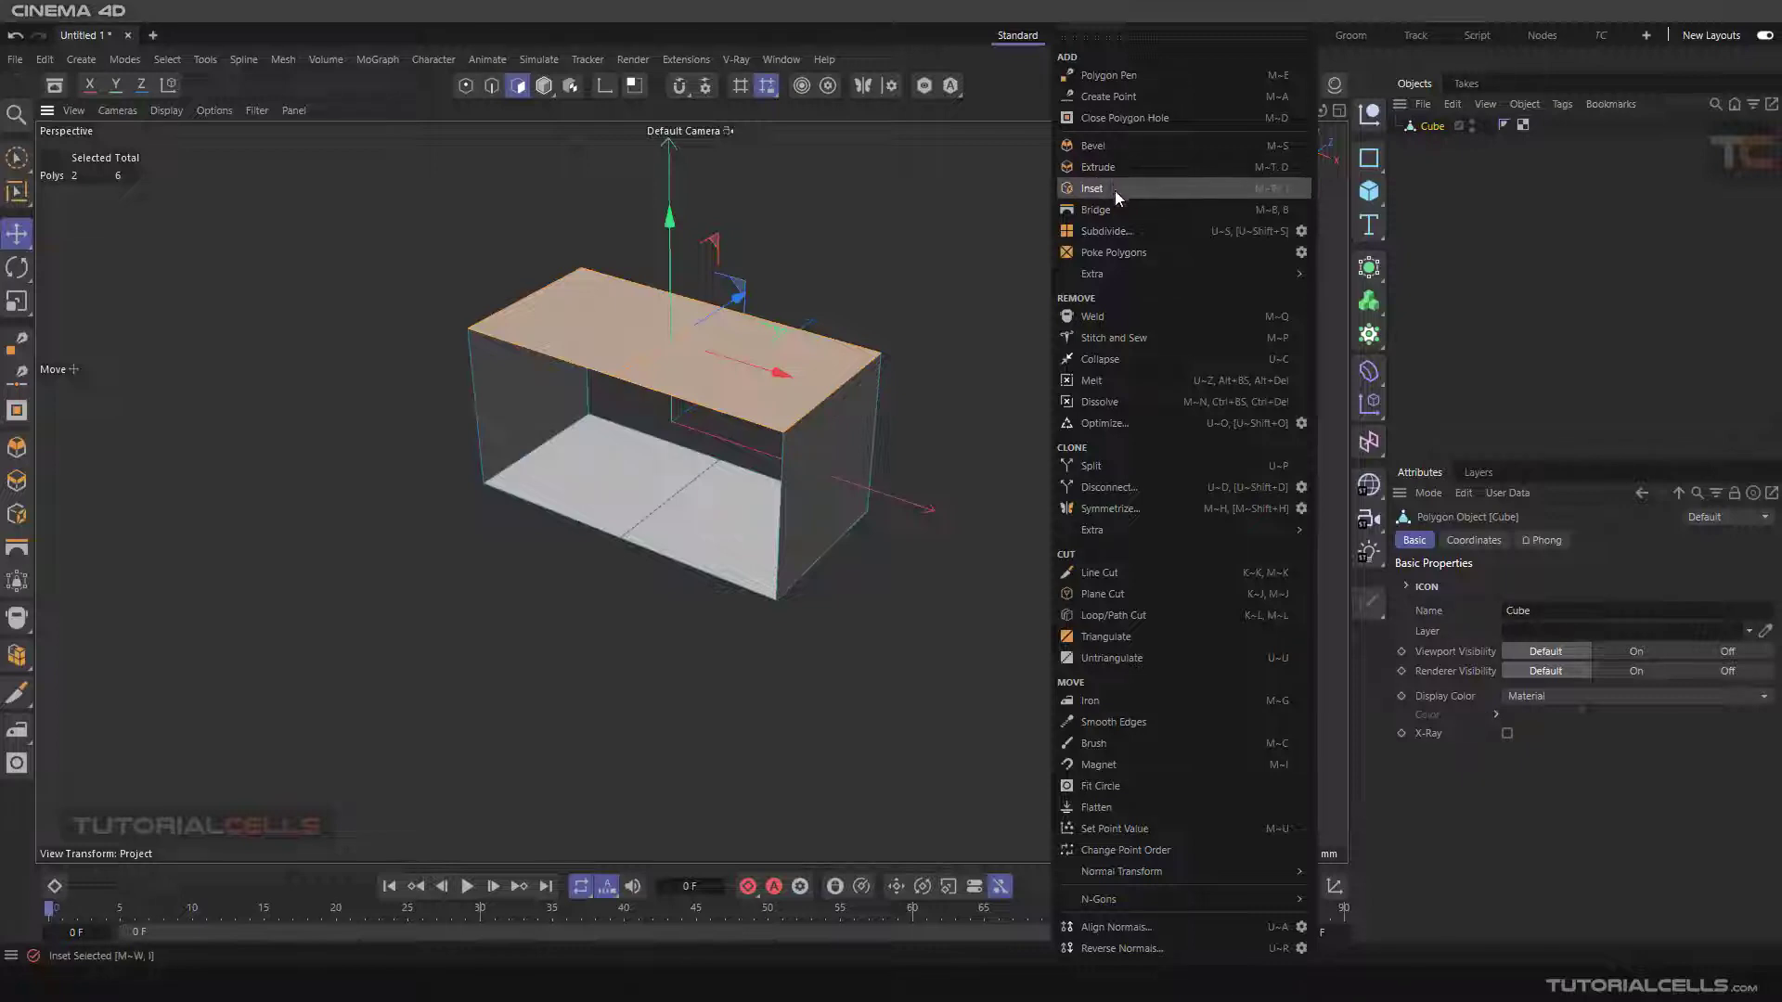
{"action": "left_click", "coordinate": [1089, 187]}
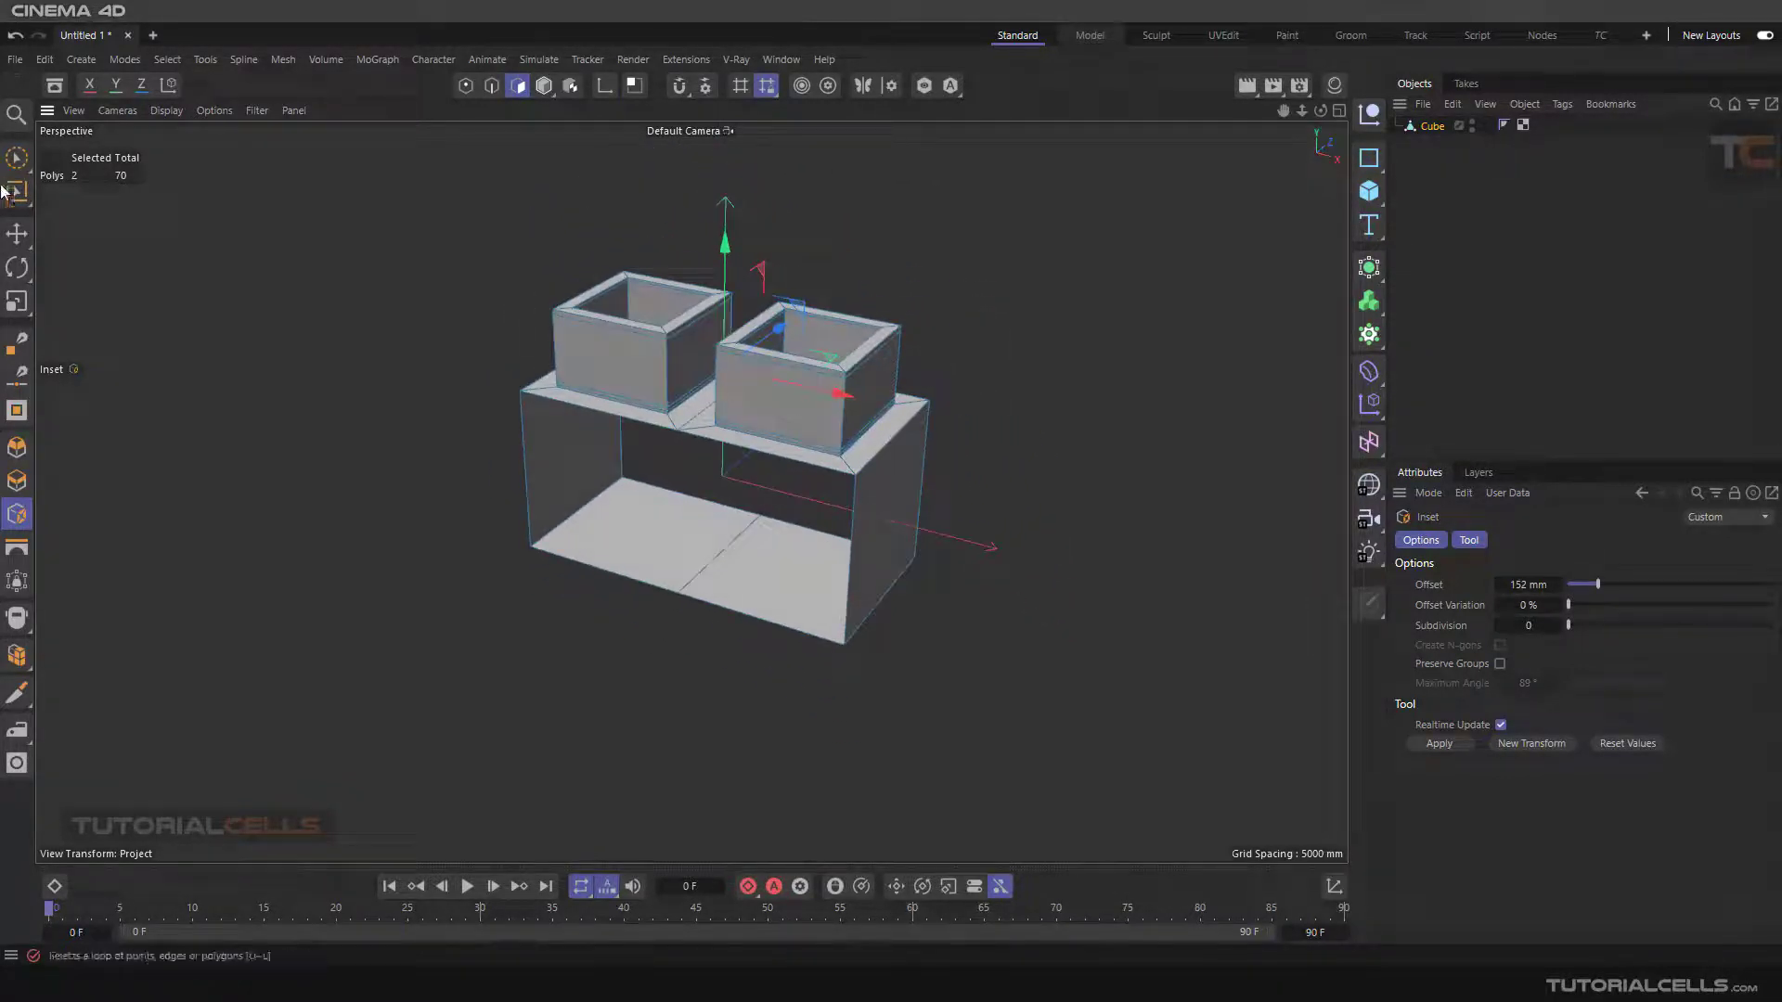
{"action": "left_click", "coordinate": [17, 232]}
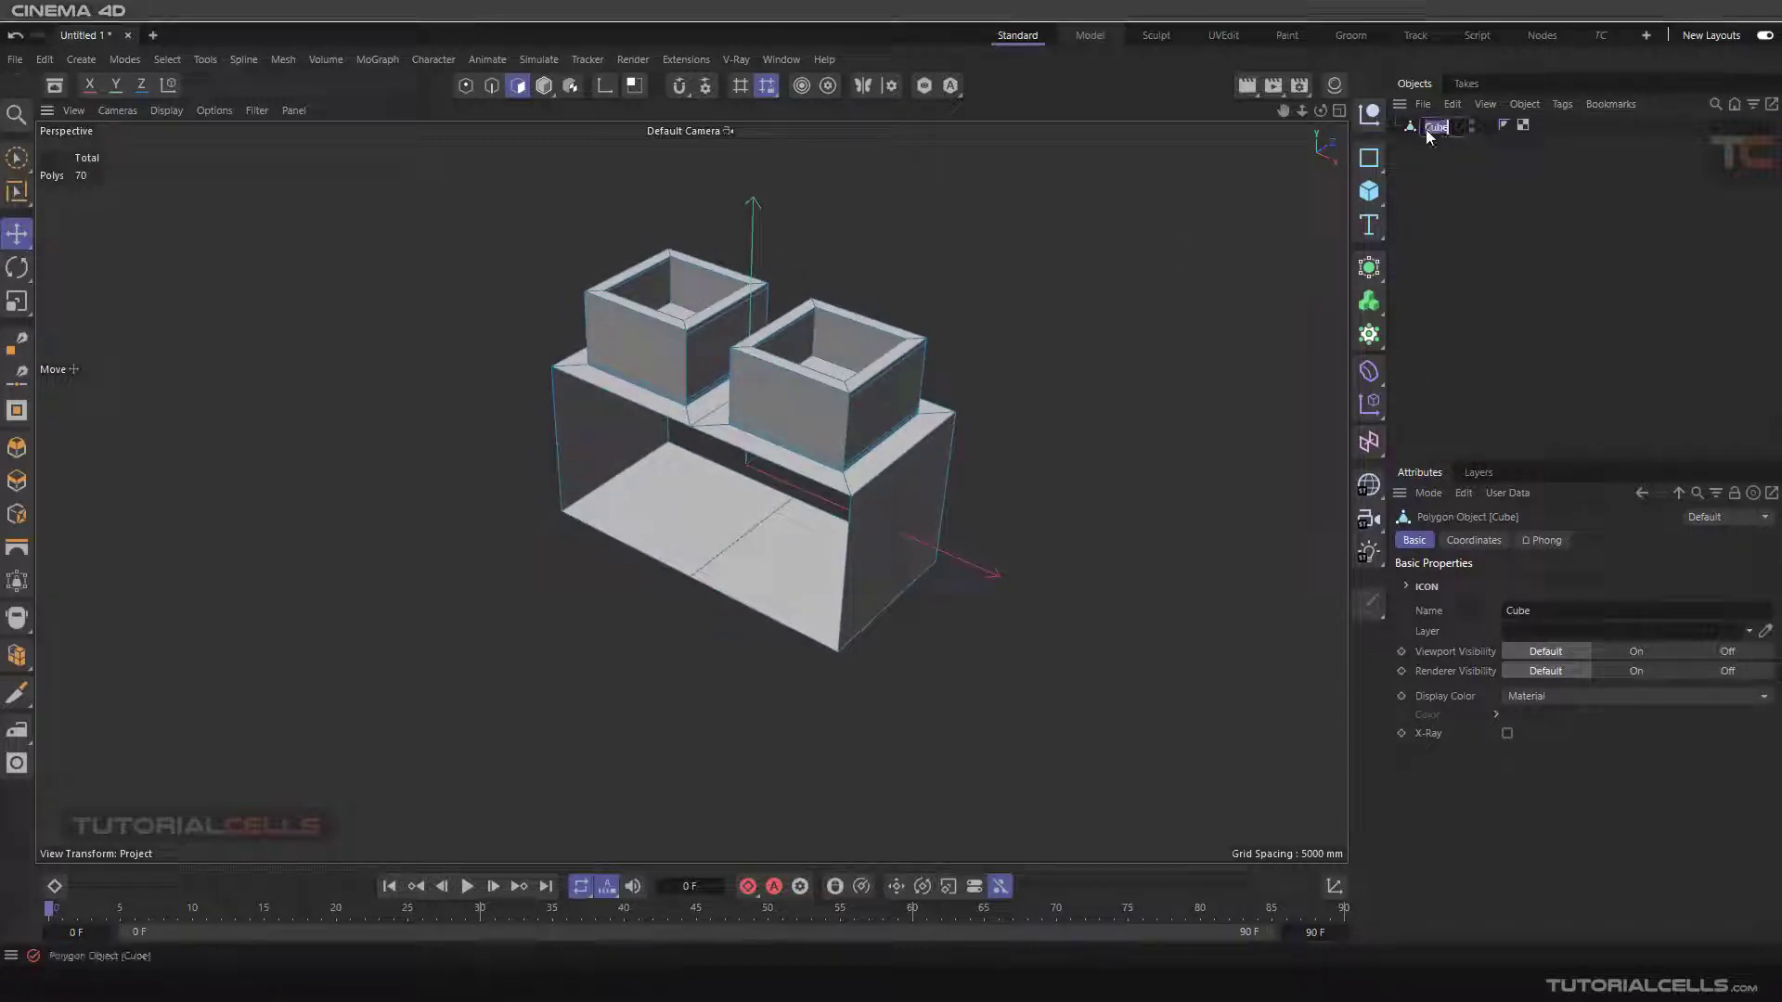
Rename the base object to 'b' and the split-off cups object to 's'.
{"action": "double_click", "coordinate": [1437, 126]}
{"action": "type", "text": "b"}
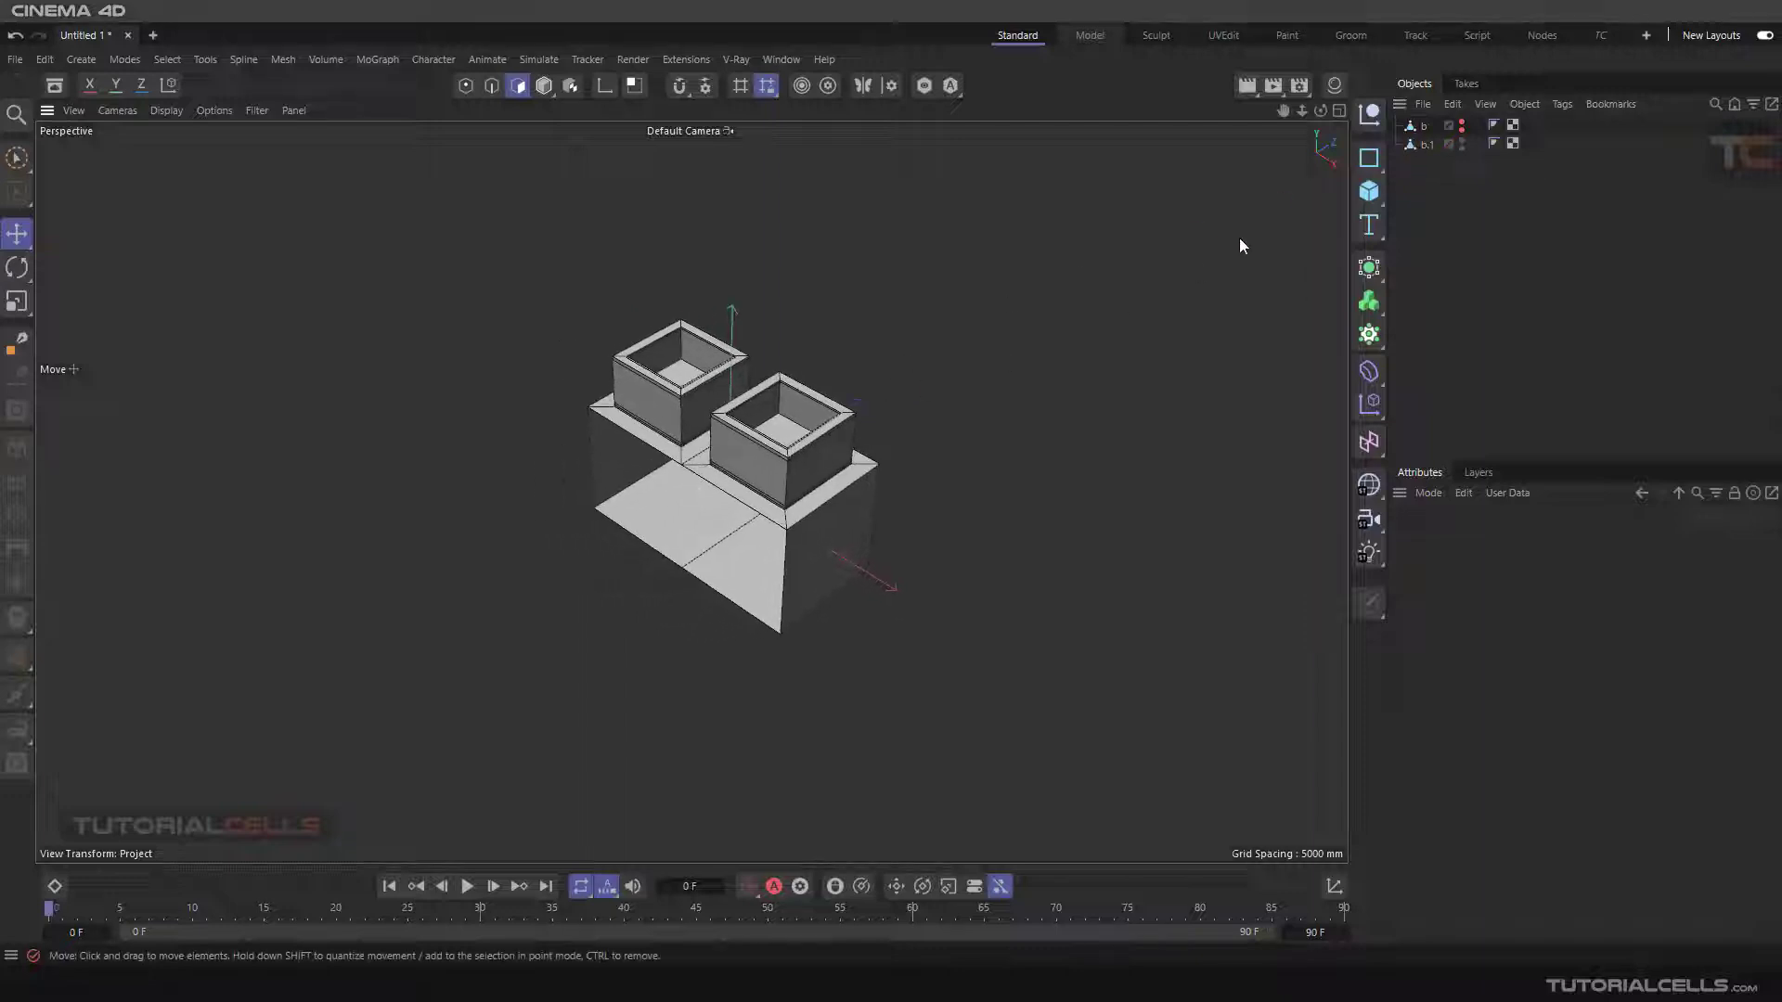
{"action": "left_click", "coordinate": [1429, 145]}
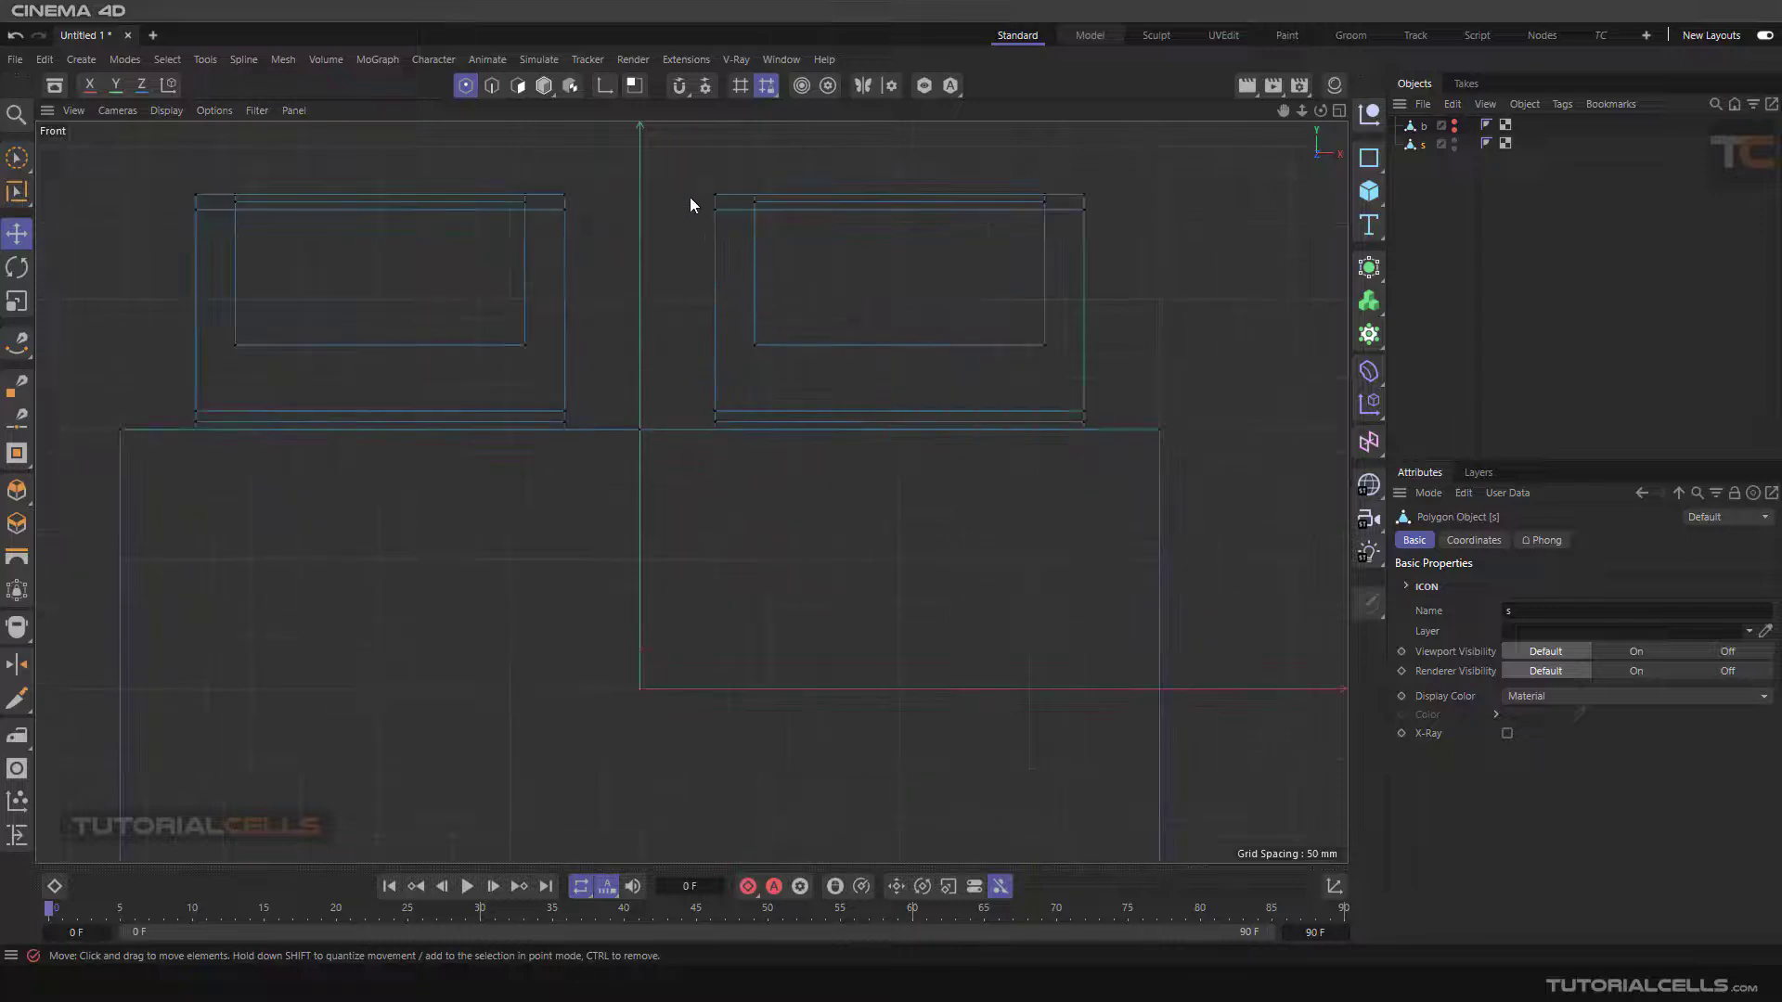
Scale one cup smaller, then group b and s under a MoGraph Cloner for a second copy.
{"action": "left_click", "coordinate": [17, 189]}
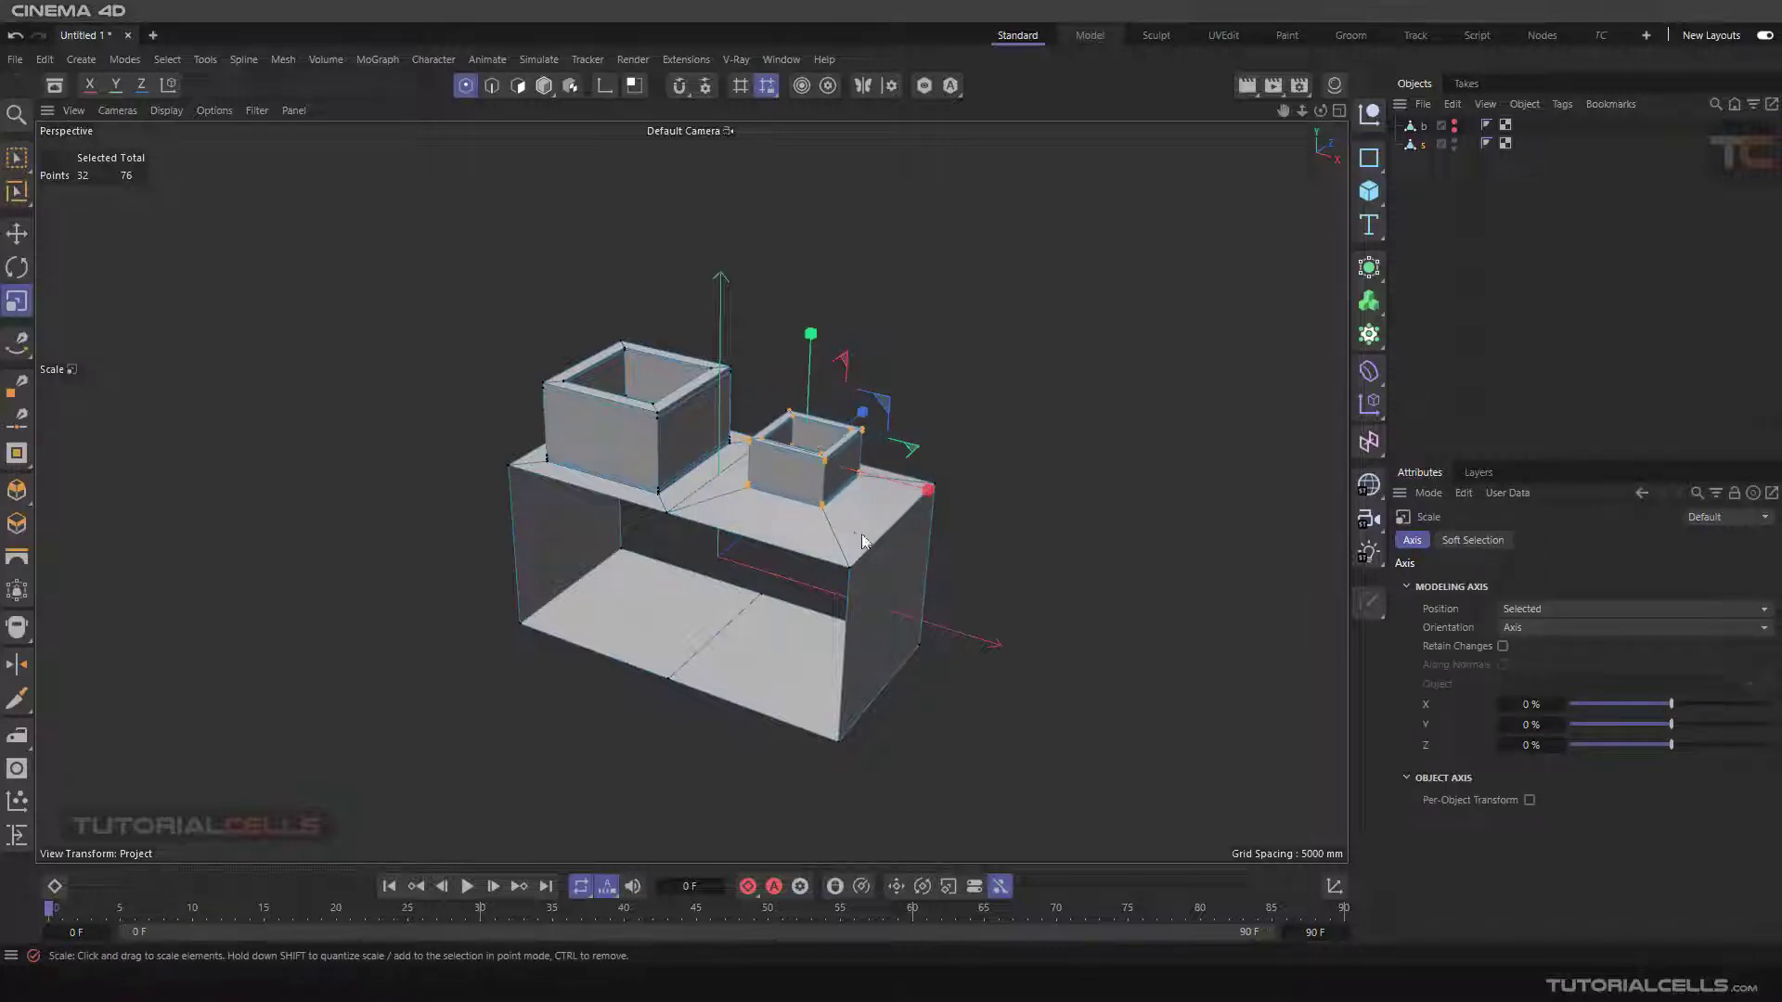
{"action": "left_click", "coordinate": [17, 234]}
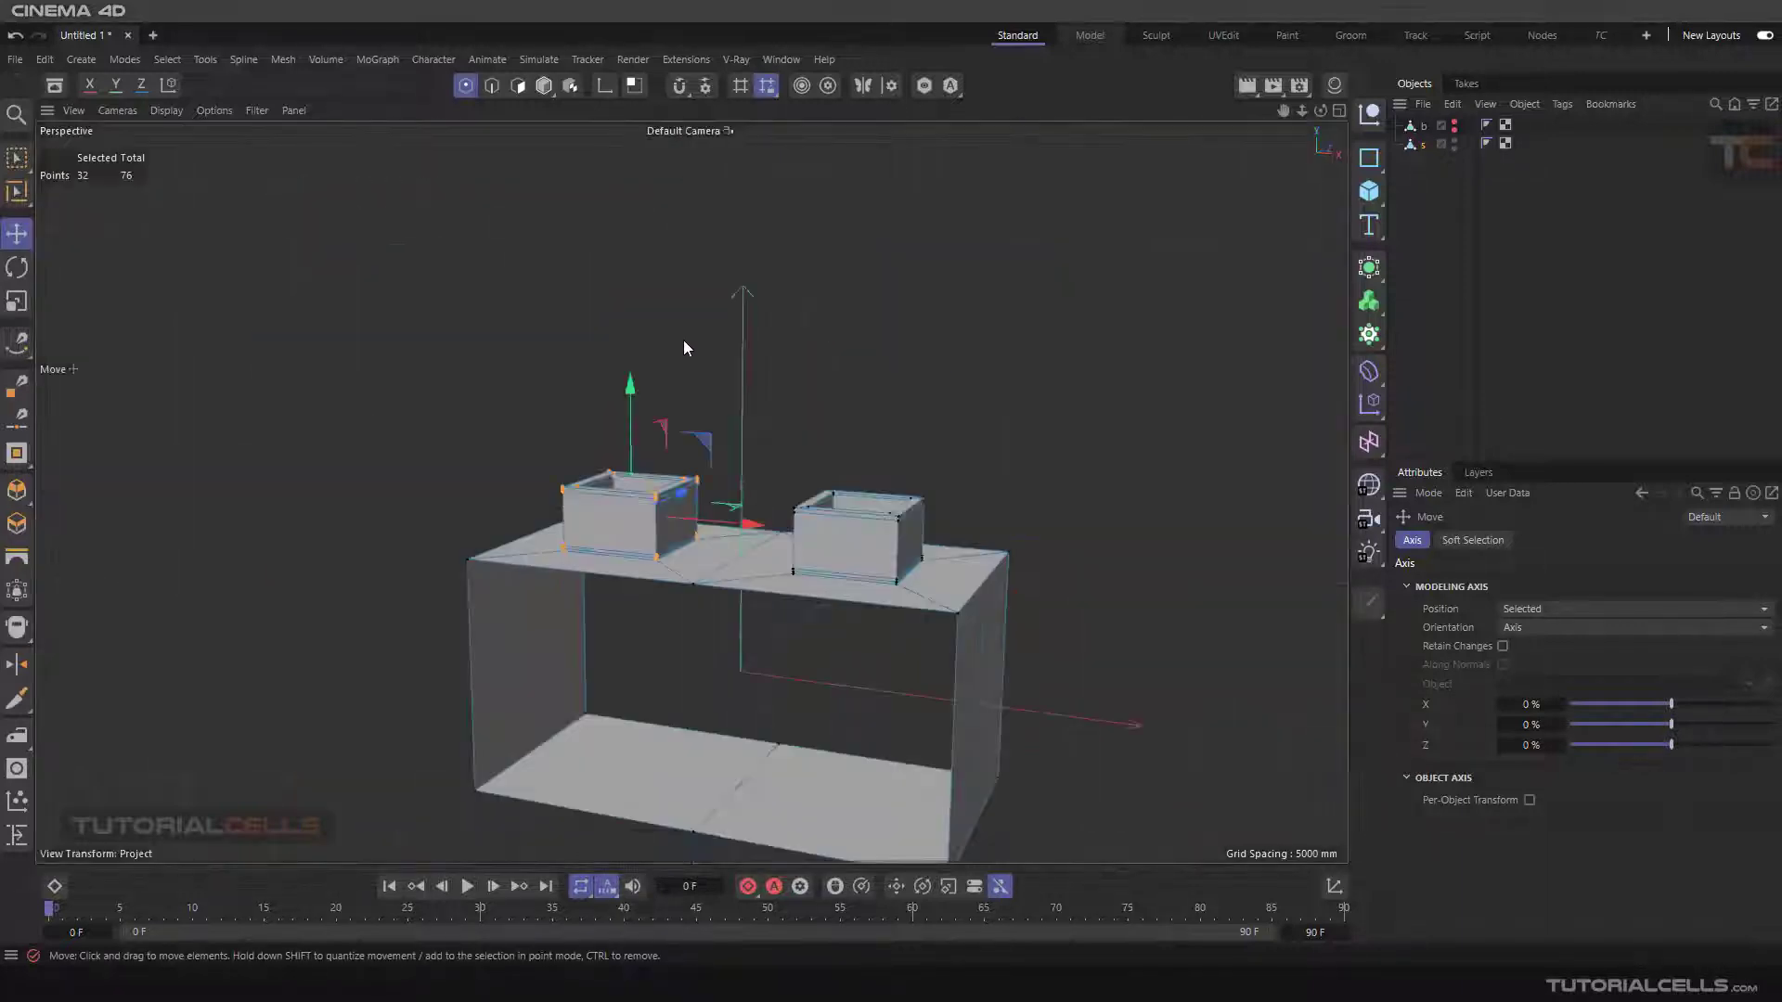
{"action": "left_click", "coordinate": [17, 302]}
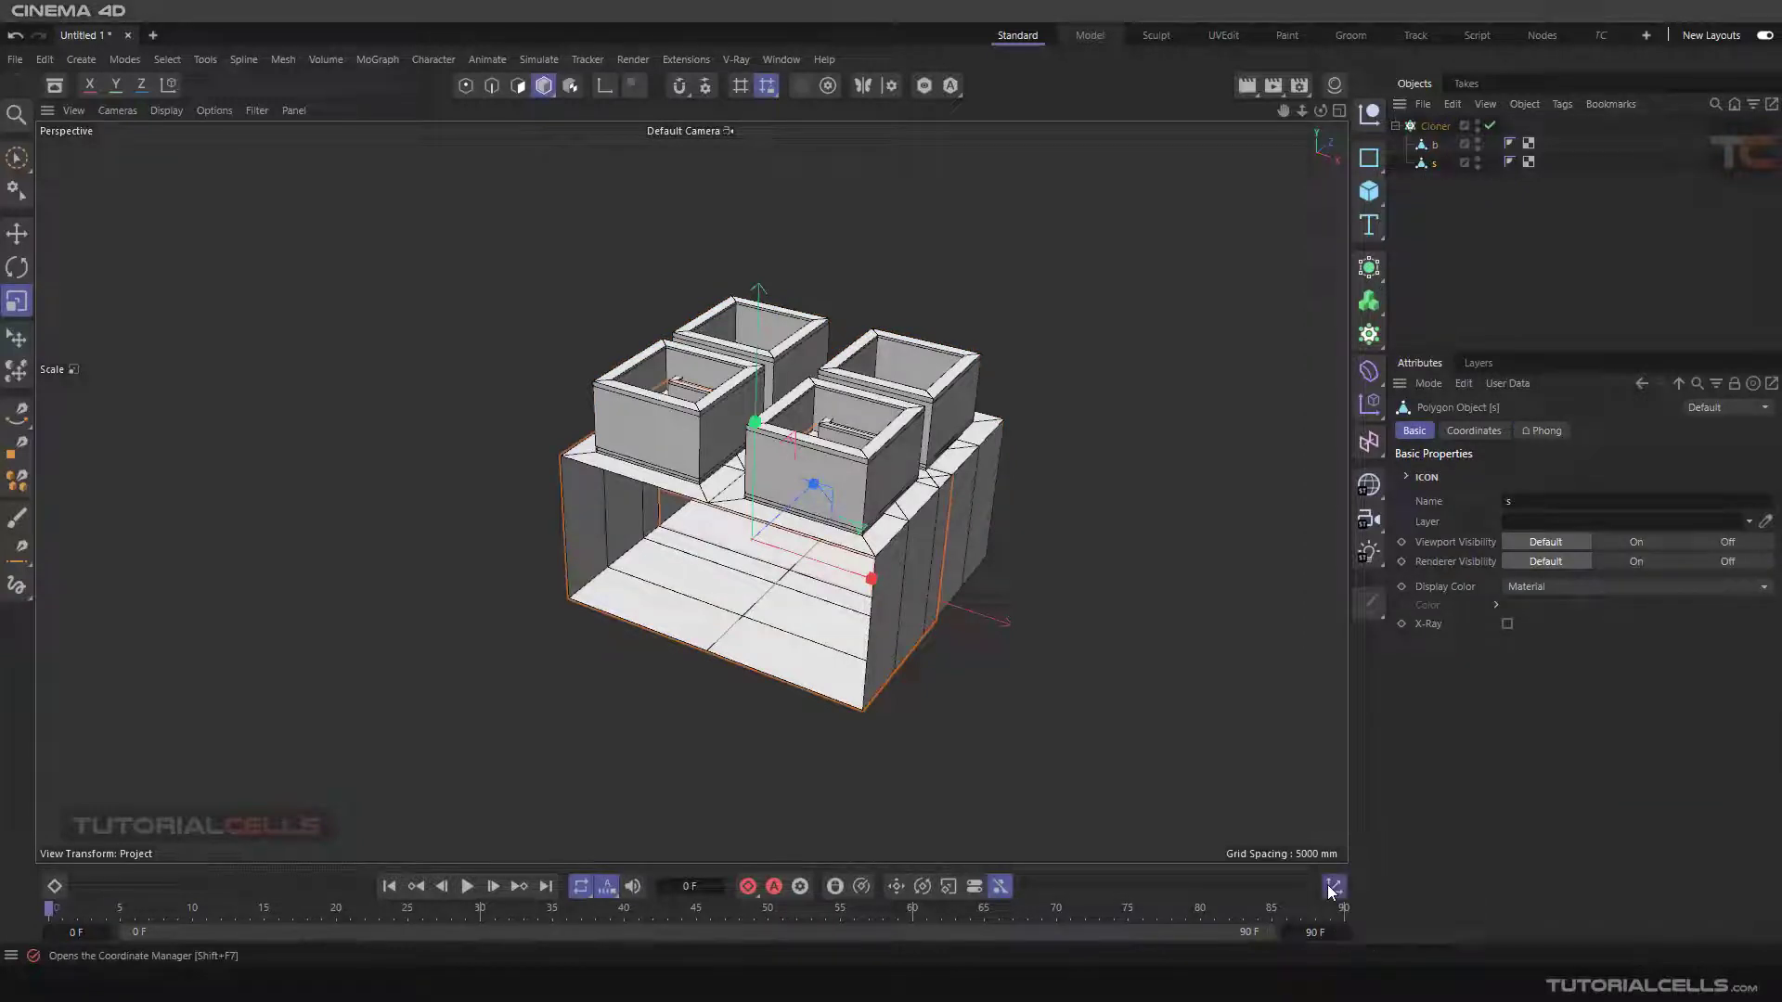
Set the Cloner to 19 copies in Blend mode so cup sizes blend along the strip.
{"action": "left_click", "coordinate": [1331, 888]}
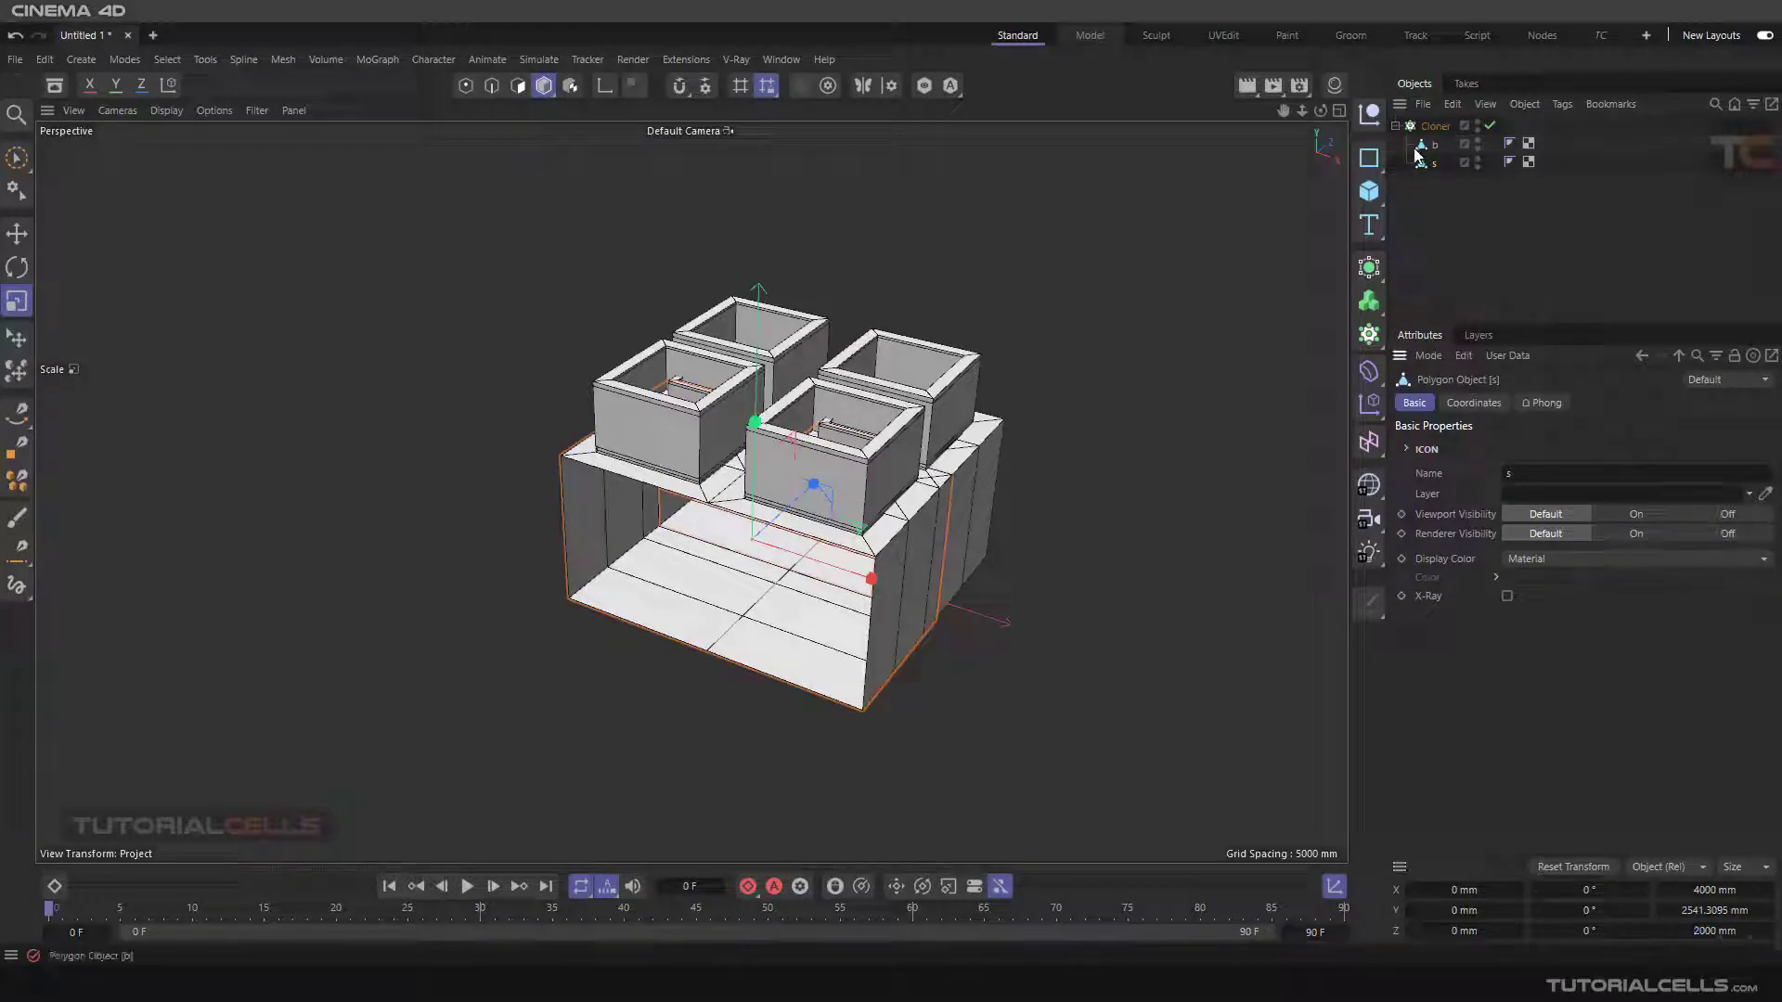
{"action": "left_click", "coordinate": [1436, 125]}
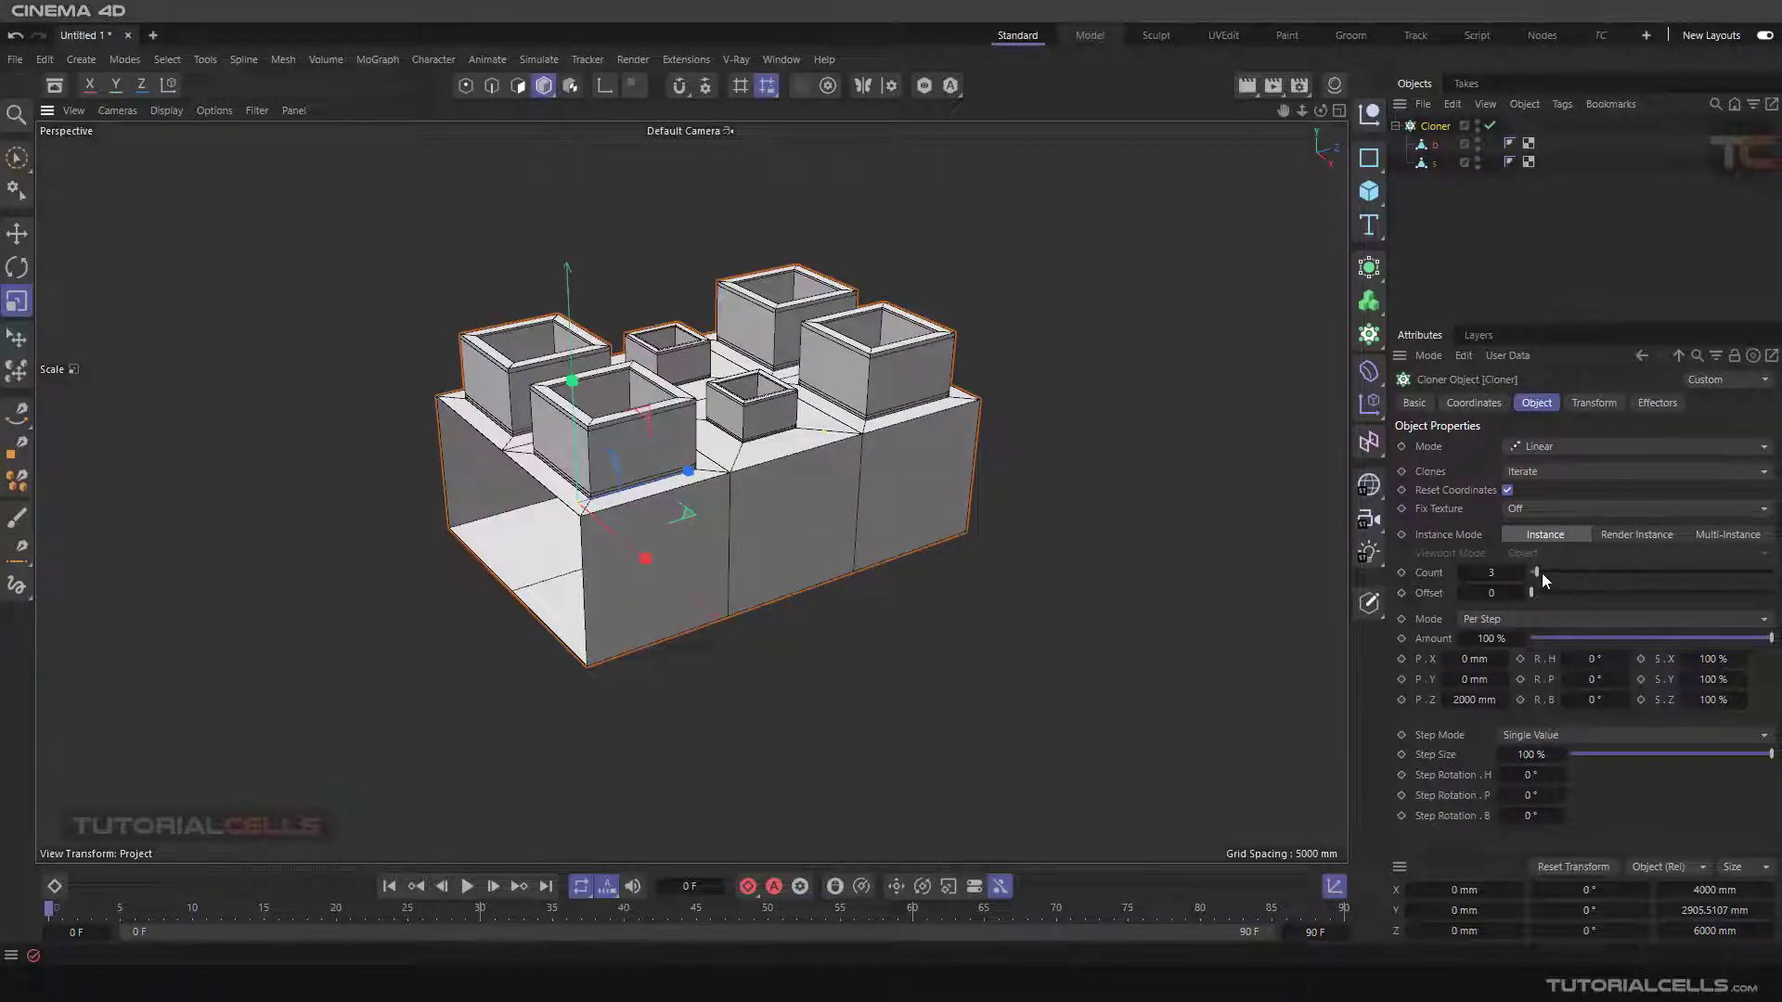
{"action": "left_click_drag", "start_coordinate": [1534, 572], "coordinate": [1557, 571]}
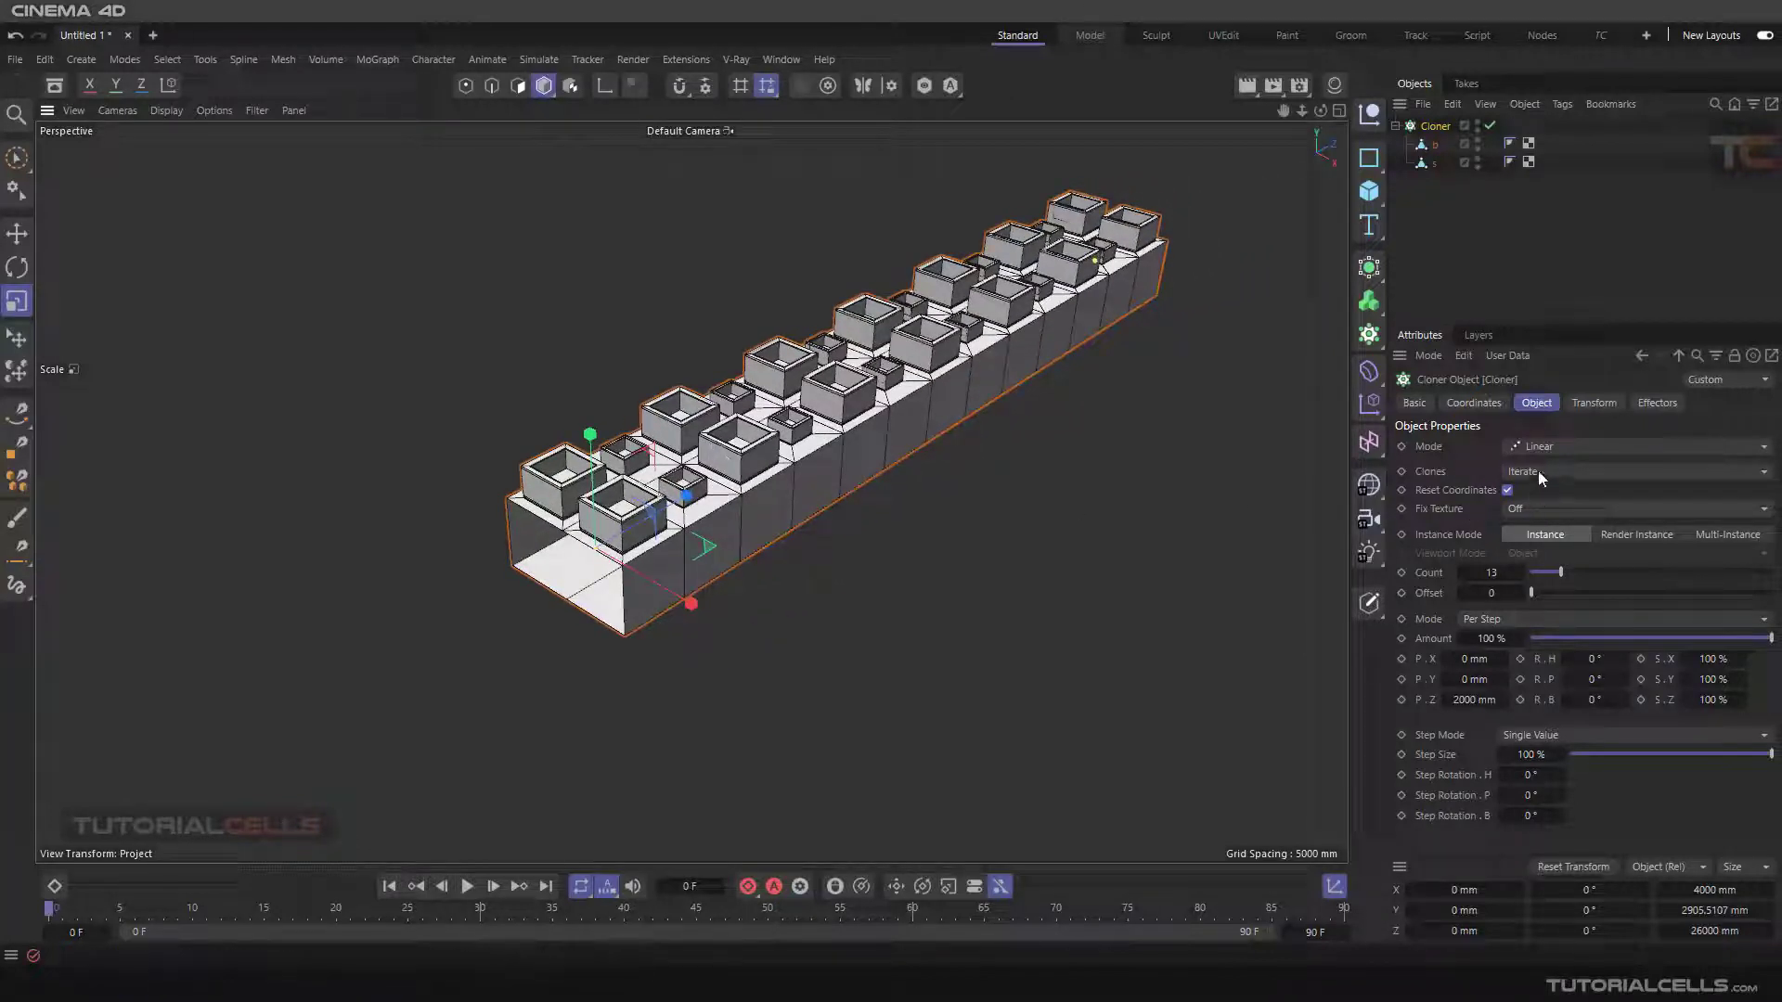
{"action": "left_click", "coordinate": [1625, 471]}
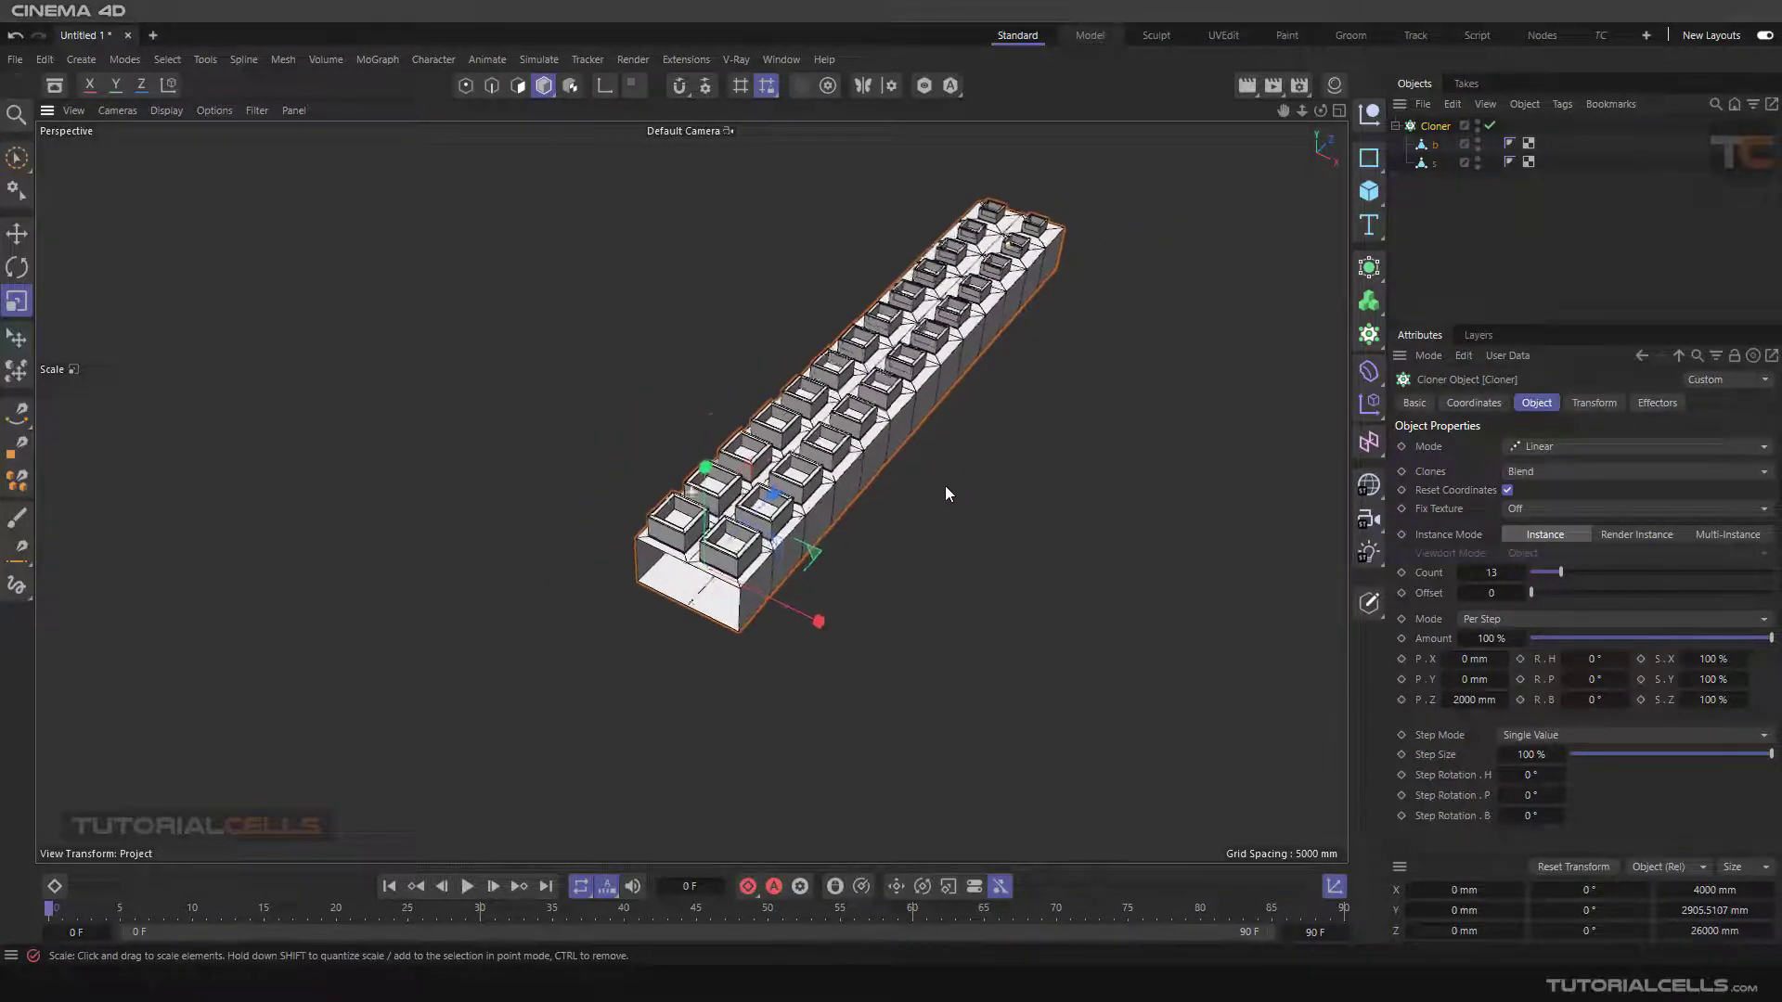
{"action": "left_click_drag", "start_coordinate": [1545, 572], "coordinate": [1577, 576]}
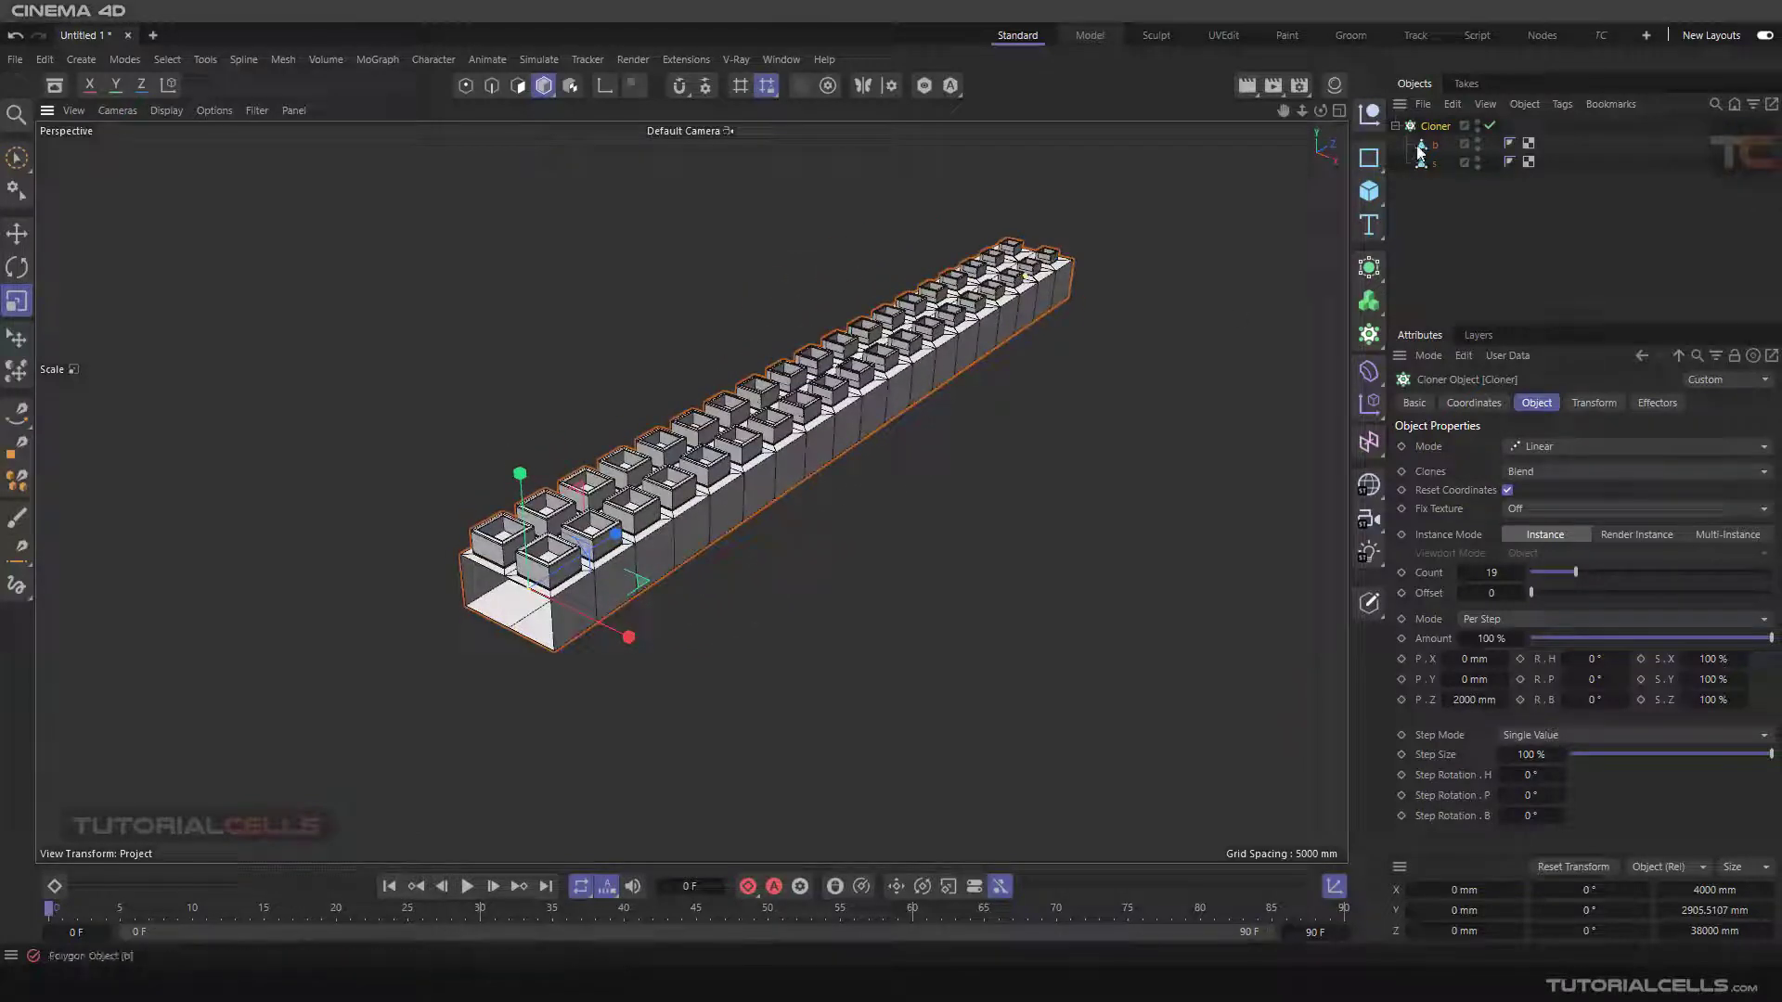
{"action": "mouse_move", "coordinate": [656, 547]}
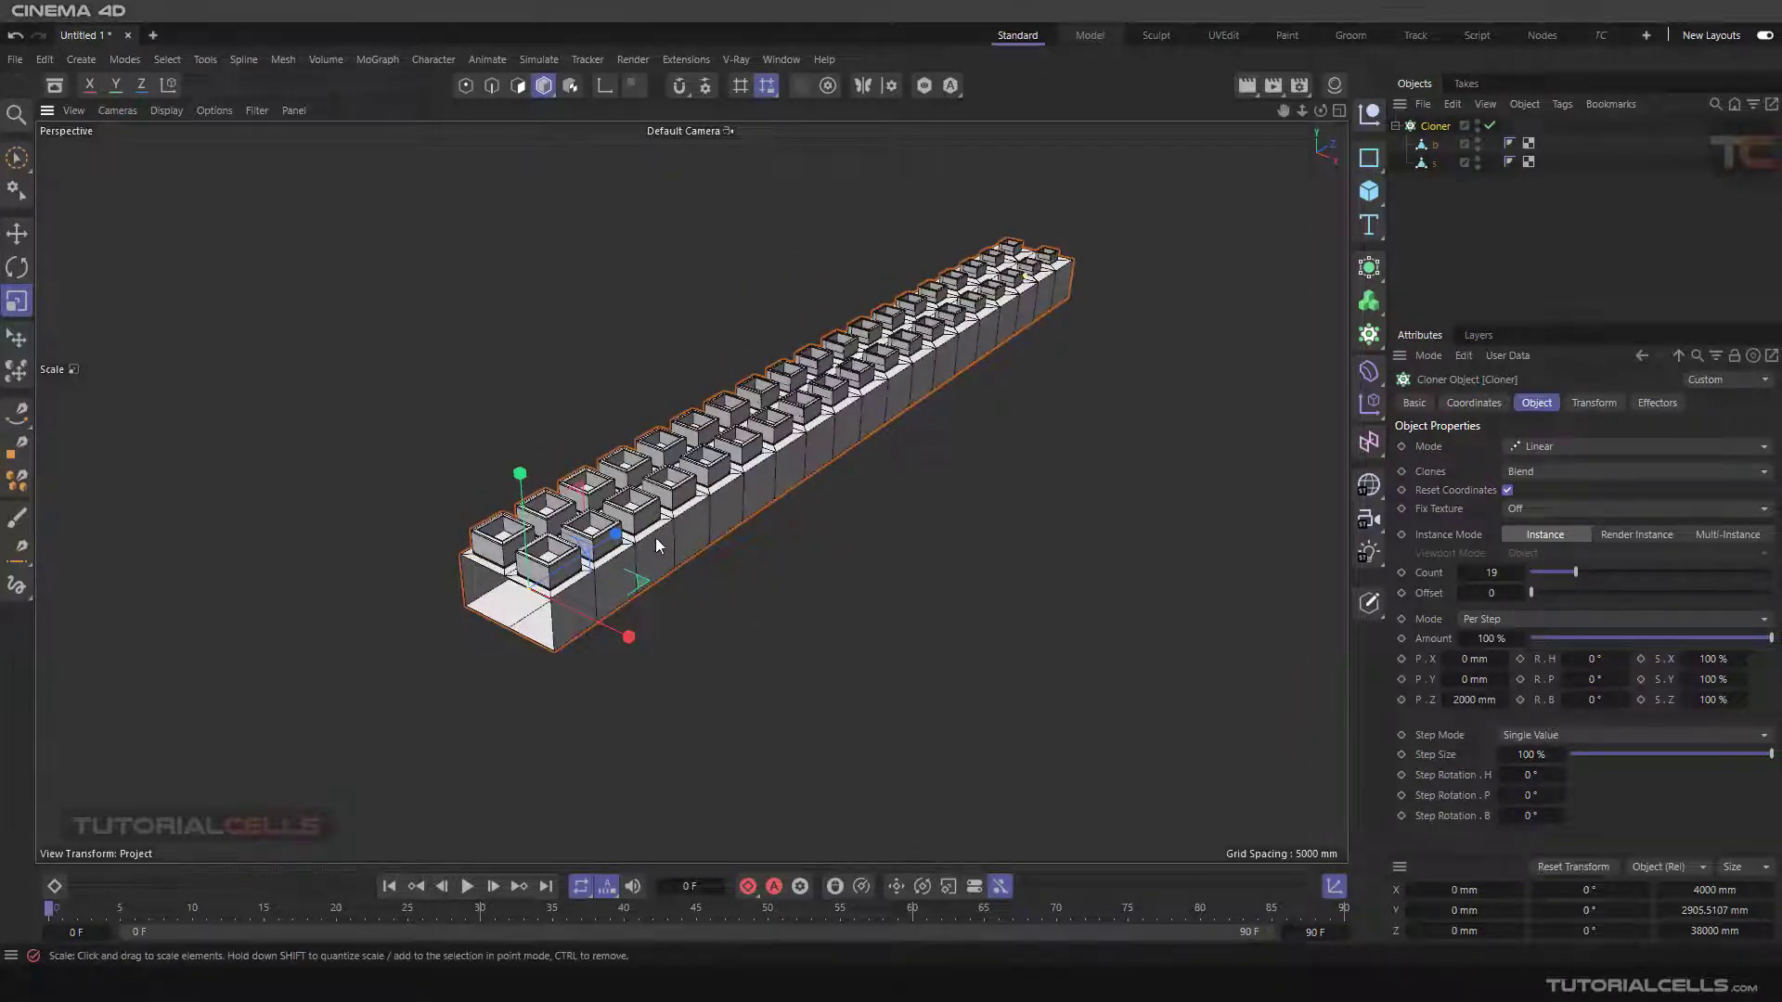
Wrap the Cloner in a Connect object under a Subdivision Surface to round the arm and cups.
{"action": "left_click", "coordinate": [1370, 268]}
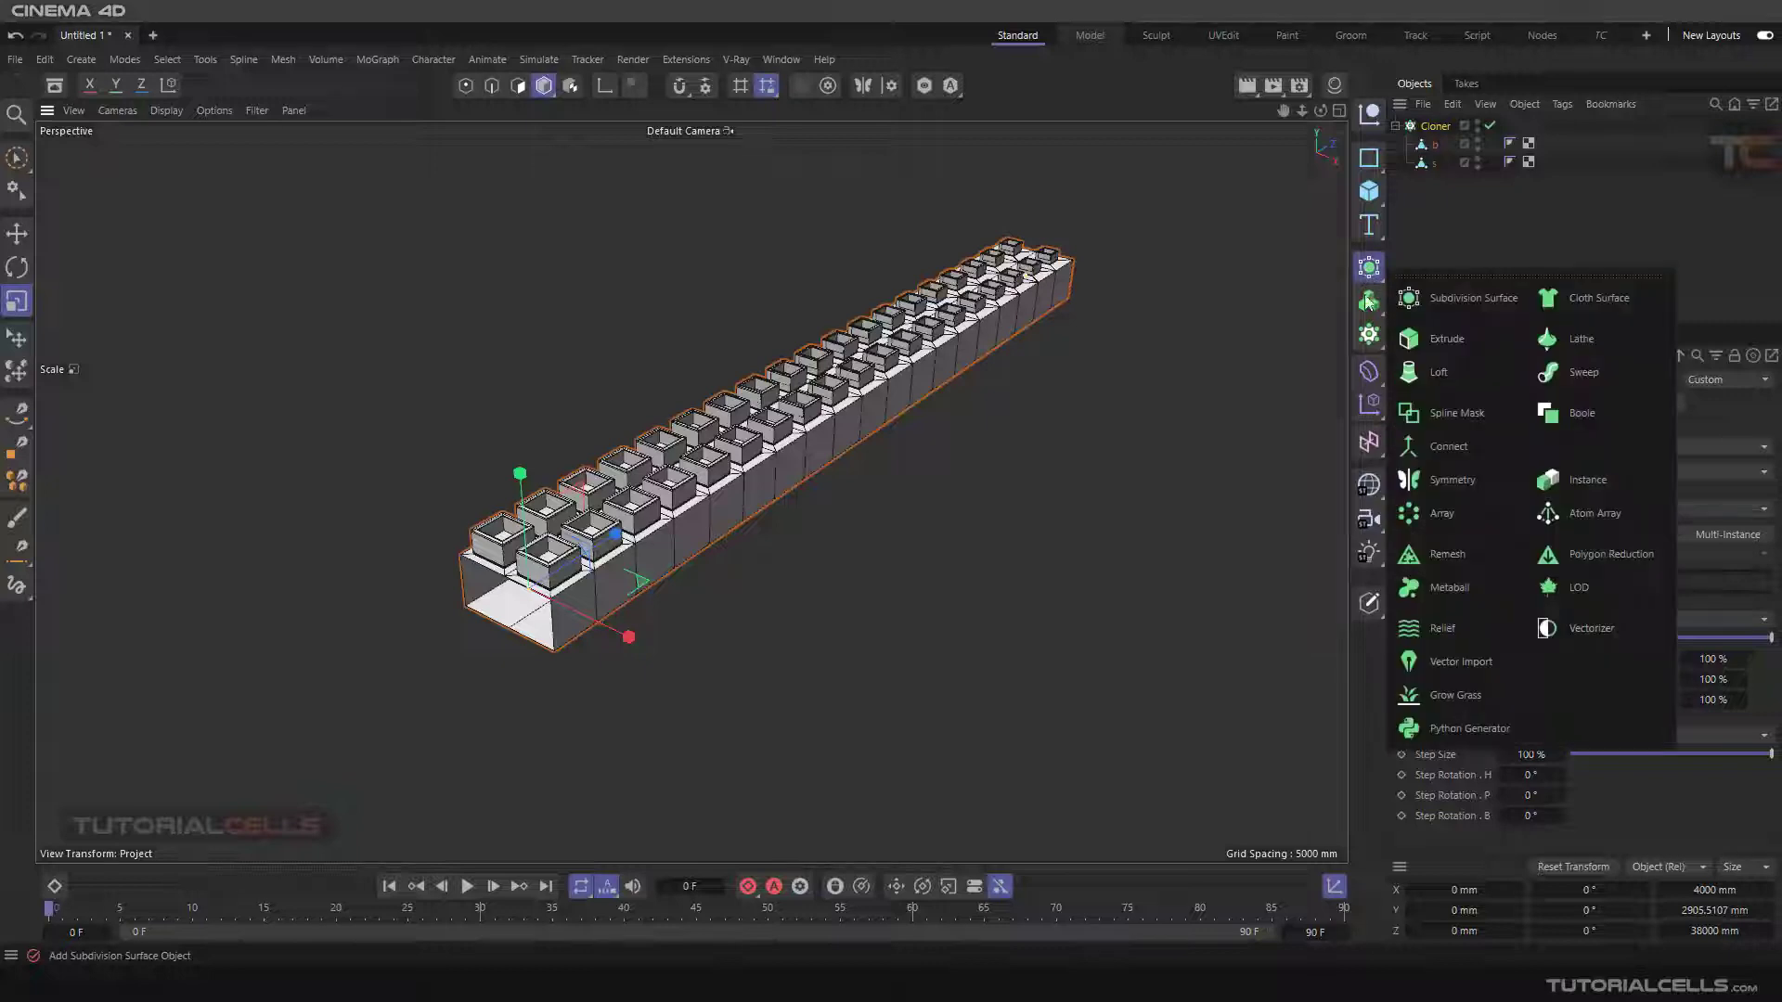
{"action": "left_click", "coordinate": [1447, 445]}
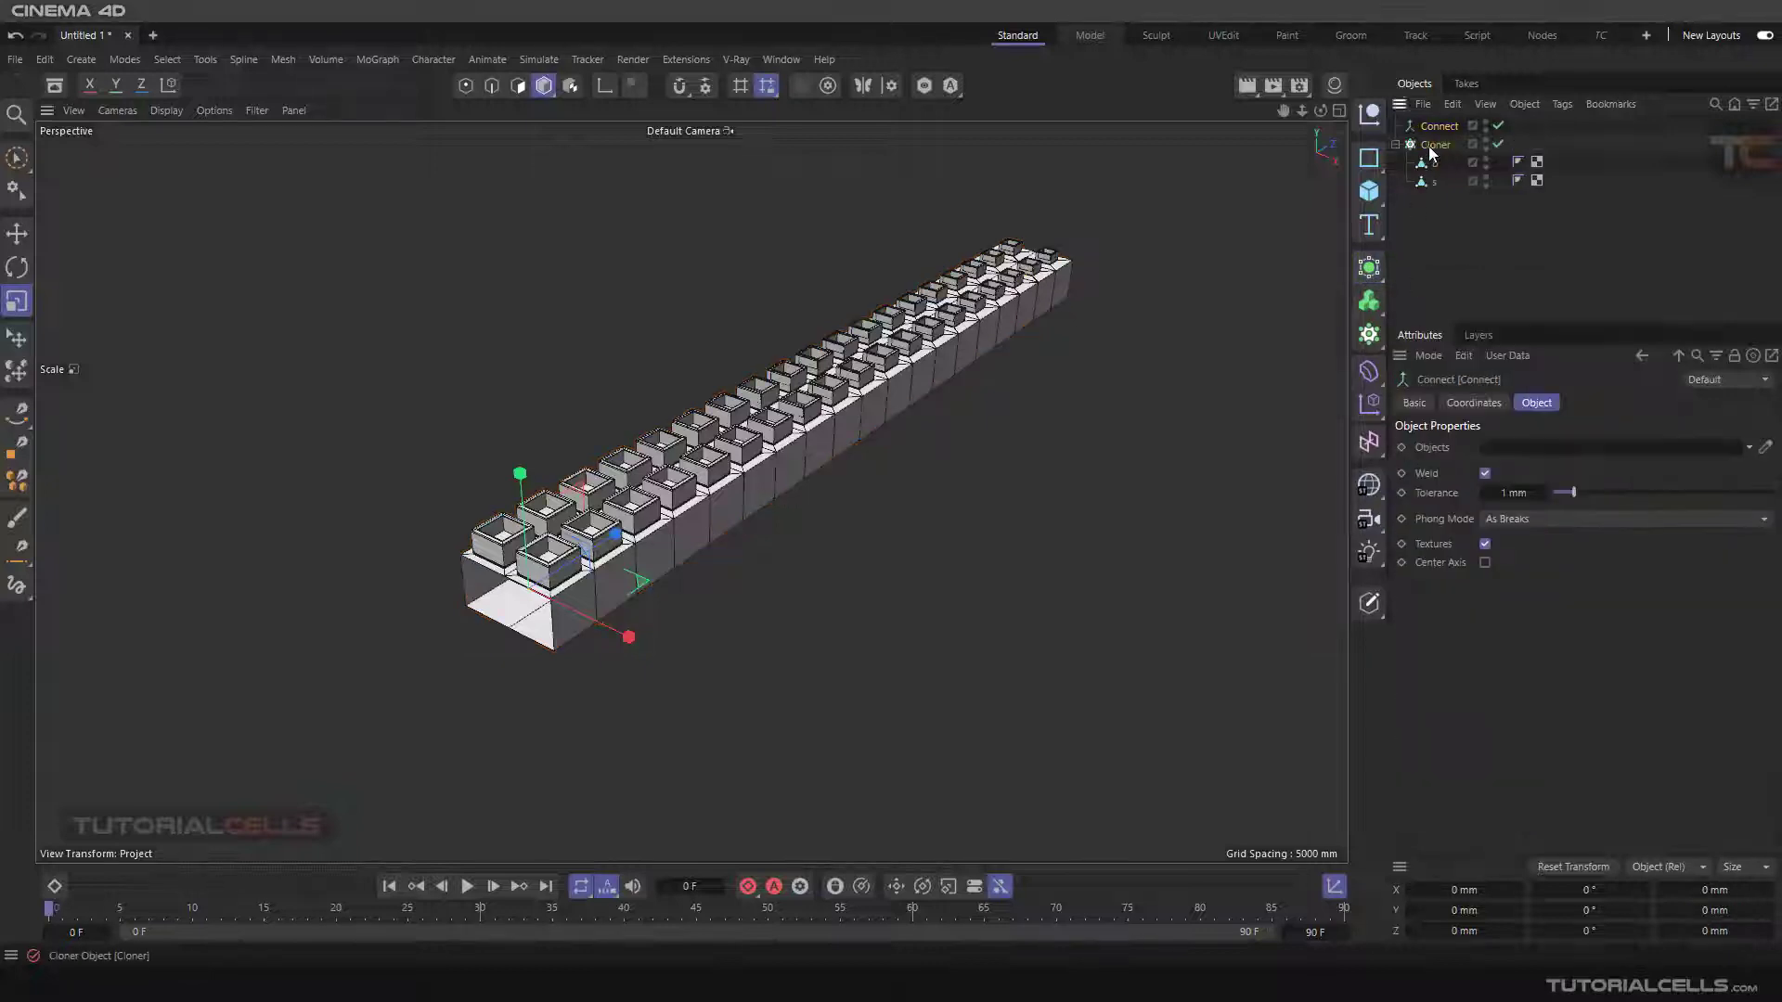
{"action": "left_click", "coordinate": [1438, 126]}
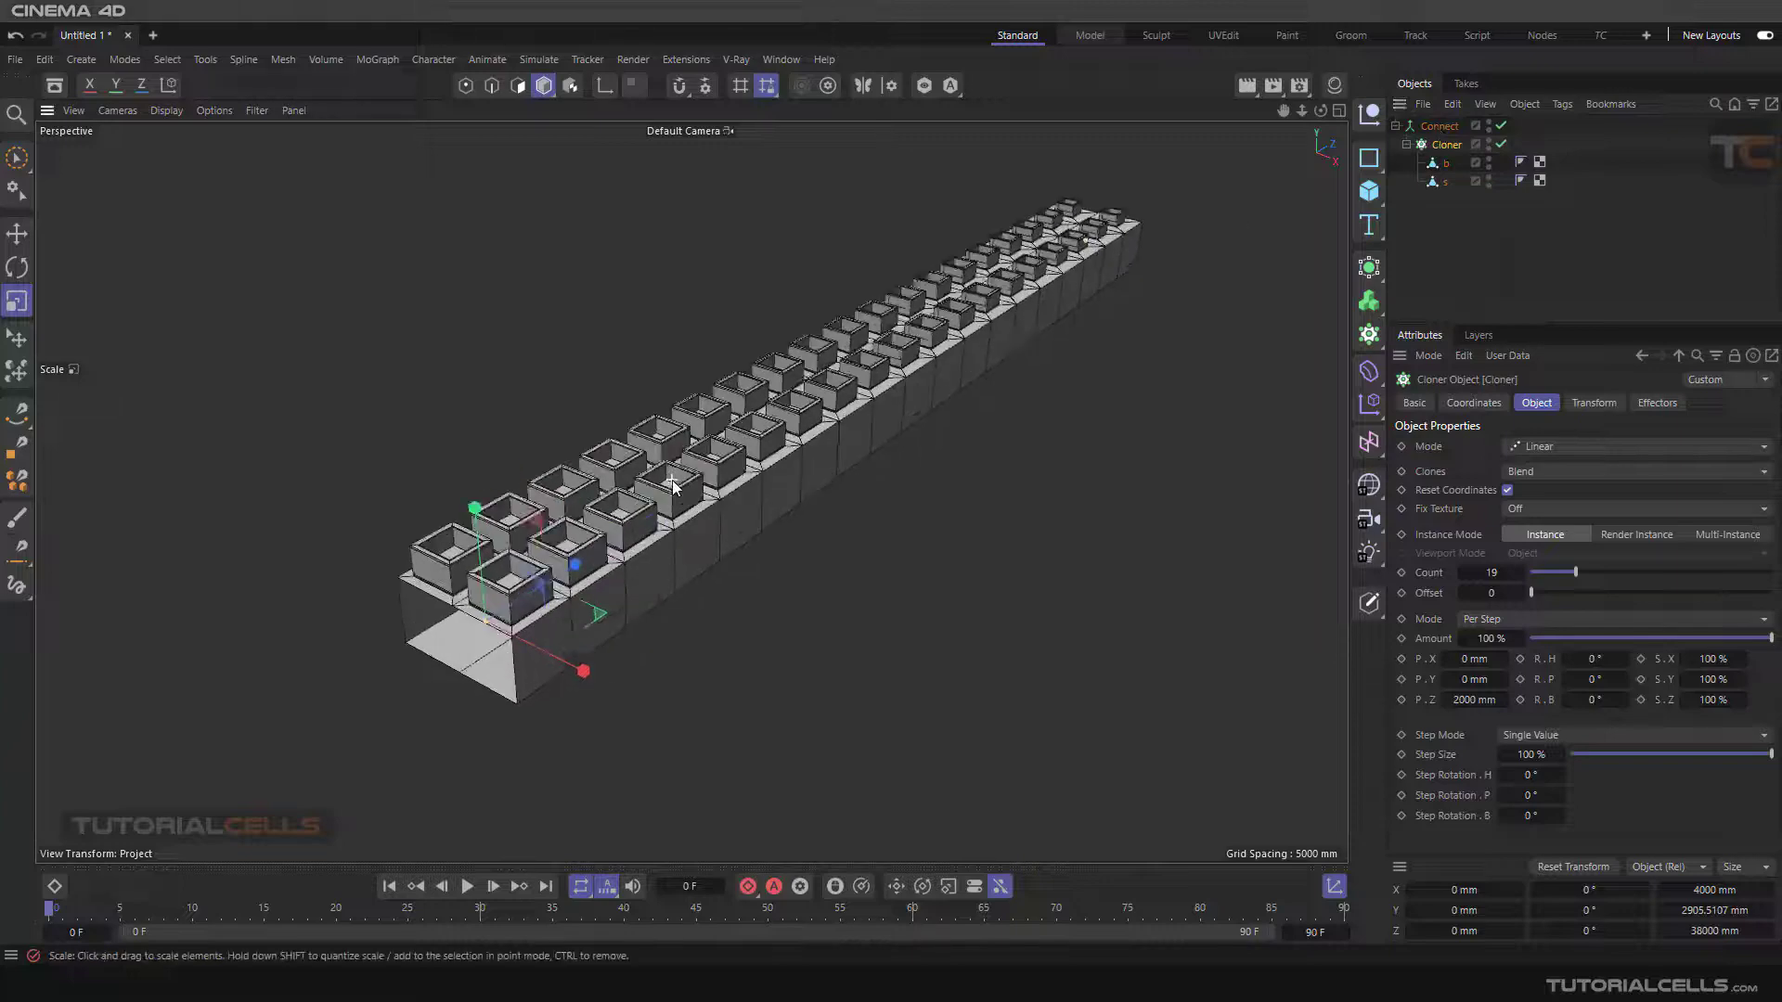
{"action": "left_click", "coordinate": [1438, 127]}
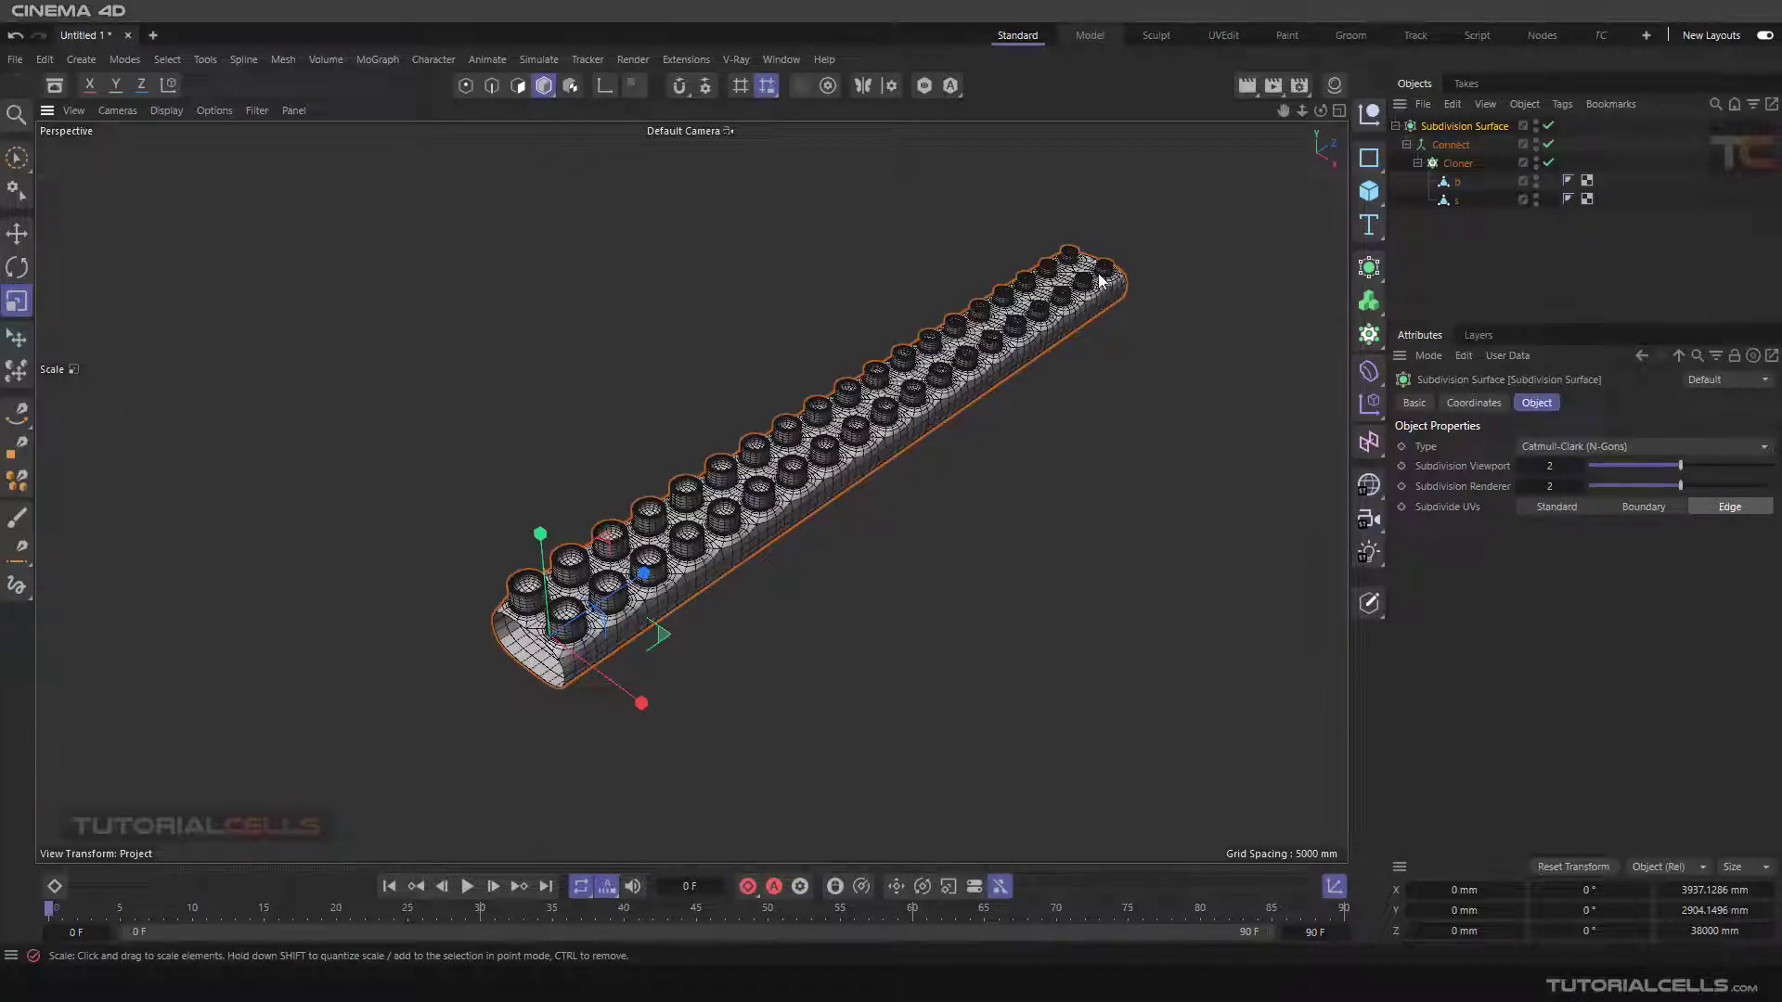
{"action": "mouse_move", "coordinate": [1057, 349]}
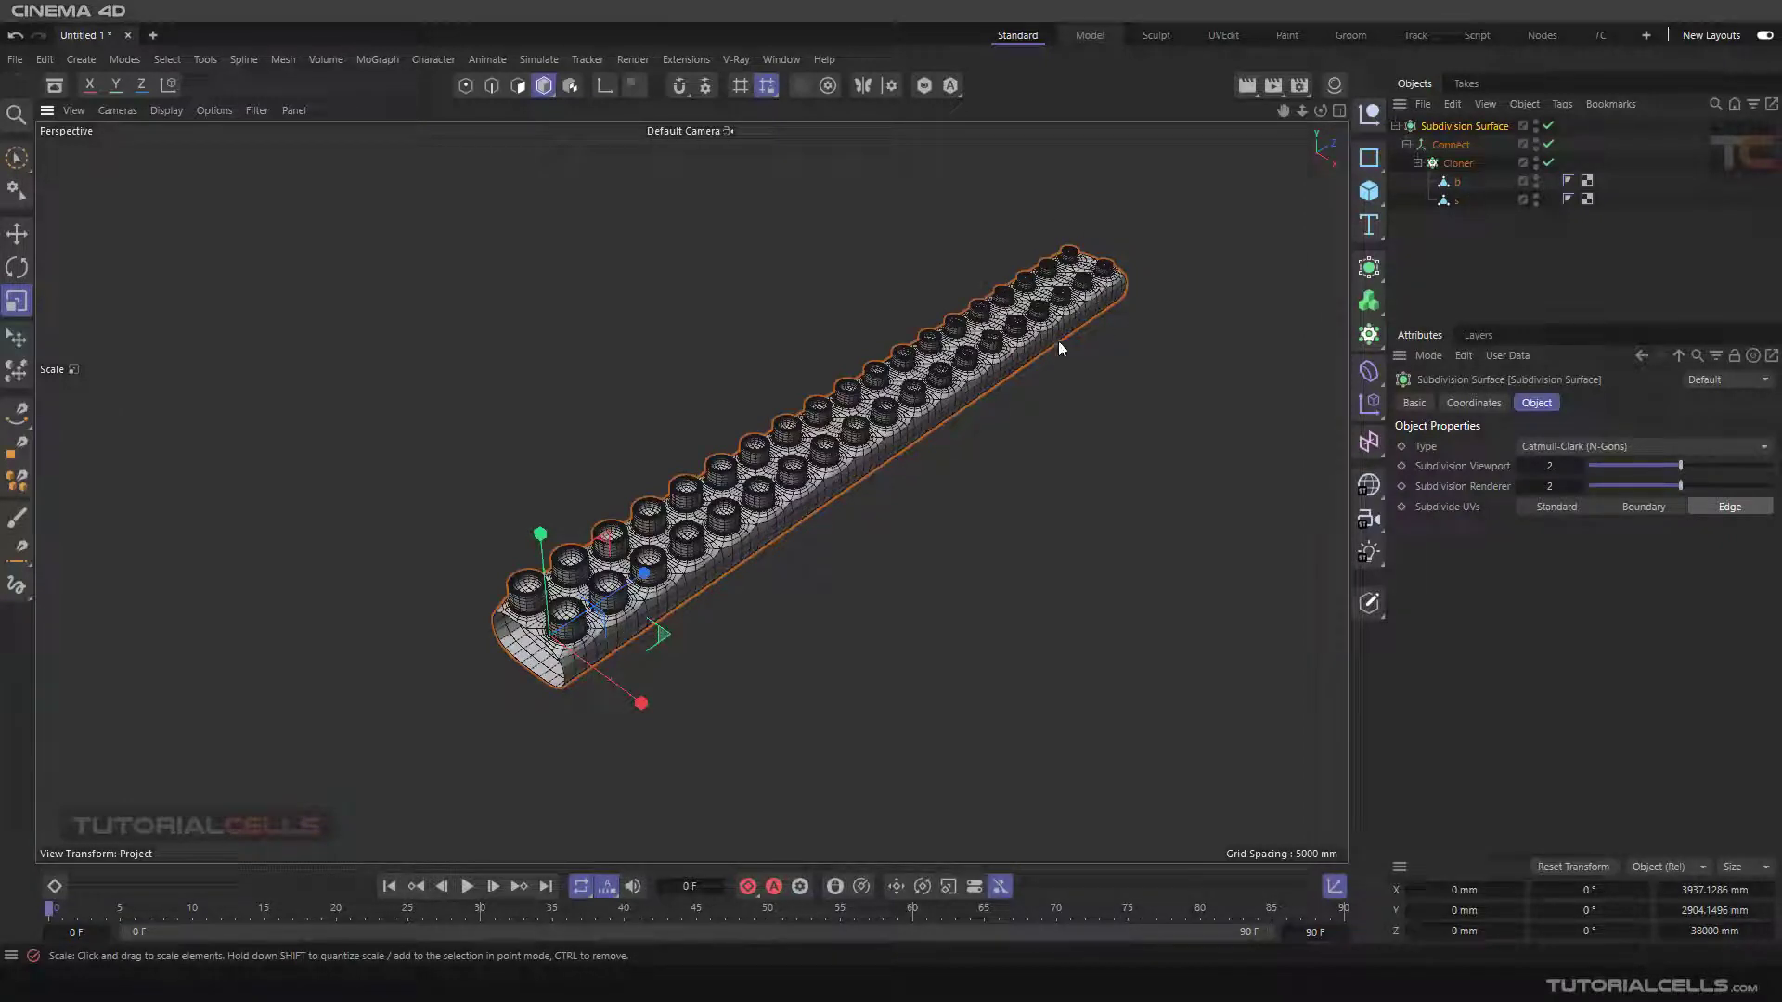
{"action": "mouse_move", "coordinate": [1043, 354]}
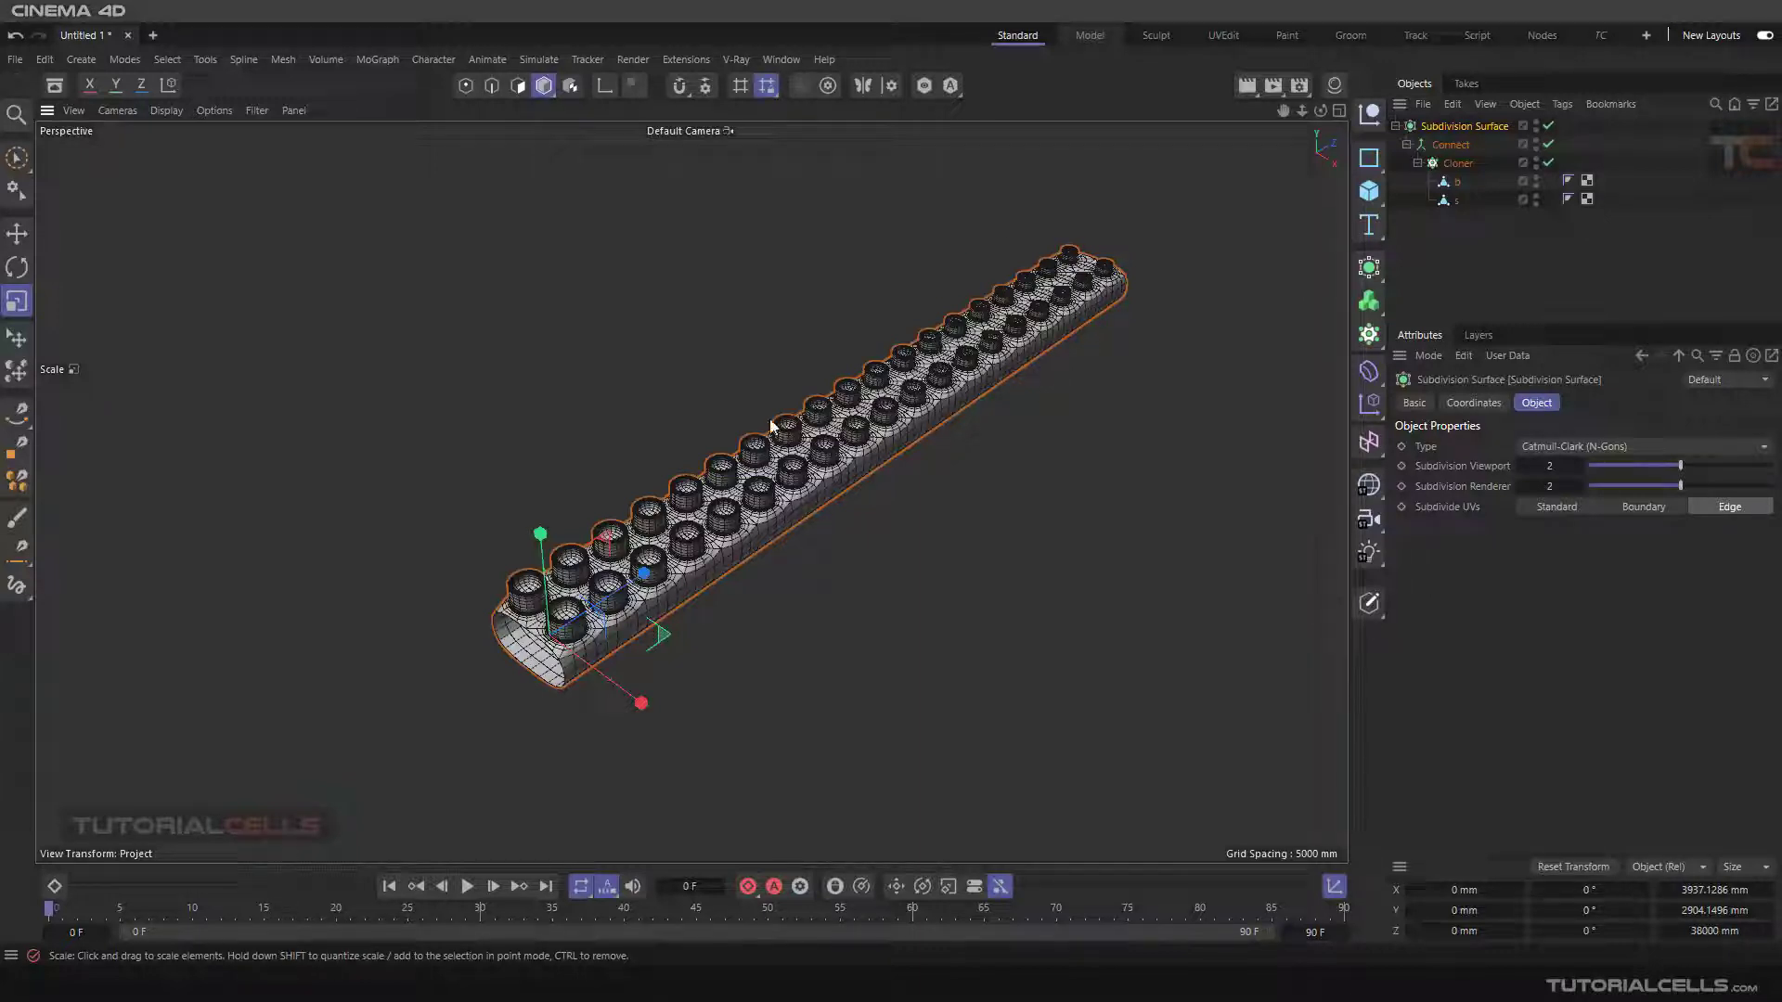
{"action": "mouse_move", "coordinate": [1118, 254]}
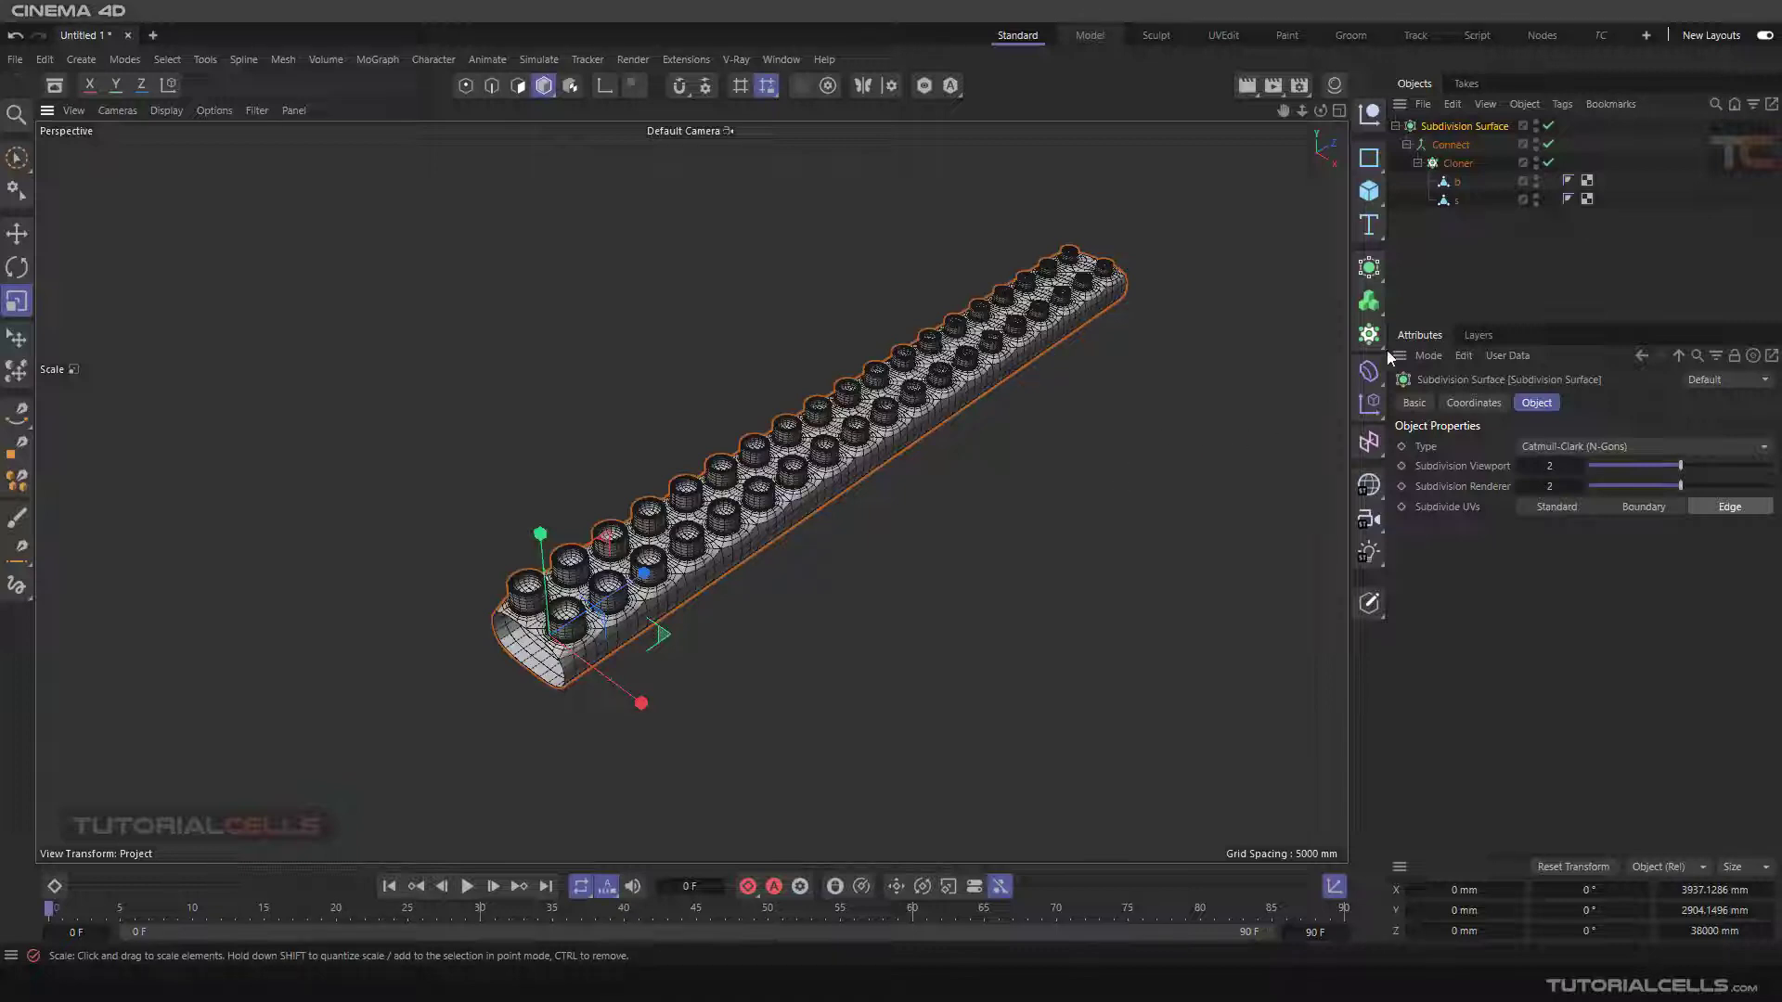
Add a Taper deformer rotated -90° along the strip, Size Y 40000 mm, Strength 61%.
{"action": "left_click", "coordinate": [1370, 370]}
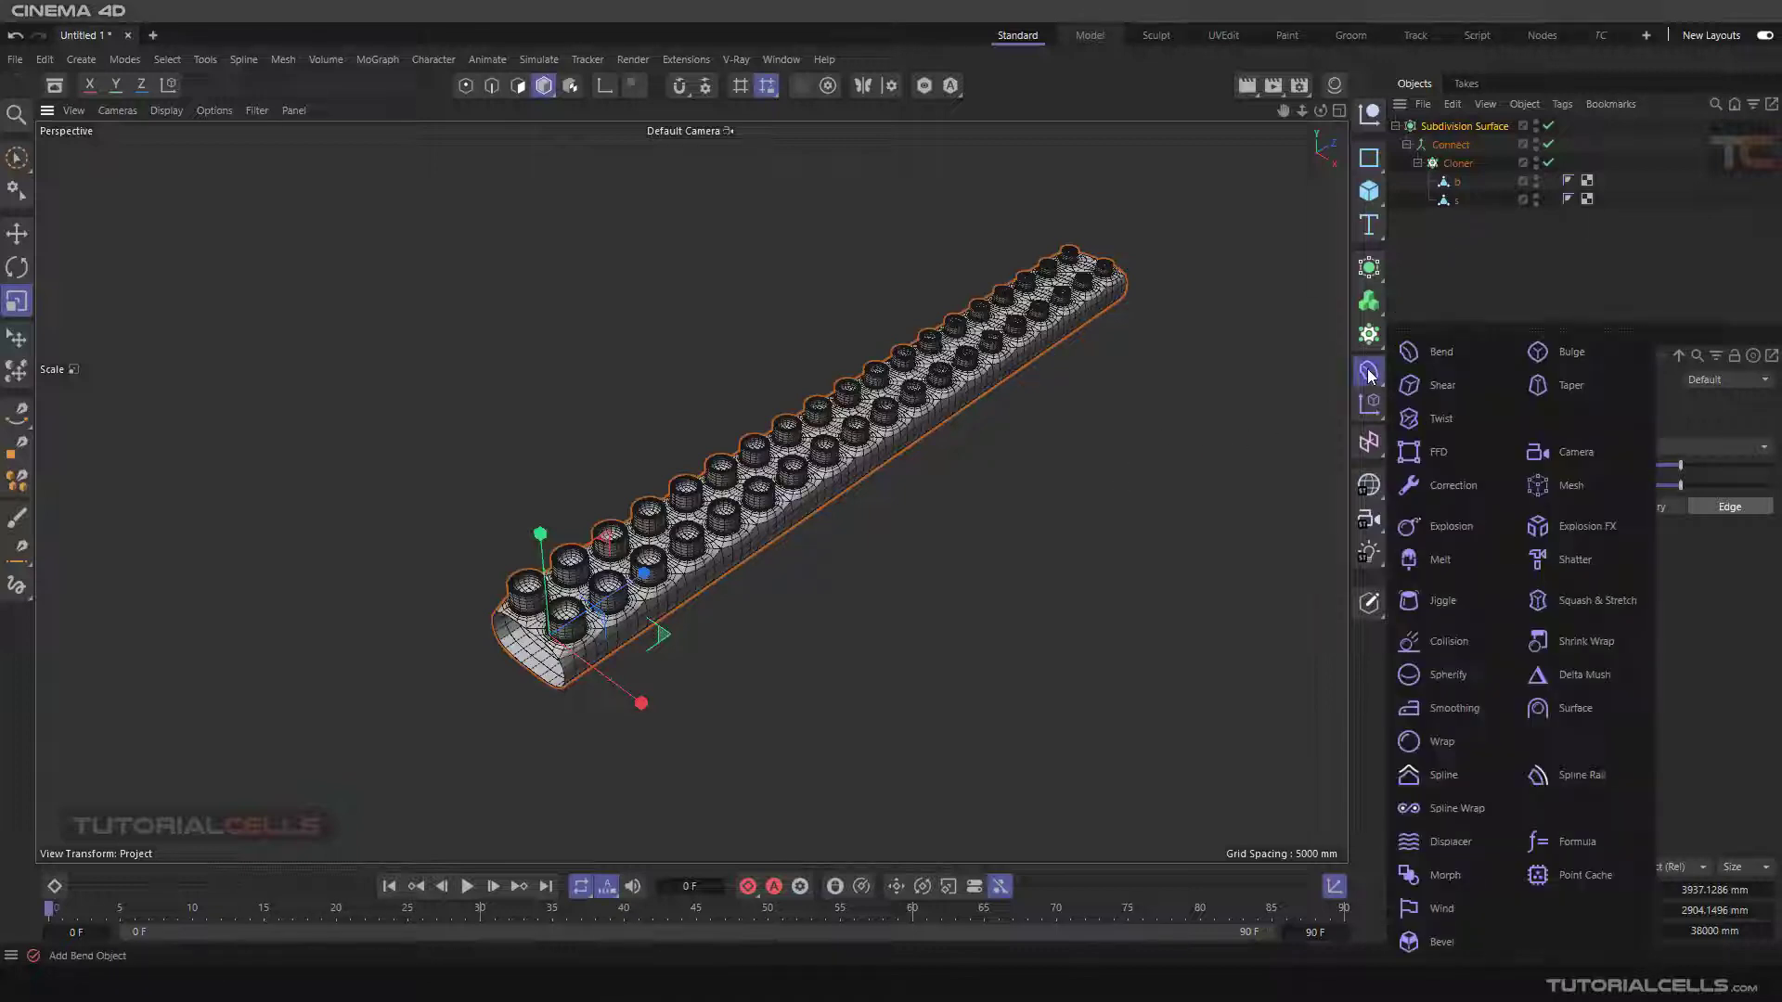
{"action": "left_click", "coordinate": [1572, 384]}
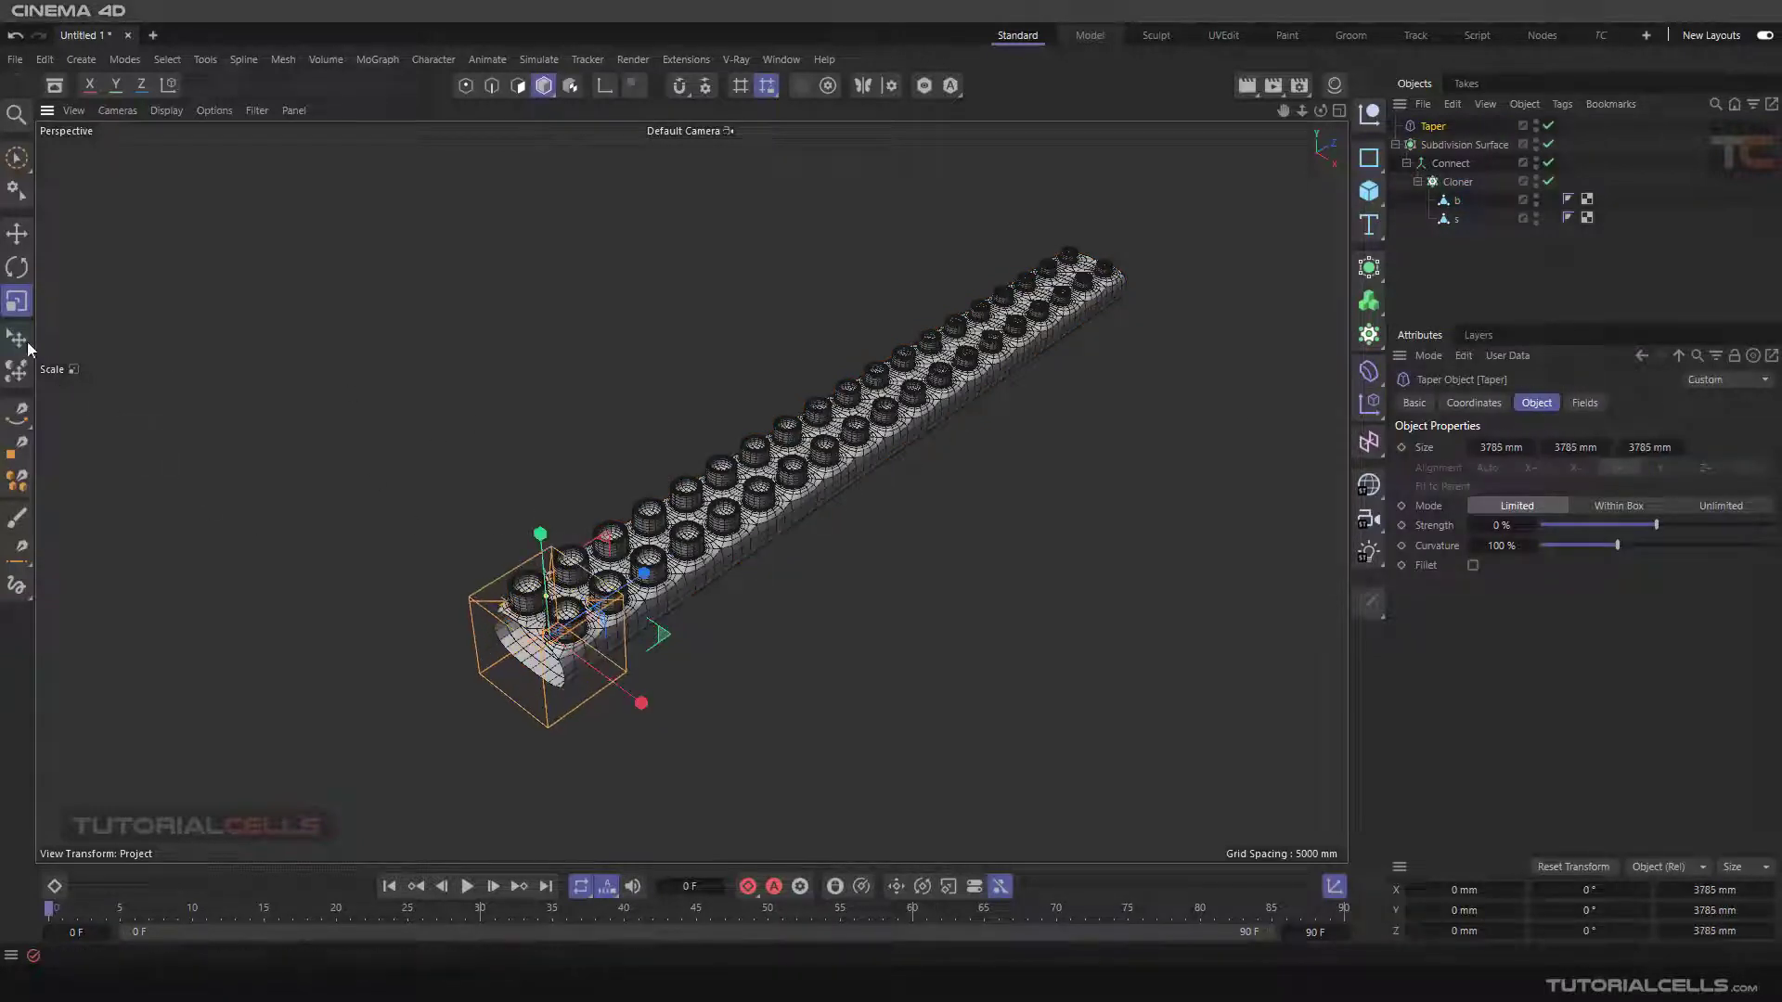
{"action": "left_click", "coordinate": [17, 267]}
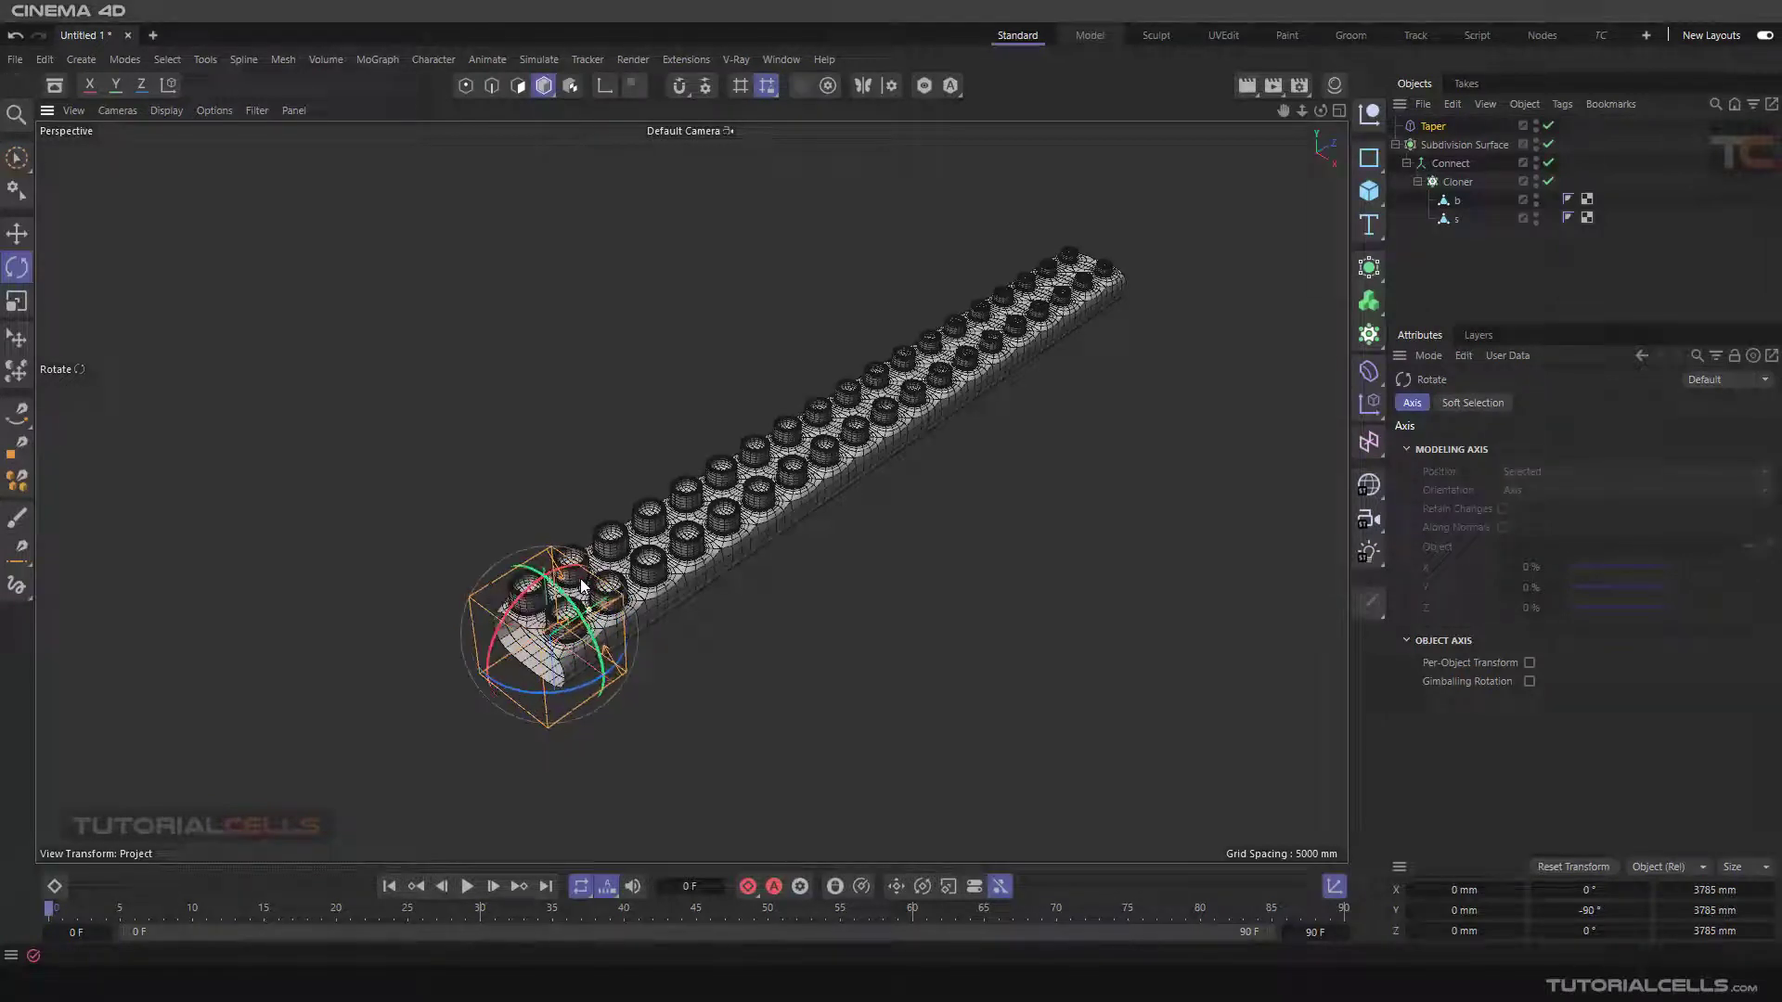
{"action": "left_click", "coordinate": [17, 233]}
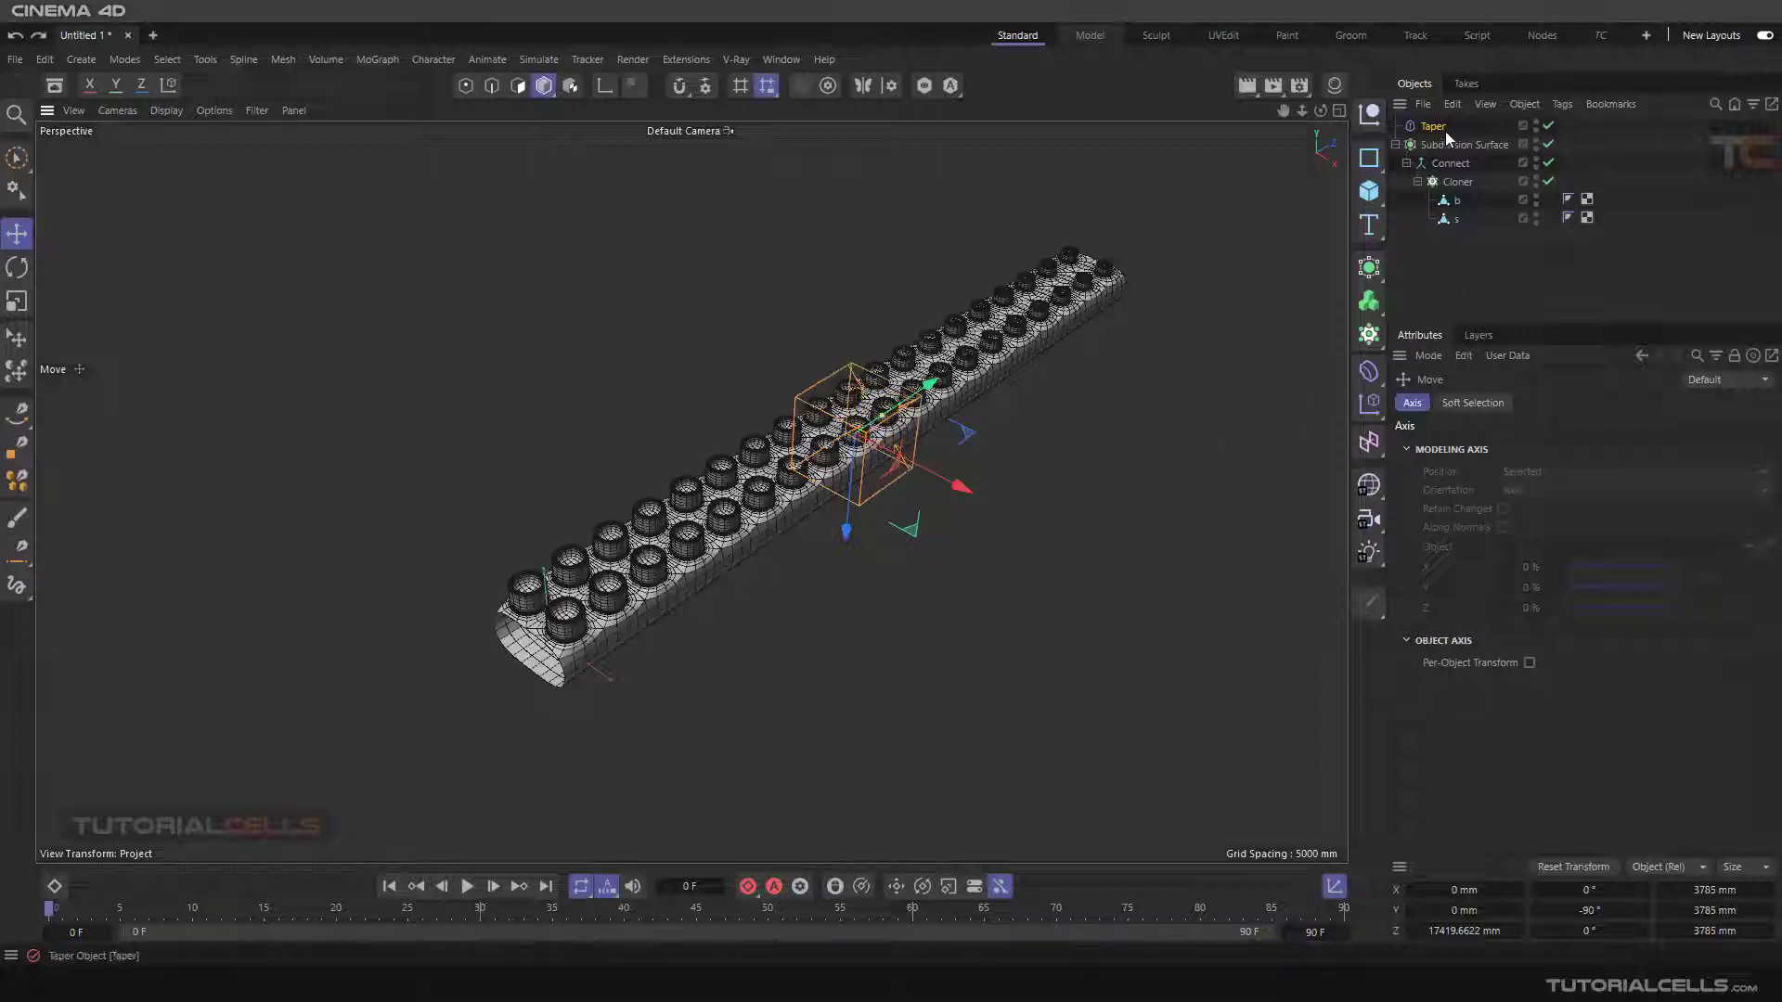
{"action": "left_click", "coordinate": [1535, 402]}
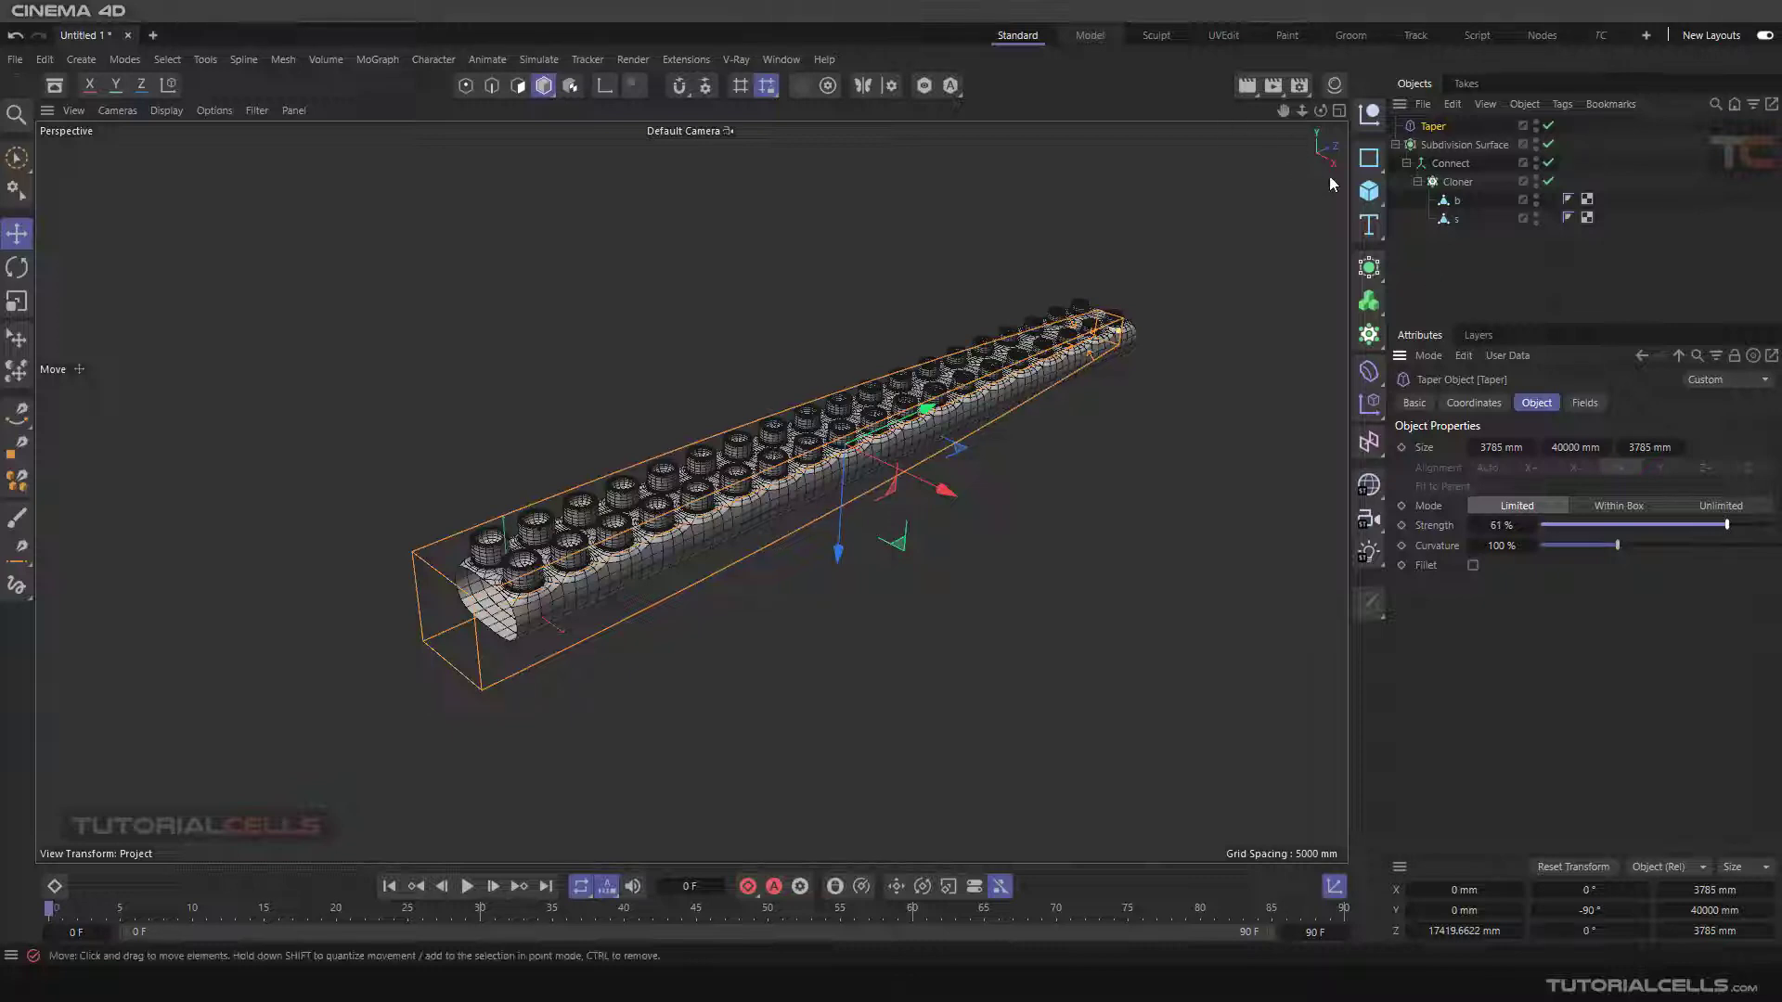
Group the Taper and Subdivision Surface under a Null with Alt+G for the Bend deformer.
{"action": "left_click", "coordinate": [1464, 143]}
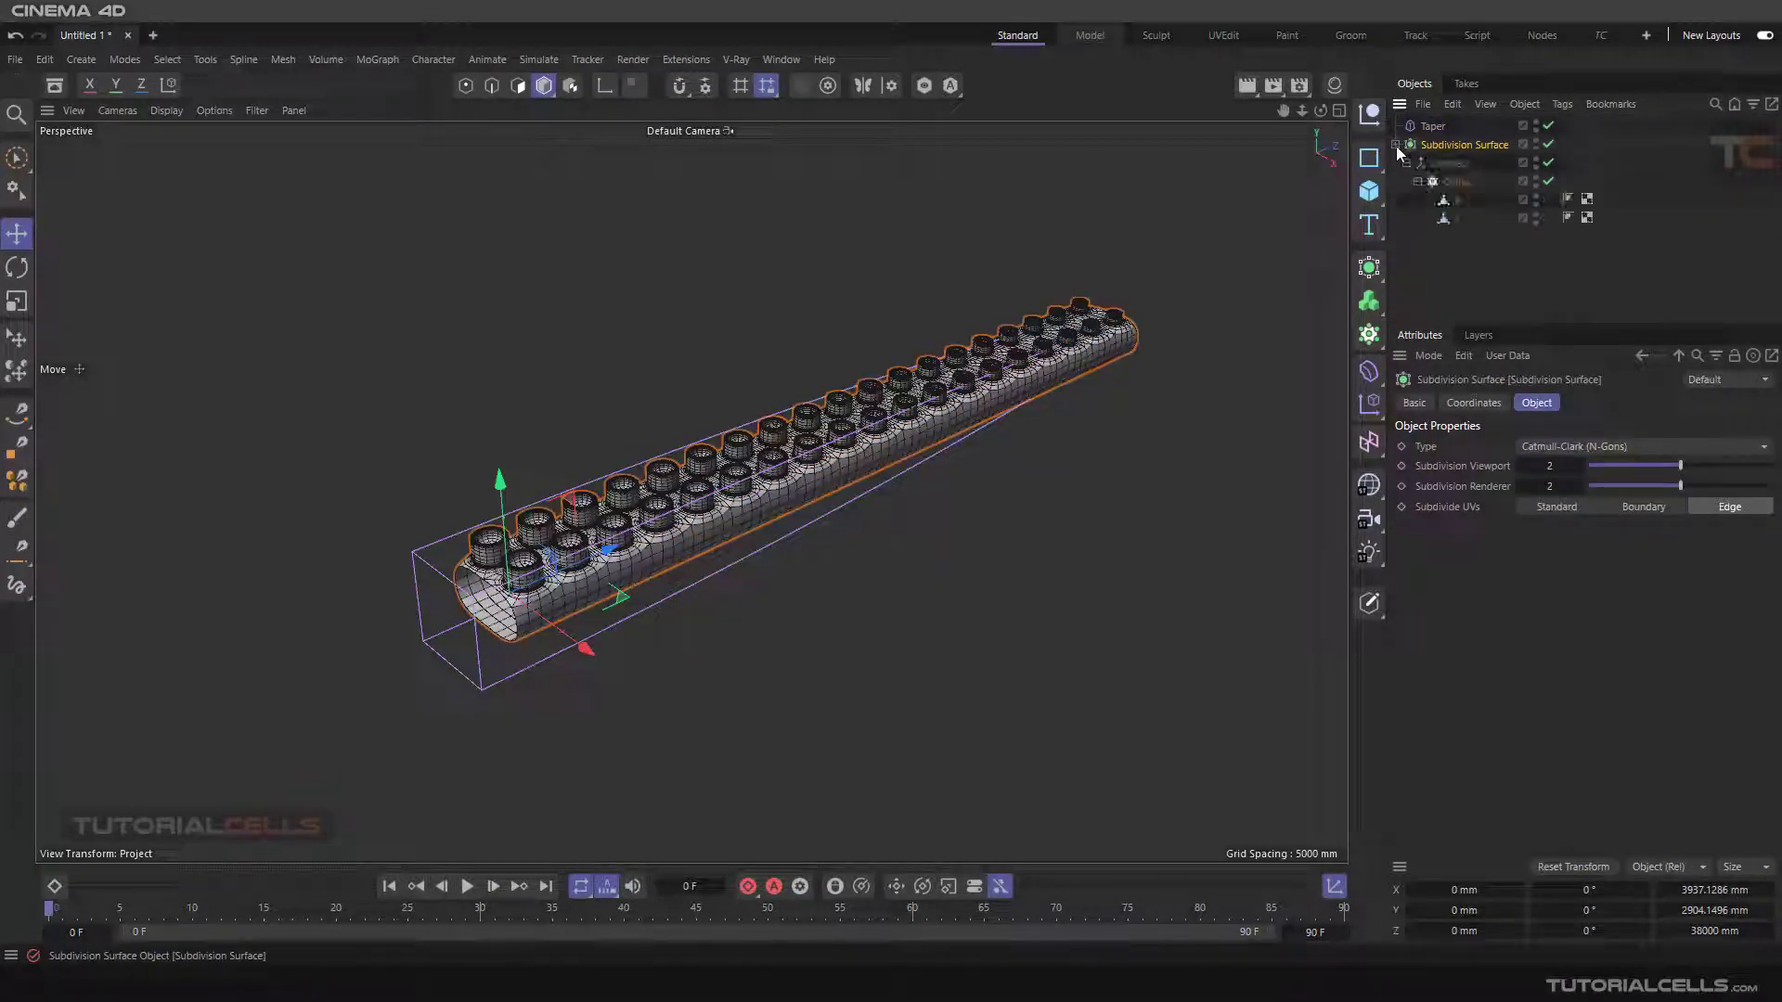
{"action": "left_click", "coordinate": [1397, 145]}
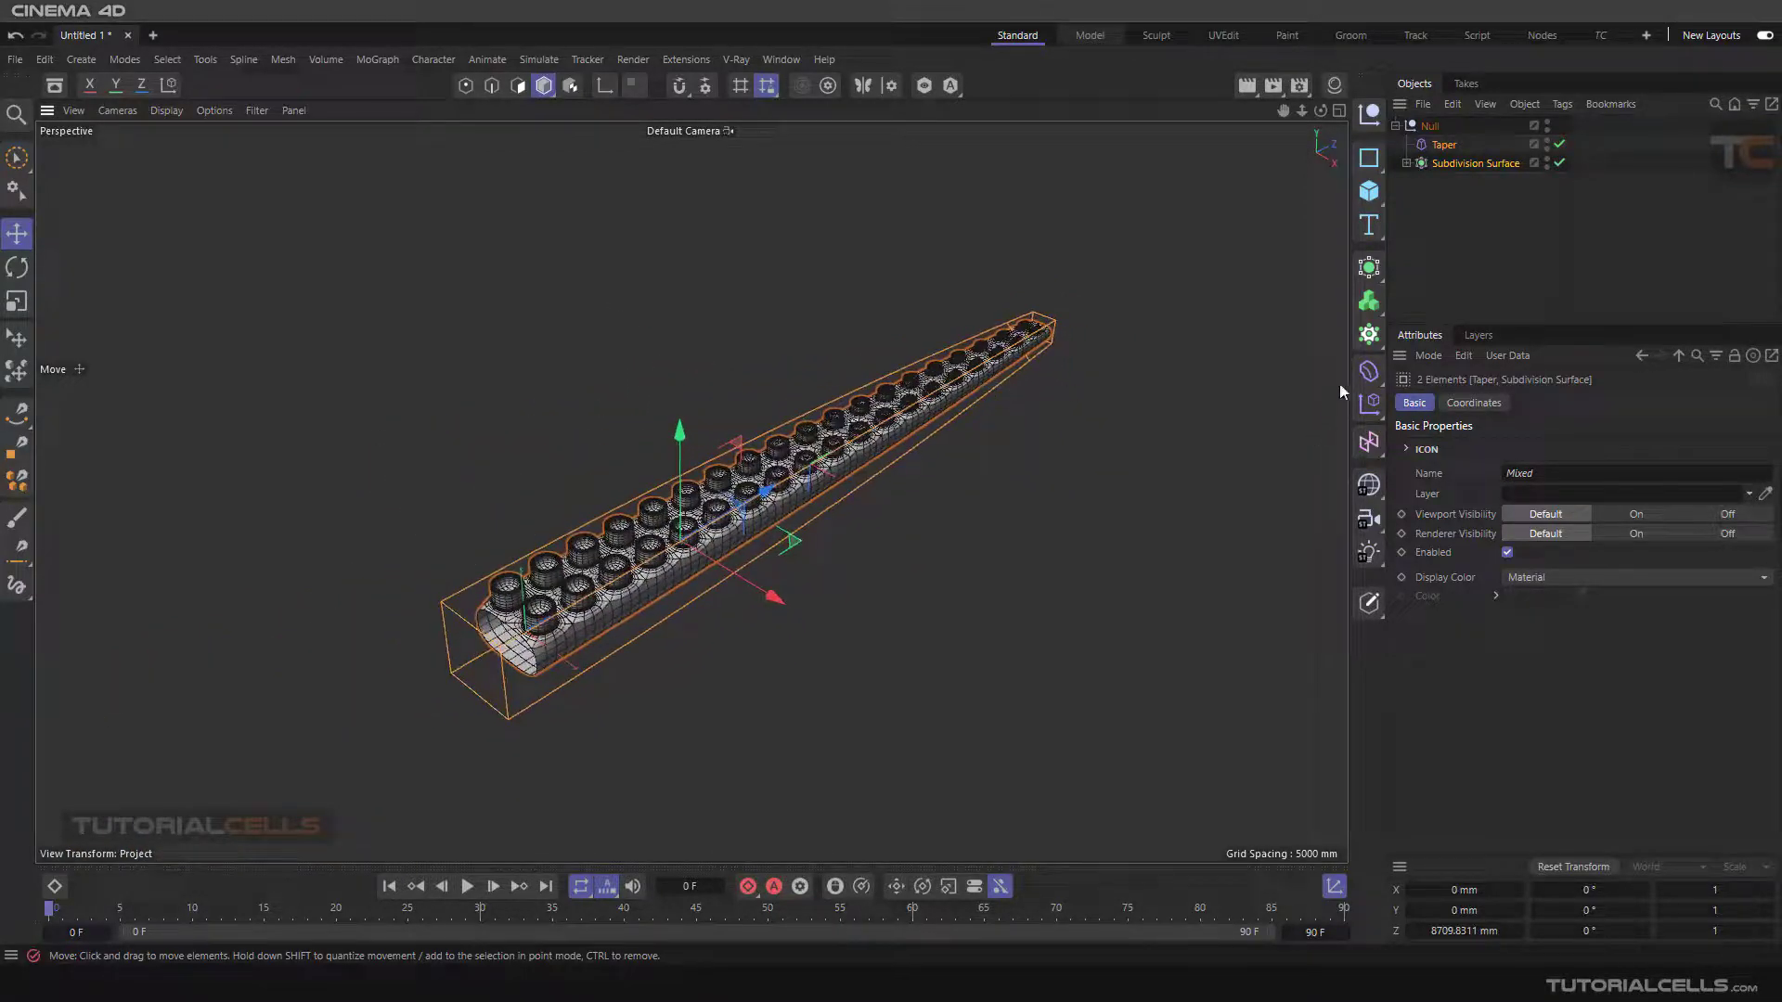
{"action": "mouse_move", "coordinate": [1368, 373]}
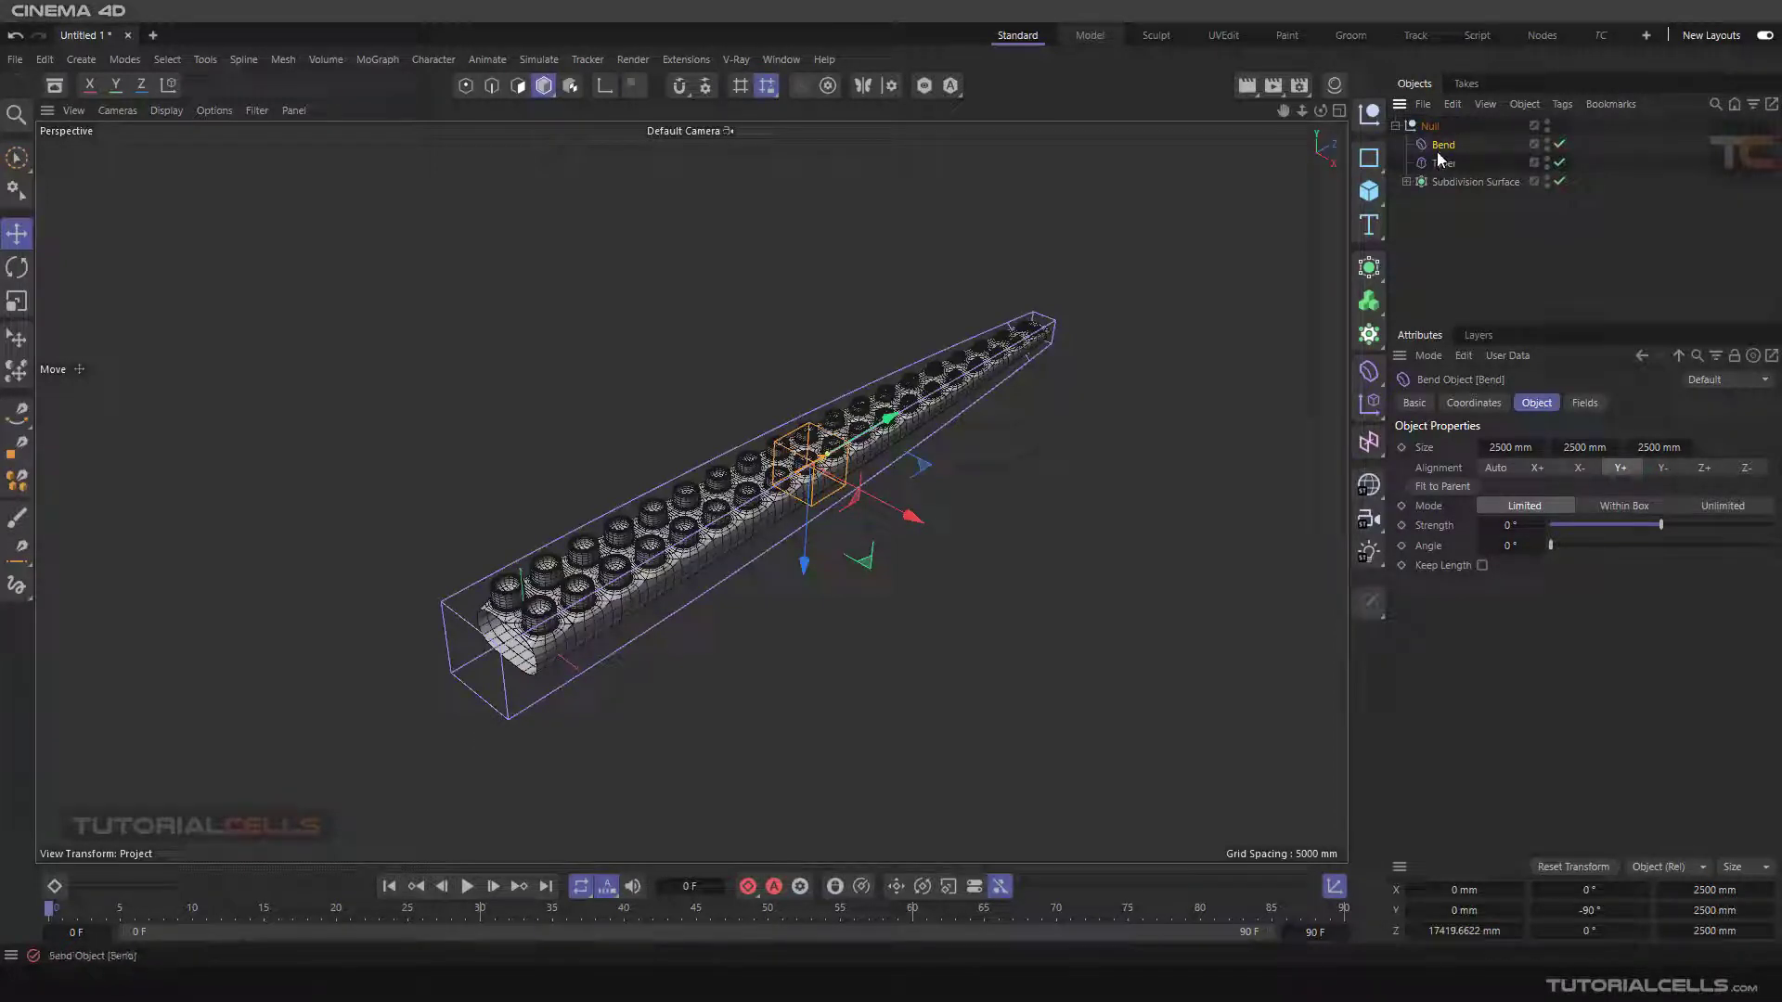
{"action": "mouse_move", "coordinate": [1439, 162]}
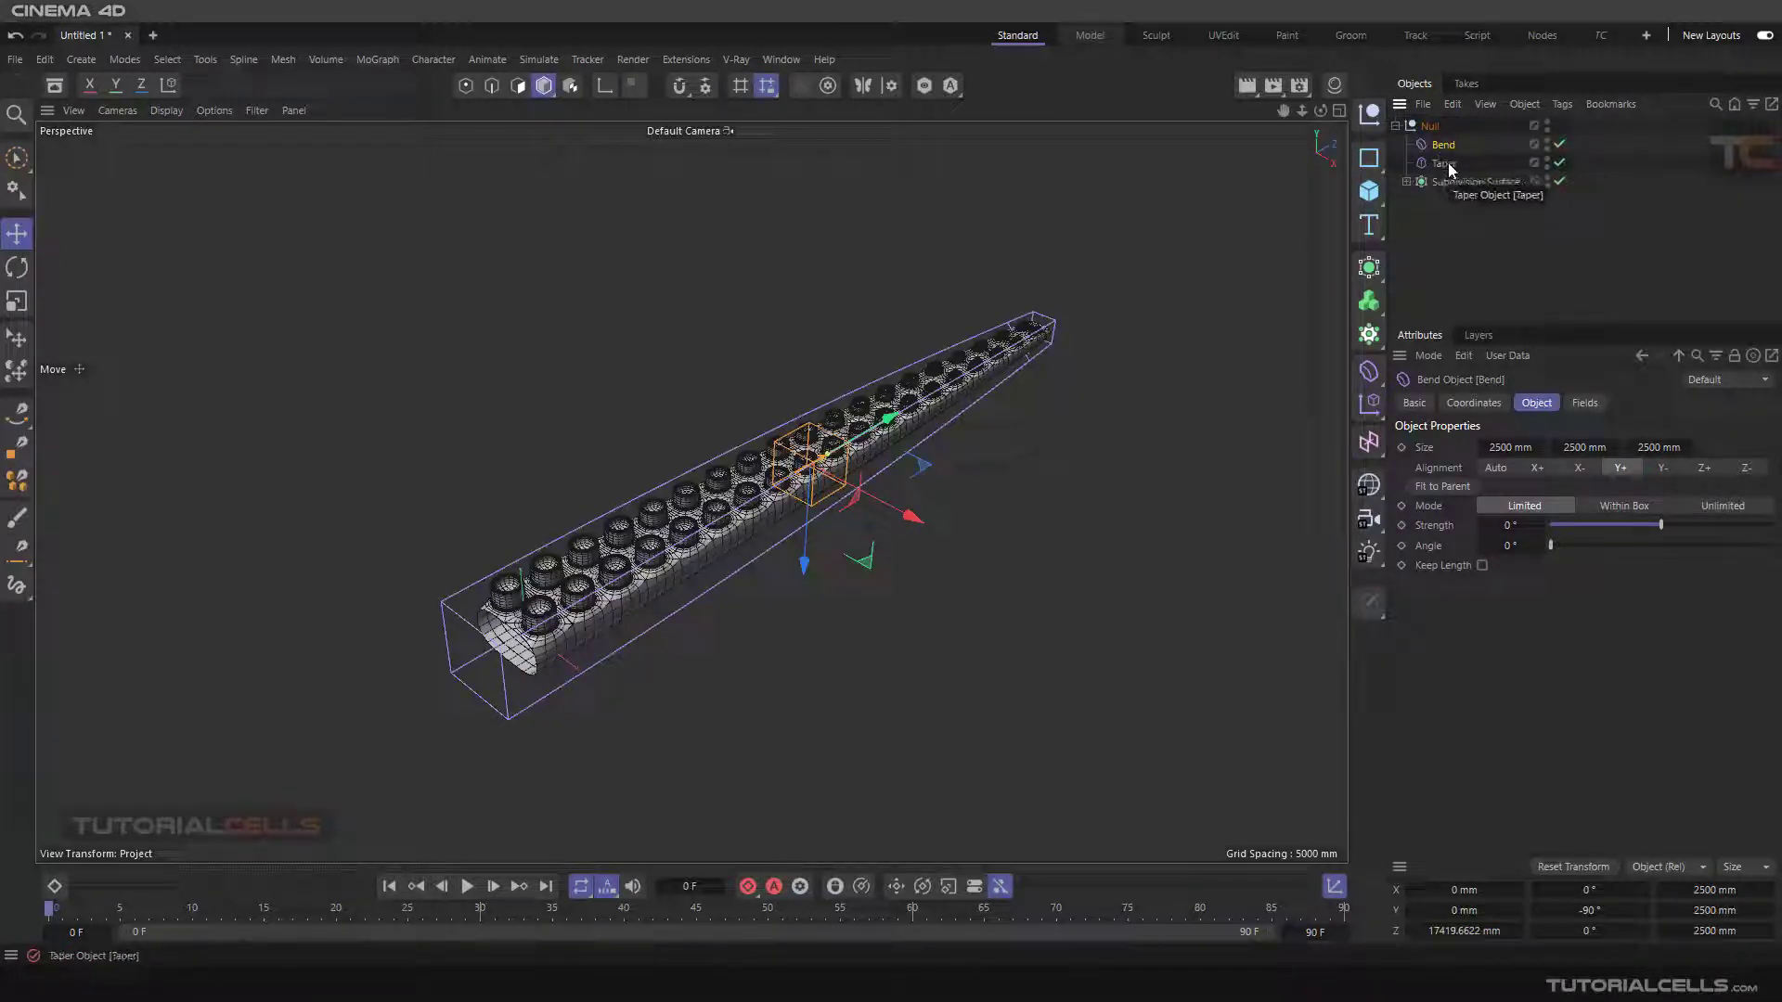
Move Bend below Taper in the Null and copy Taper's 40000 mm Size Y into Bend.
{"action": "left_click", "coordinate": [1443, 162]}
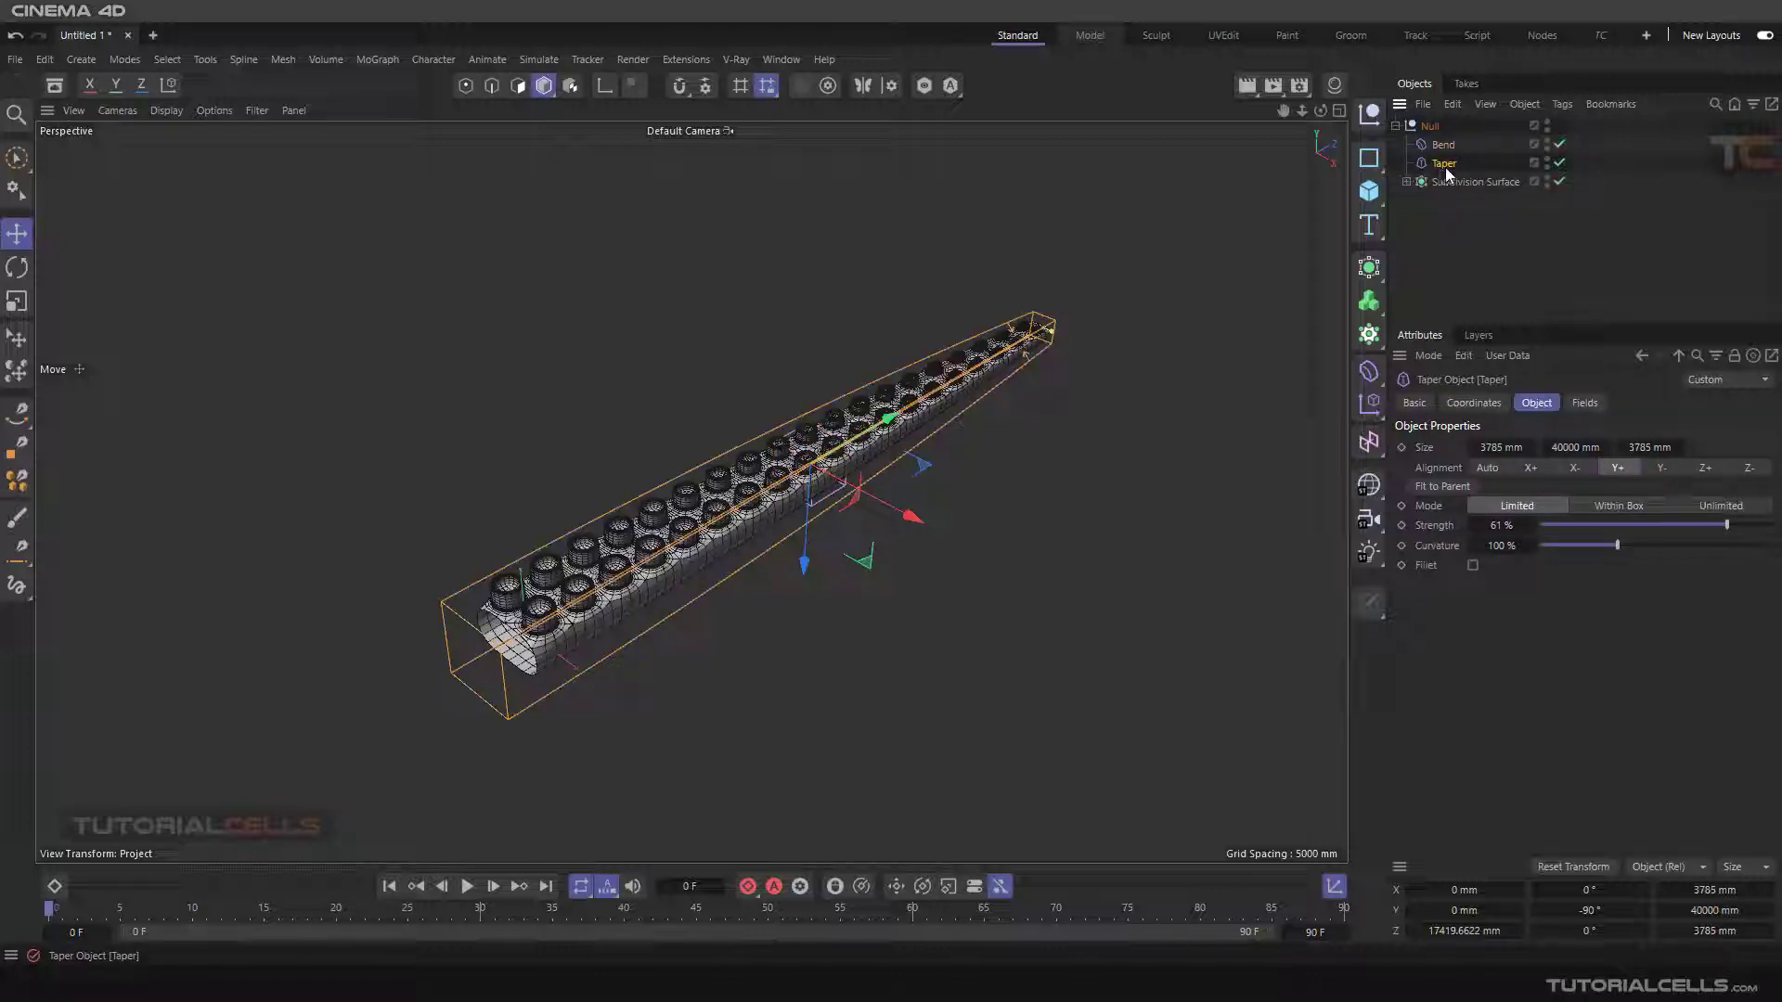
{"action": "left_click", "coordinate": [1443, 163]}
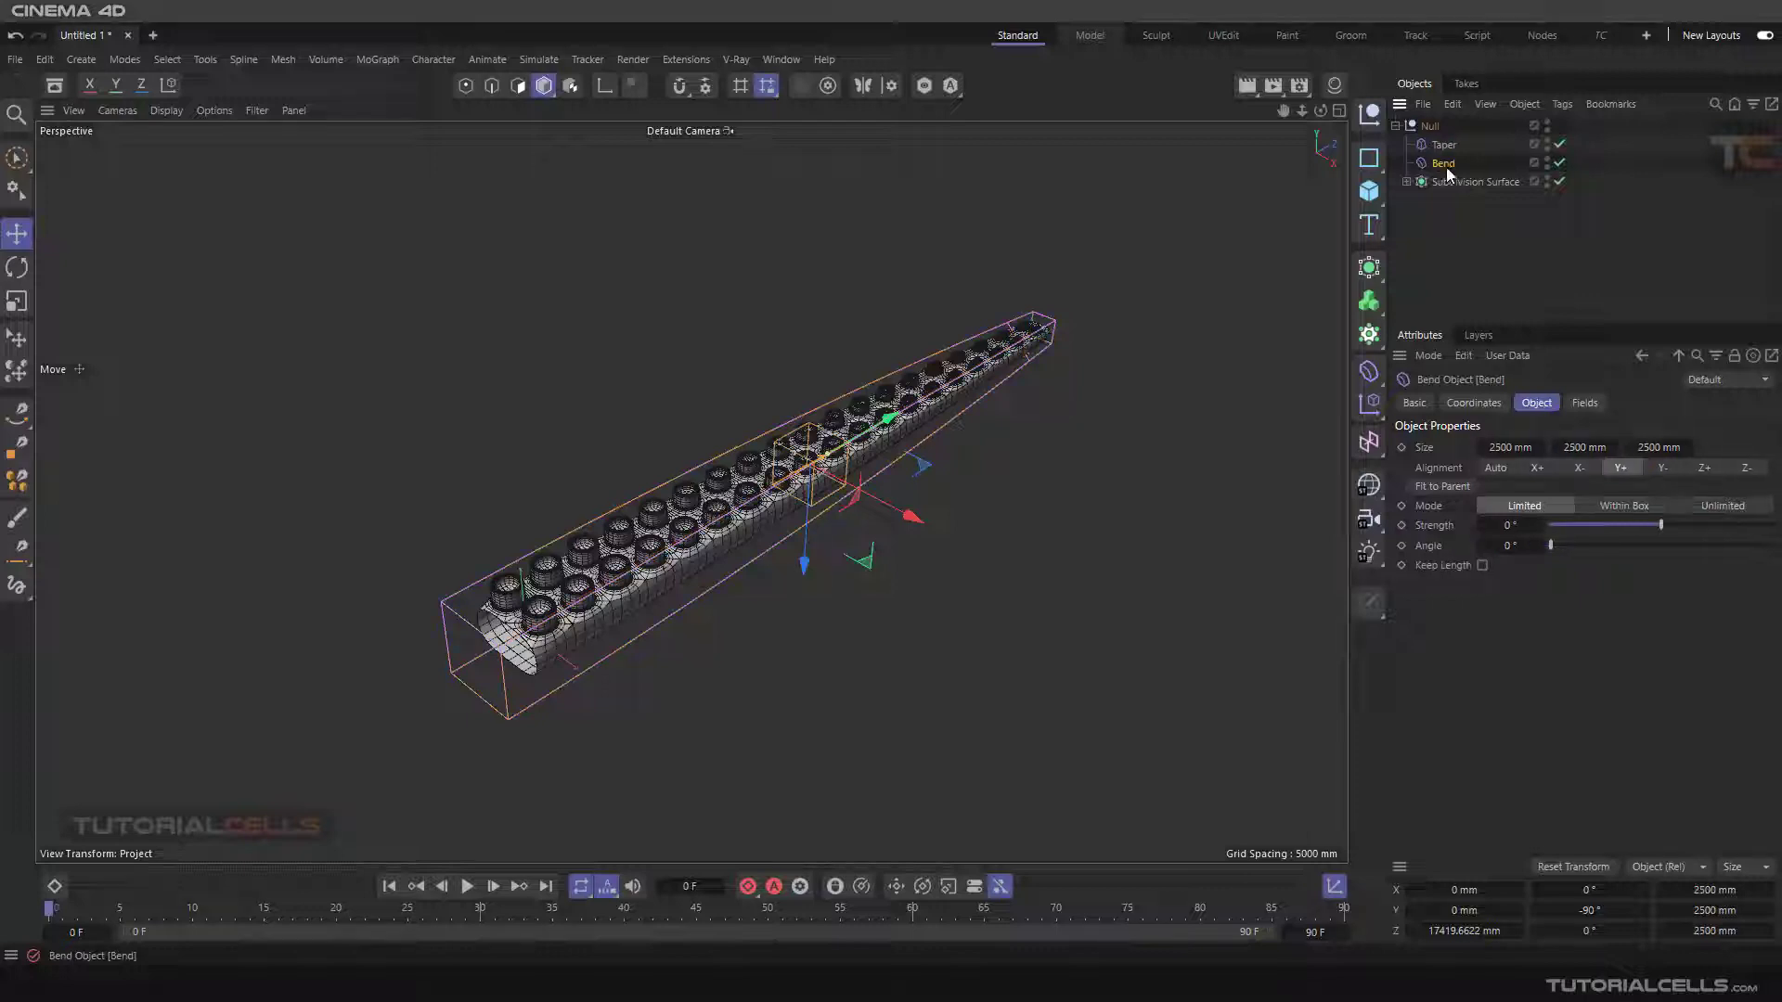
{"action": "left_click", "coordinate": [1431, 125]}
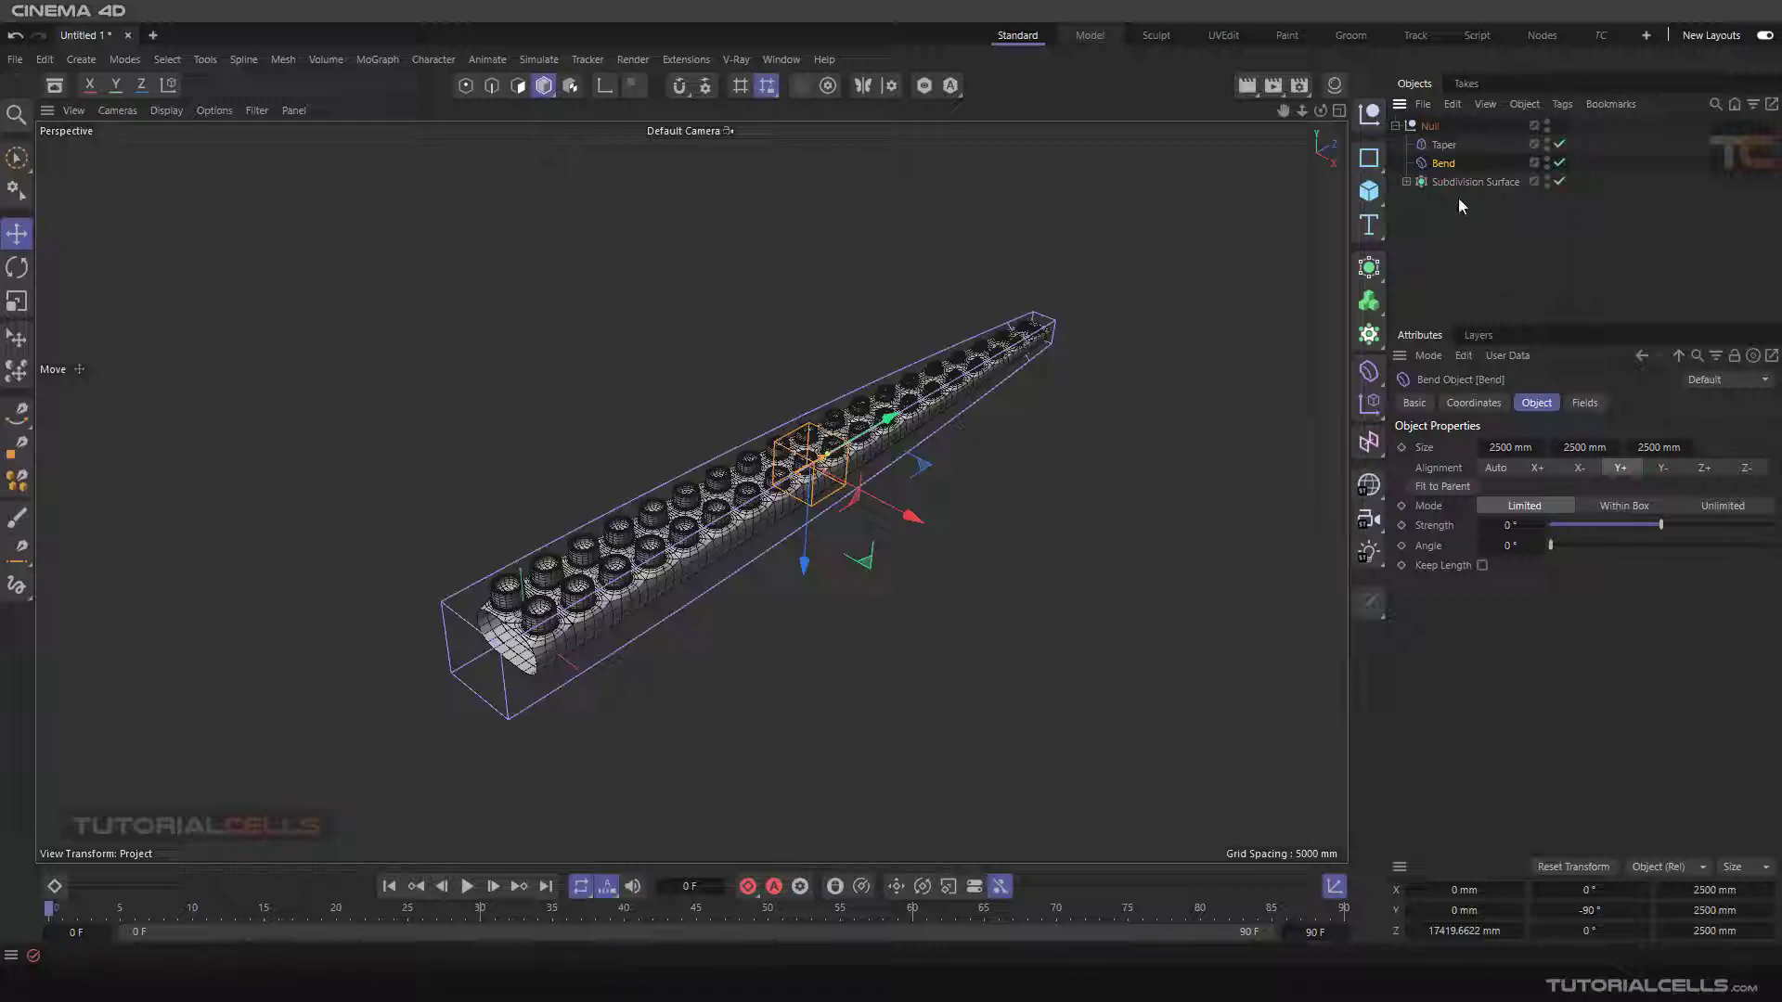
{"action": "left_click", "coordinate": [1444, 145]}
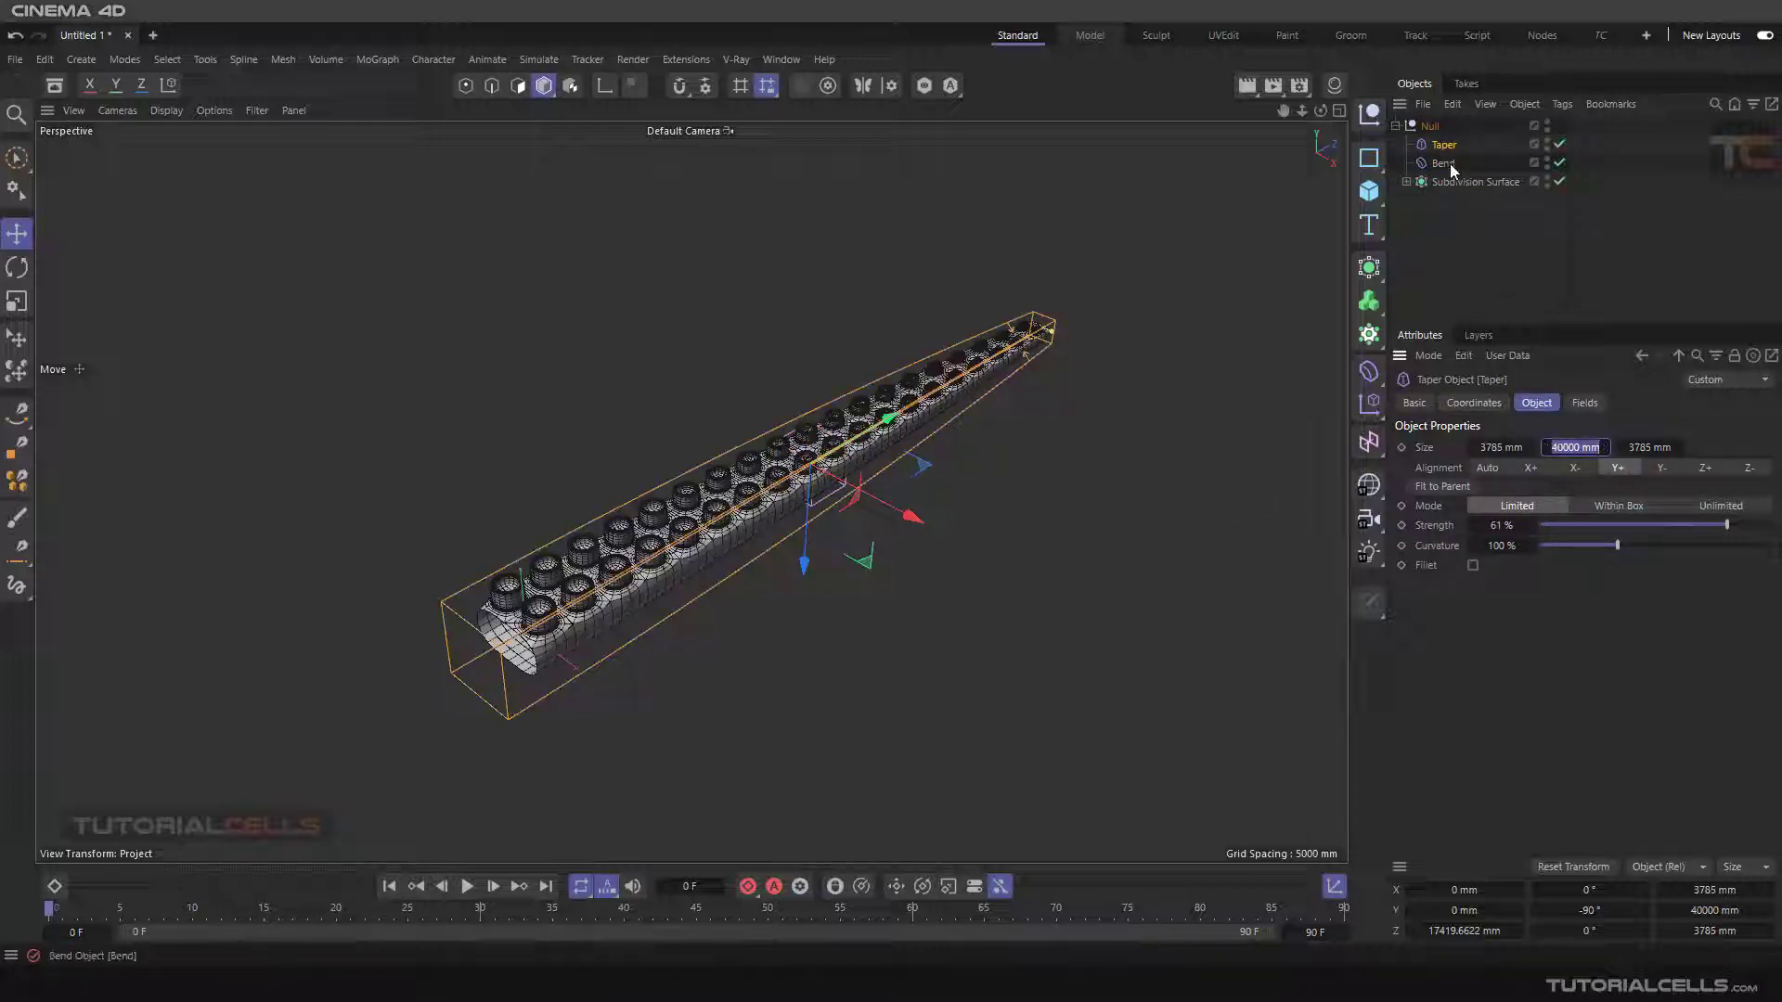
{"action": "left_click", "coordinate": [1442, 162]}
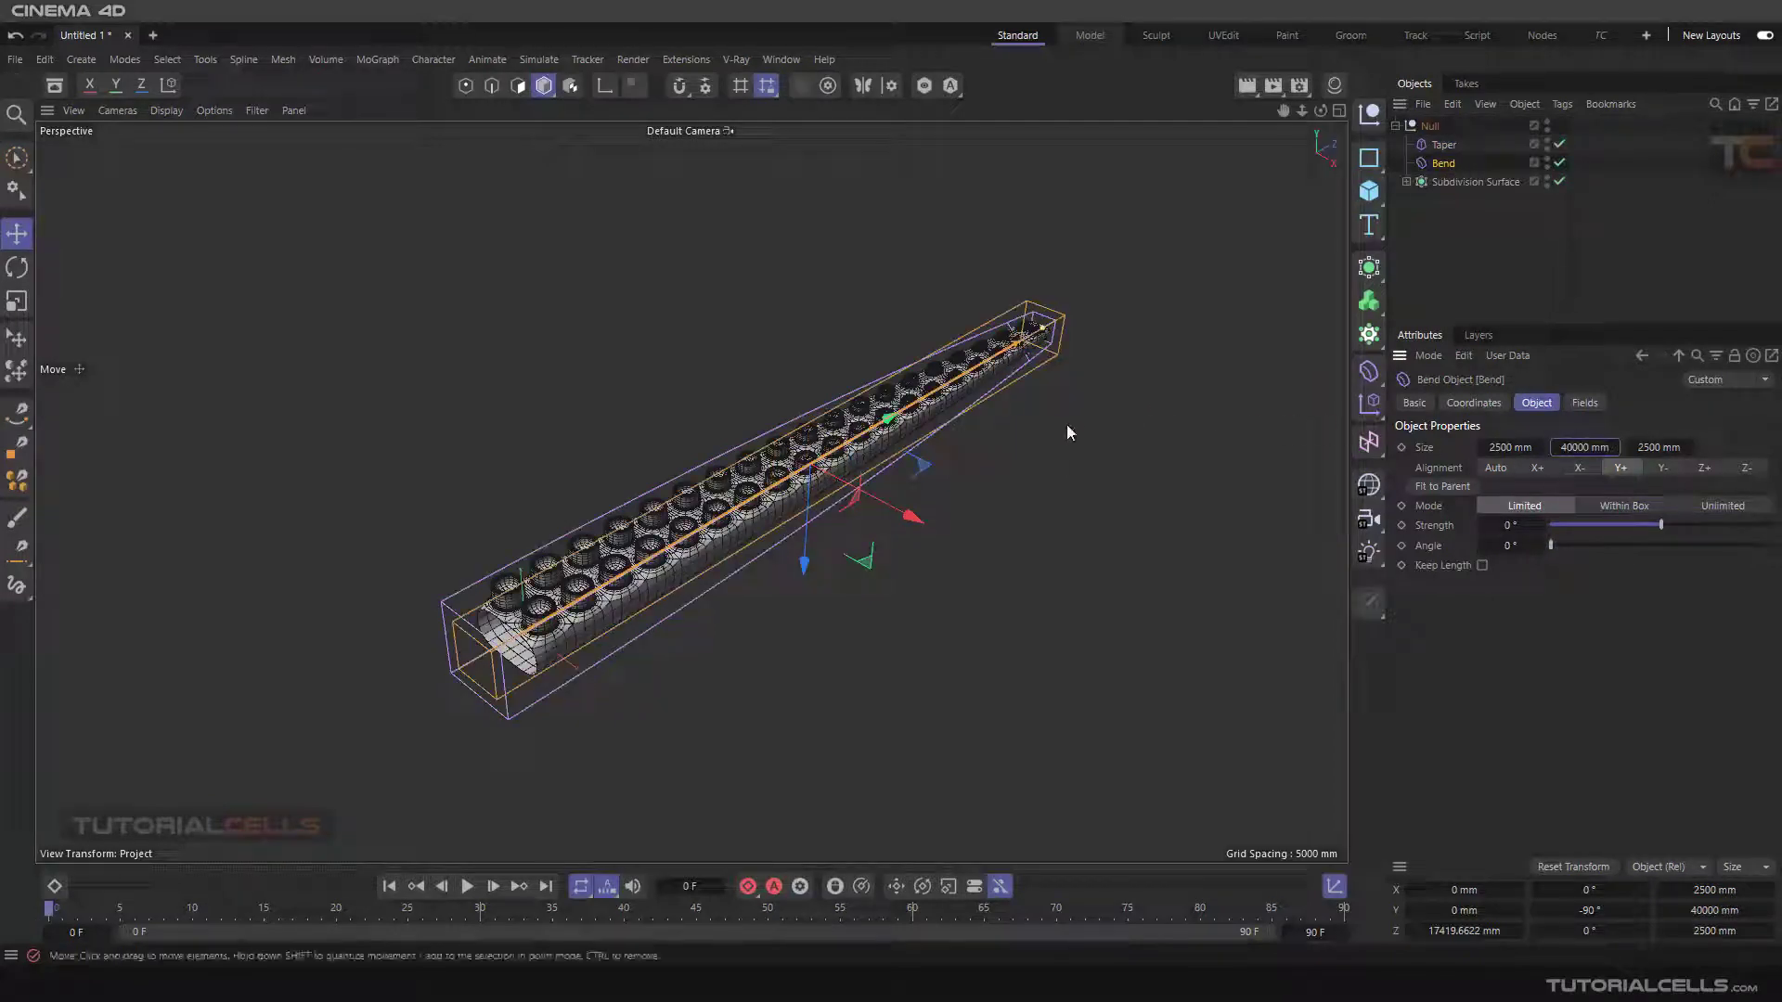
Bend the tentacle and set the Bend Angle to 270° so it curls around its length.
{"action": "left_click_drag", "start_coordinate": [1069, 432], "coordinate": [1108, 528]}
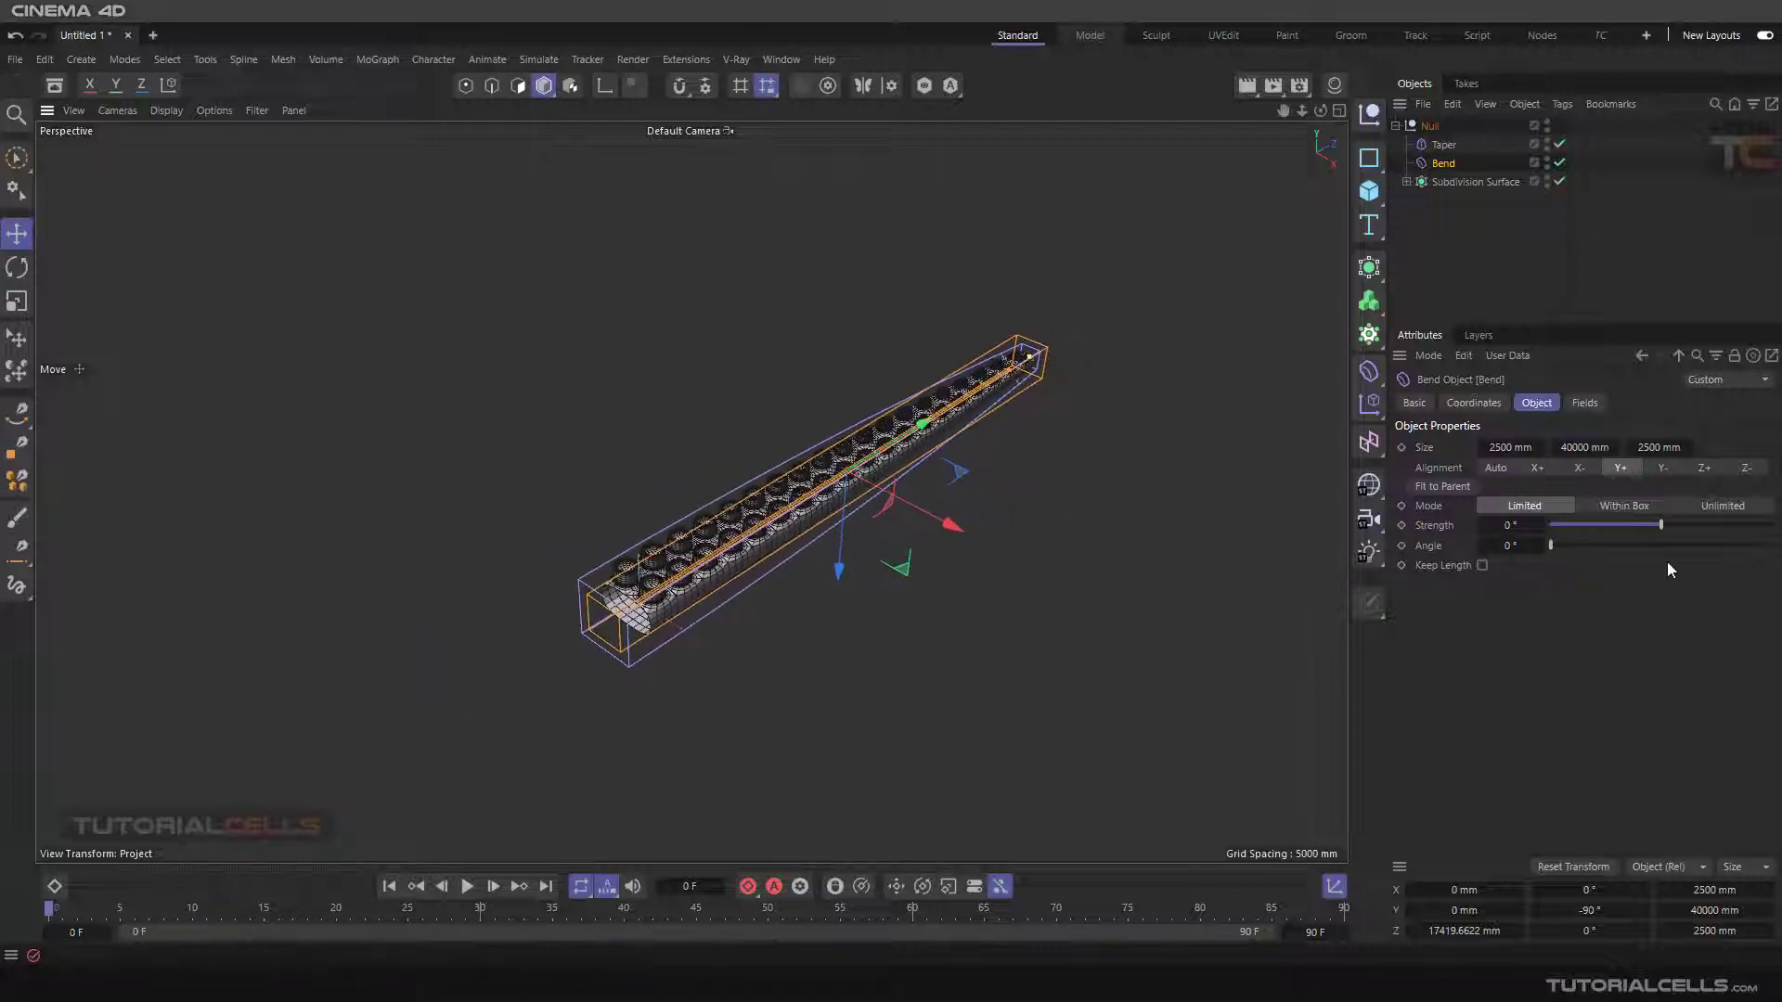
{"action": "left_click_drag", "start_coordinate": [1548, 525], "coordinate": [1668, 525]}
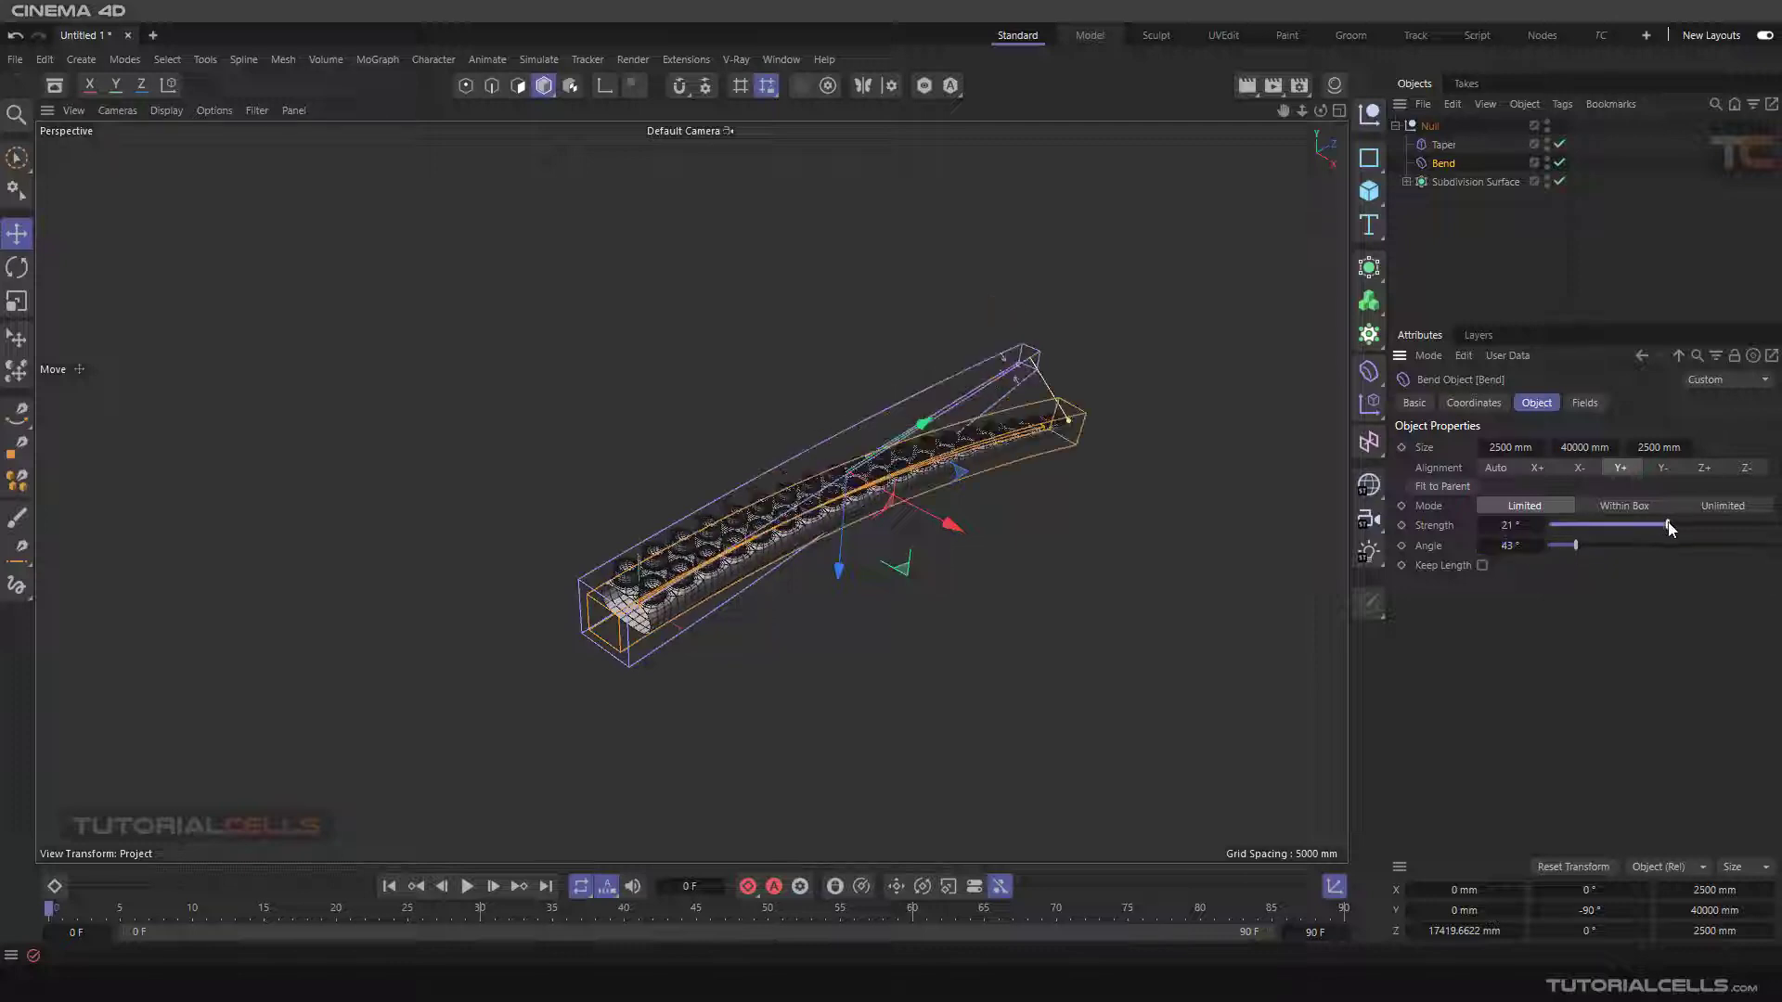
{"action": "left_click_drag", "start_coordinate": [1654, 526], "coordinate": [1681, 525]}
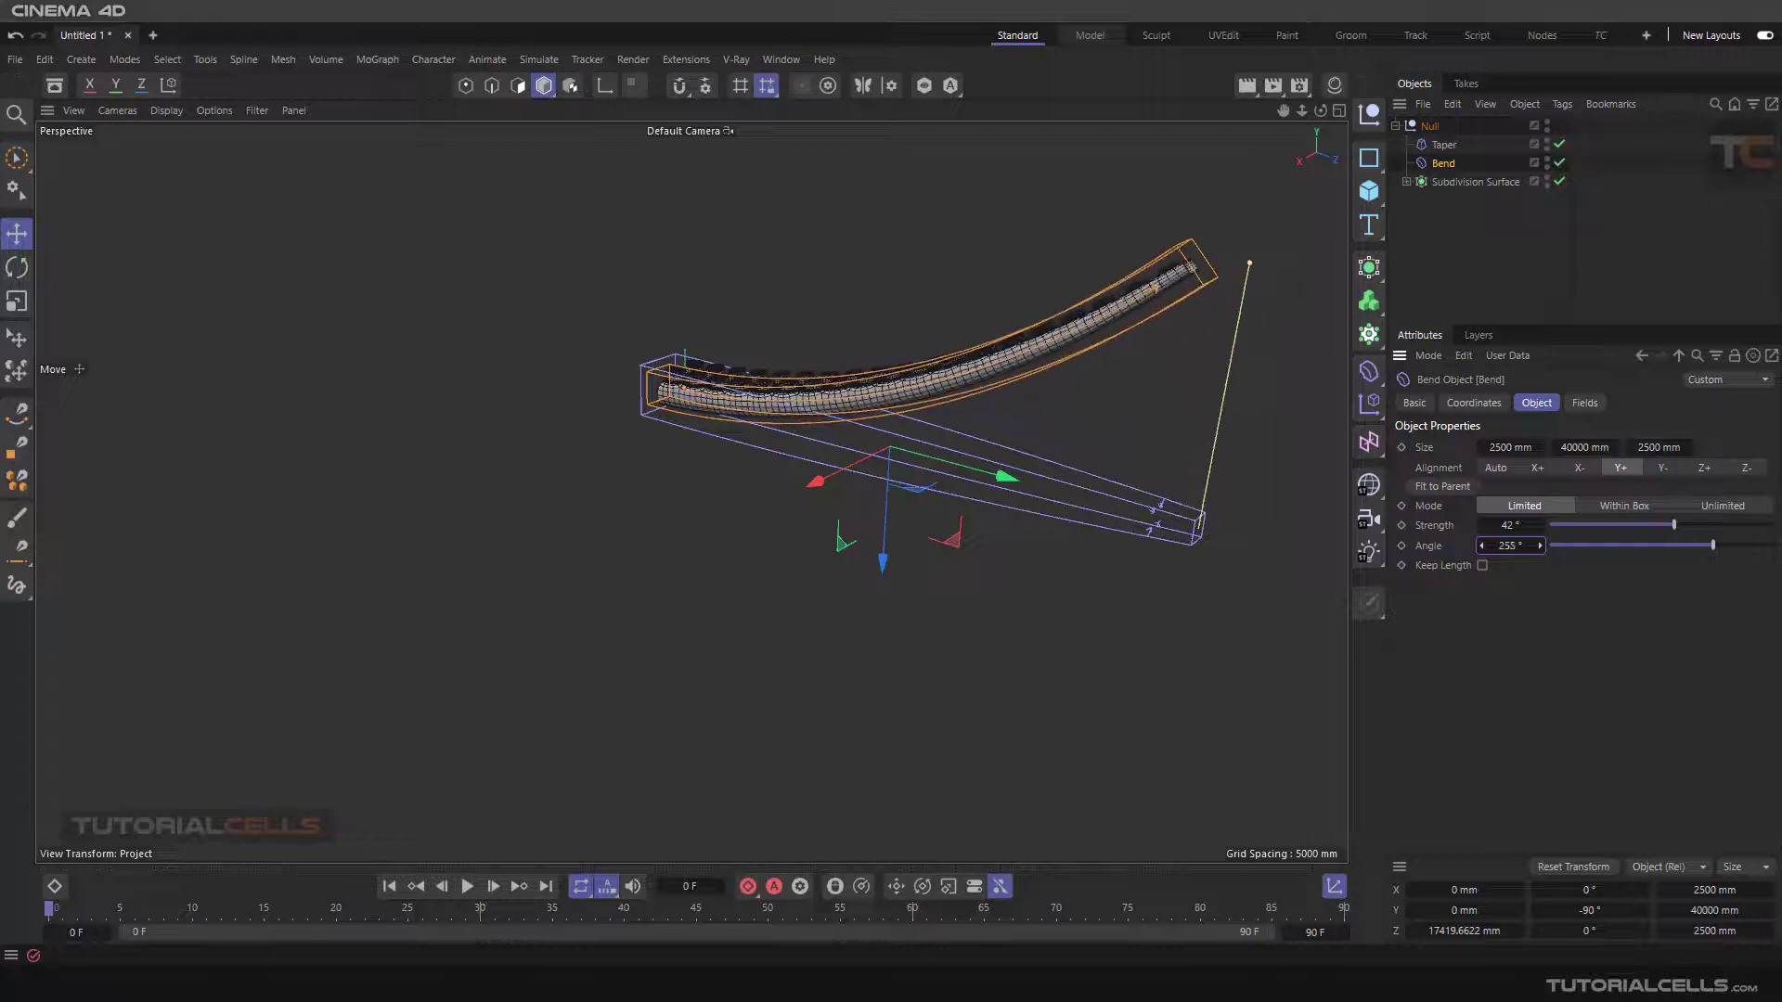
{"action": "left_click_drag", "start_coordinate": [1509, 546], "coordinate": [1482, 546]}
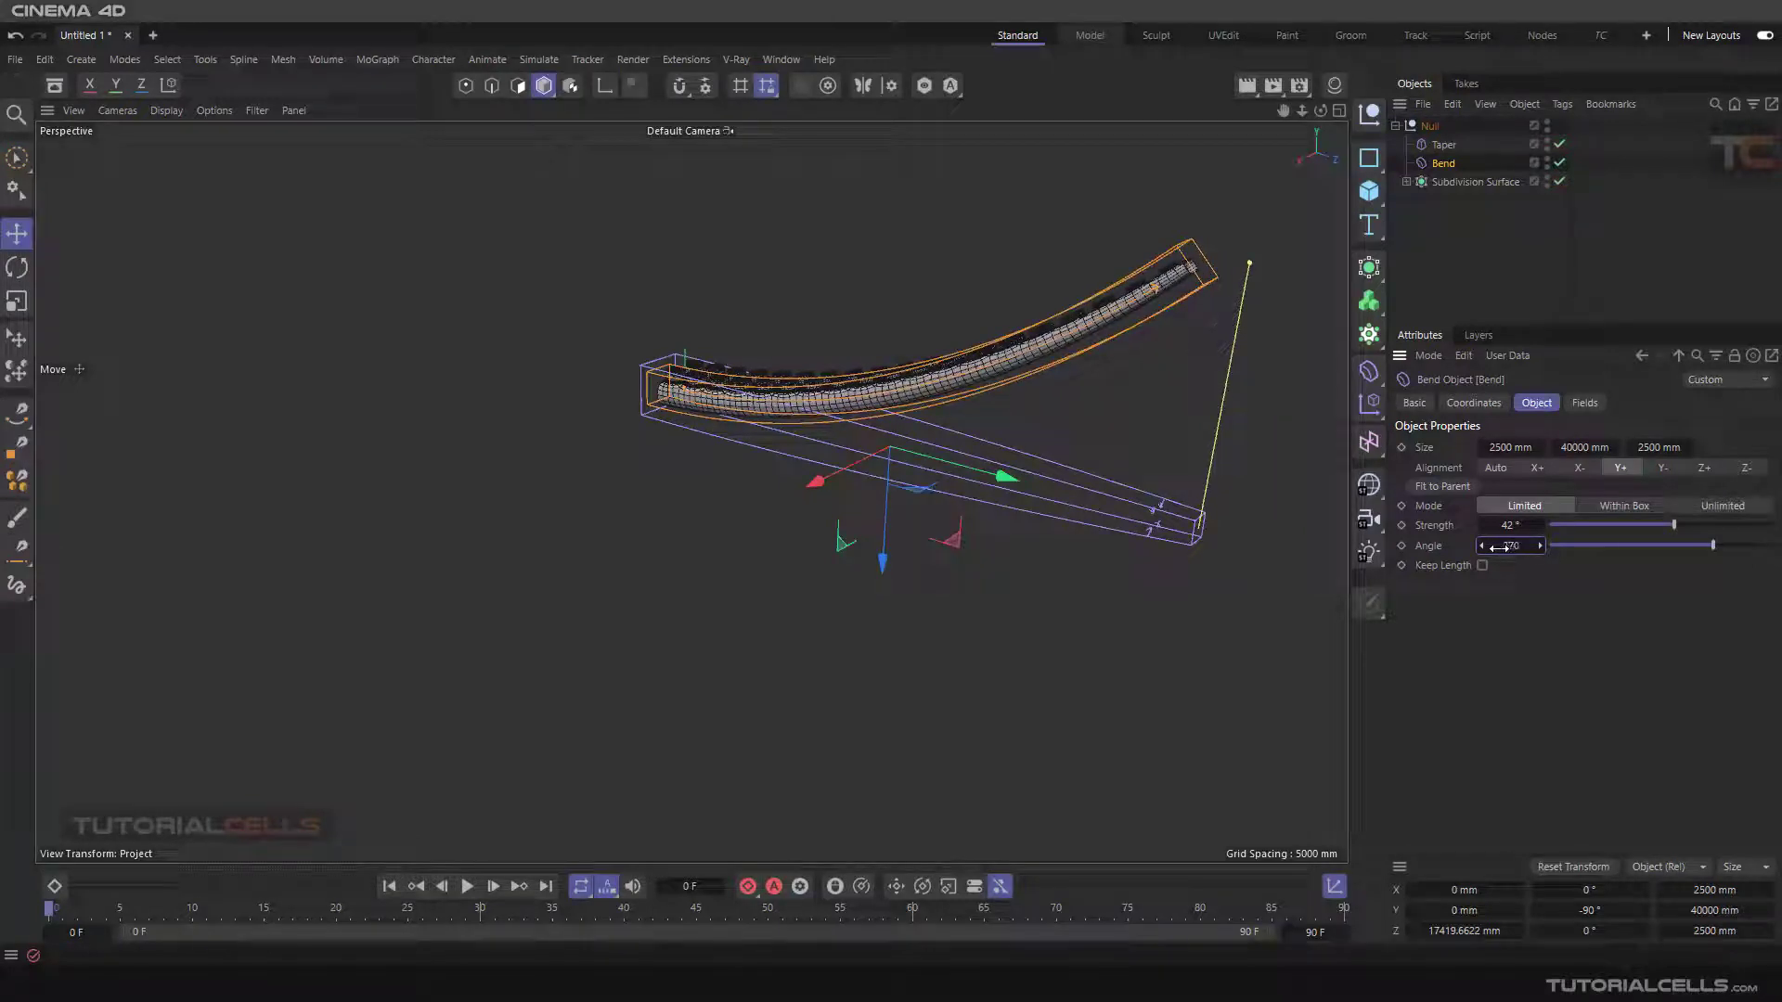
Raise Bend Strength to about 149° to curl the tentacle into a tighter arc, checking from orbit.
{"action": "left_click_drag", "start_coordinate": [1512, 545], "coordinate": [1716, 546]}
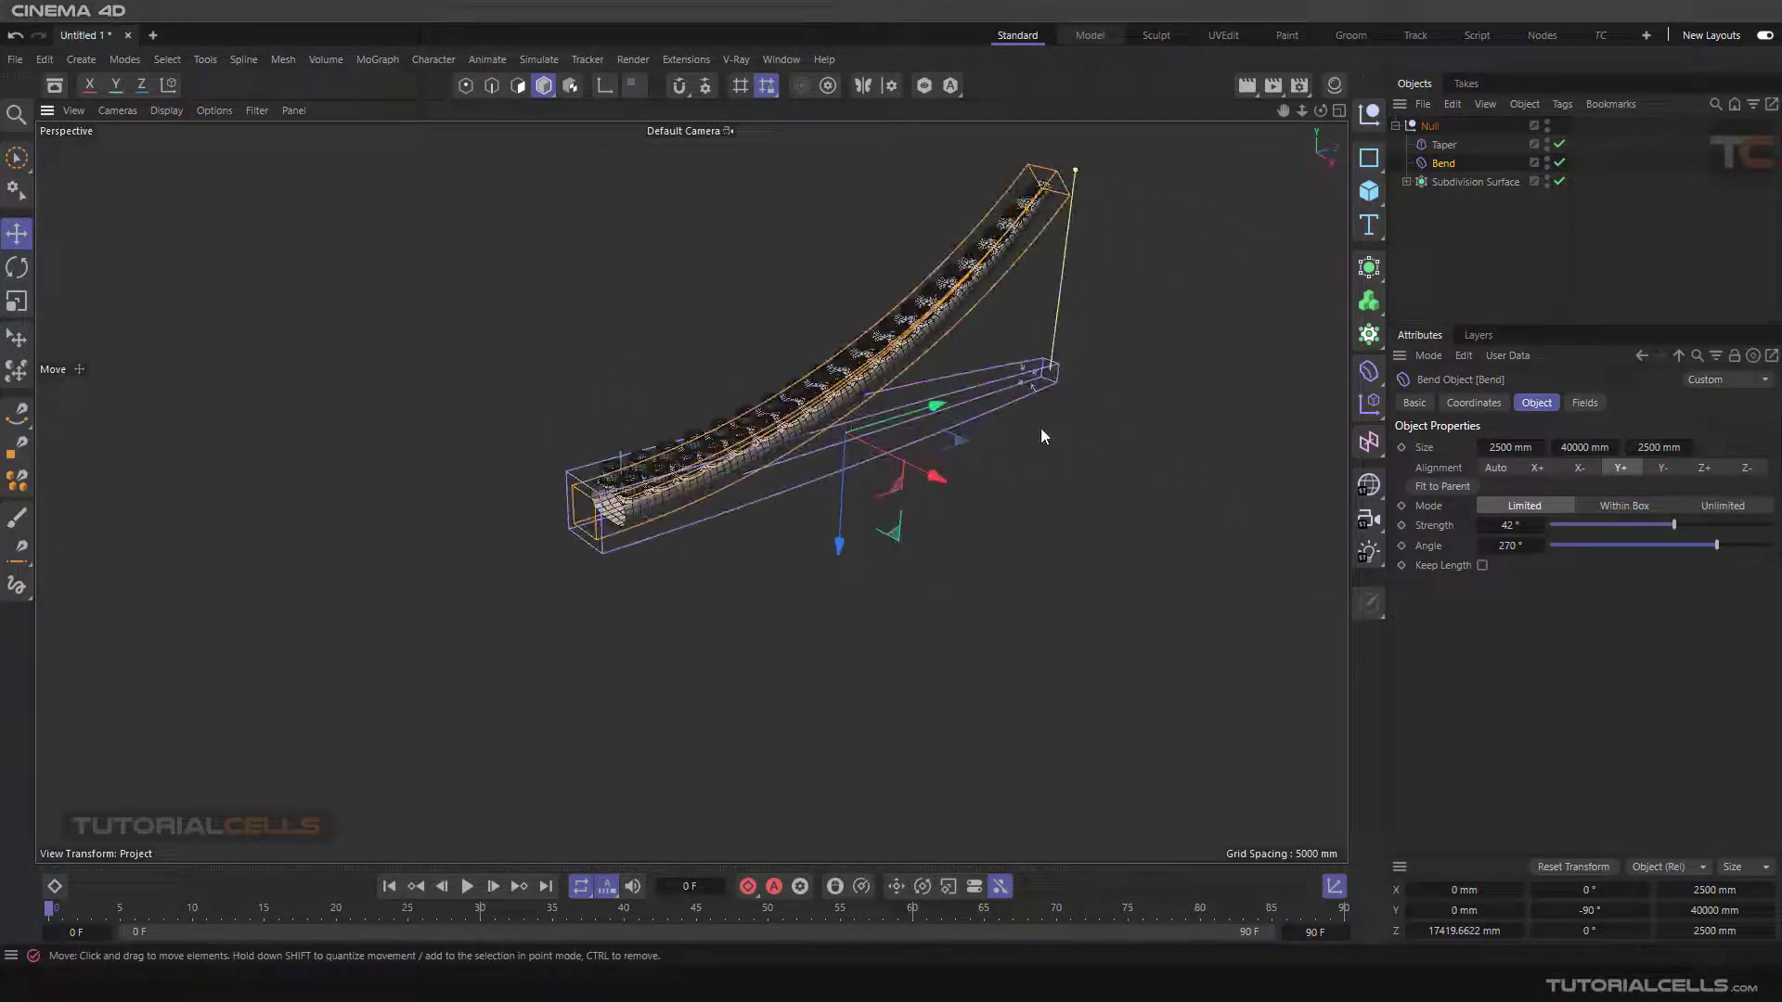
{"action": "left_click_drag", "start_coordinate": [1640, 524], "coordinate": [1690, 524]}
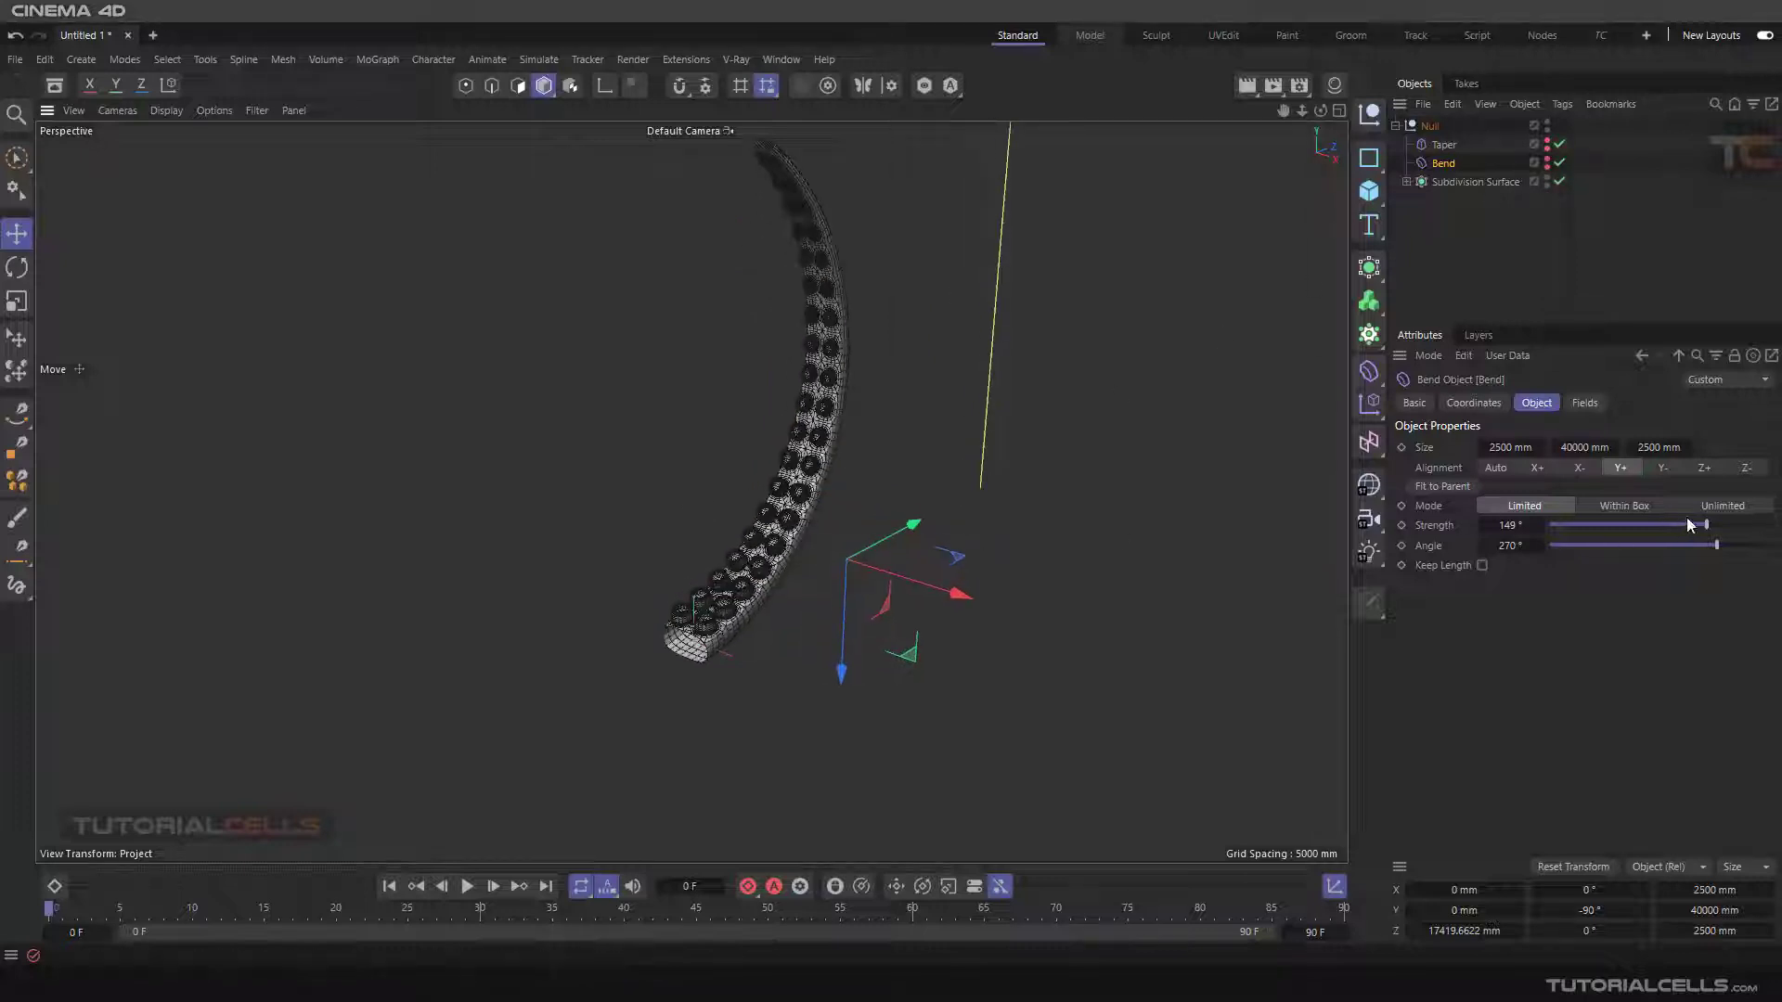
{"action": "left_click_drag", "start_coordinate": [1690, 525], "coordinate": [1674, 525]}
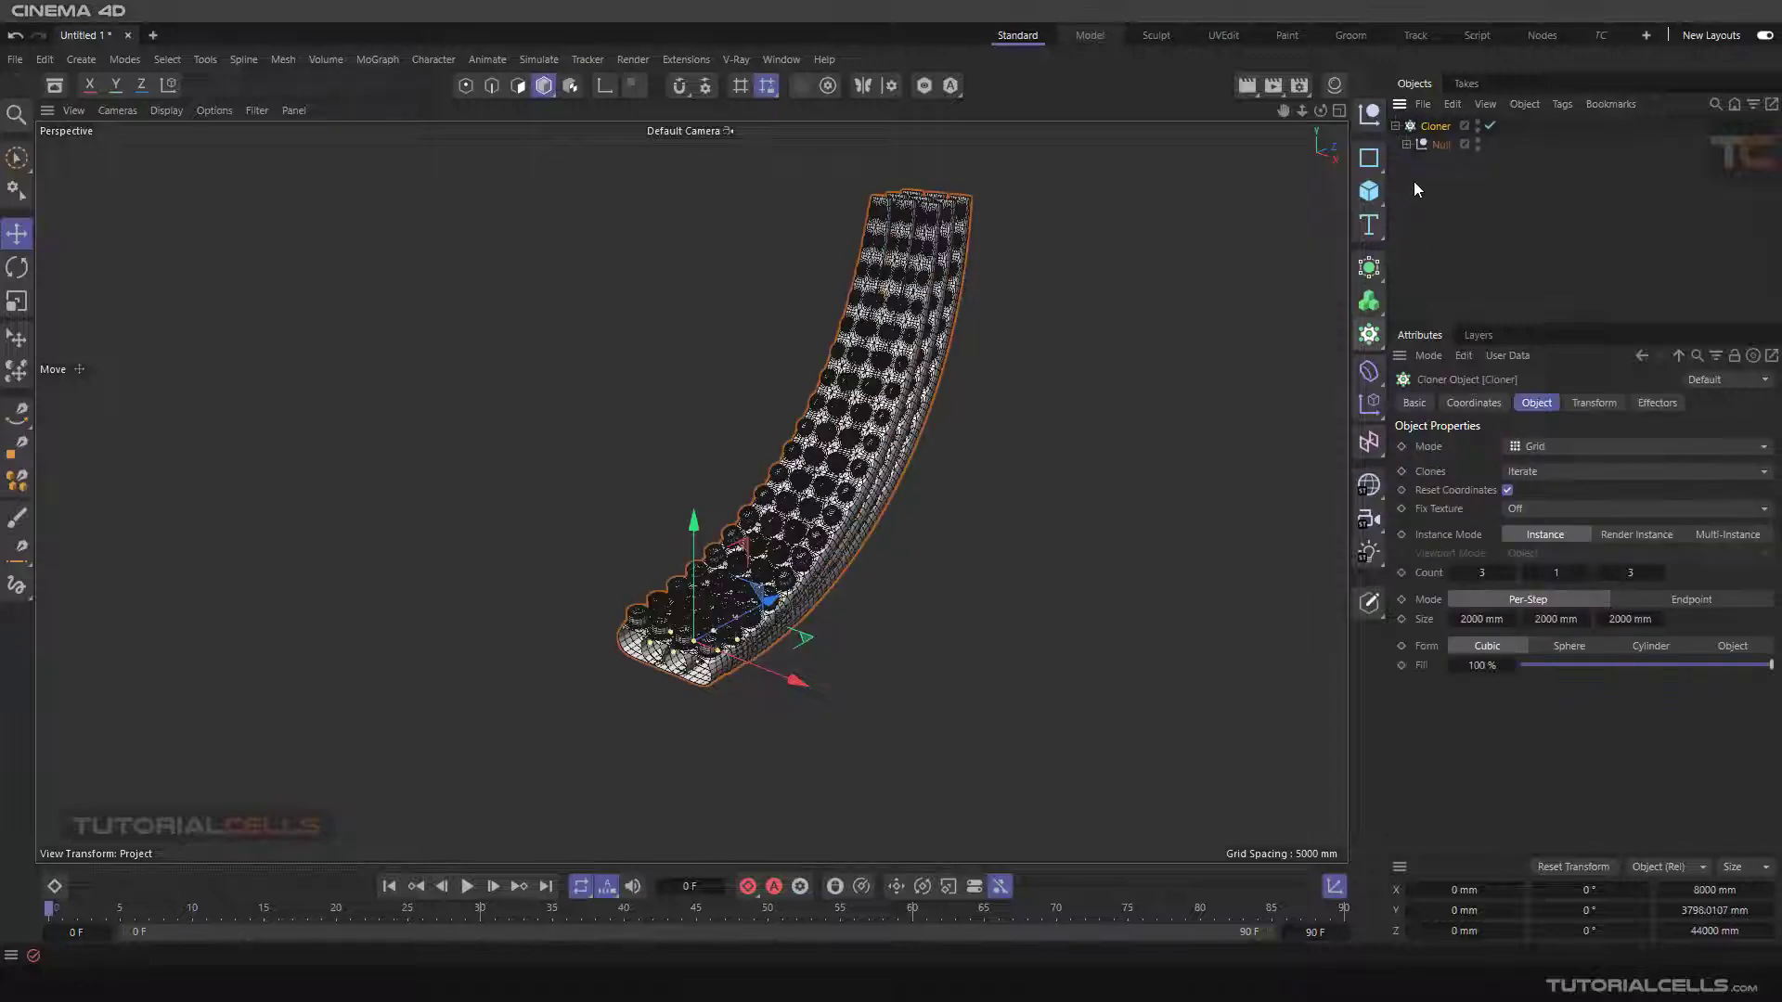
Switch the Cloner mode to Radial so the tentacles form a ring of arms.
{"action": "left_click", "coordinate": [1631, 446]}
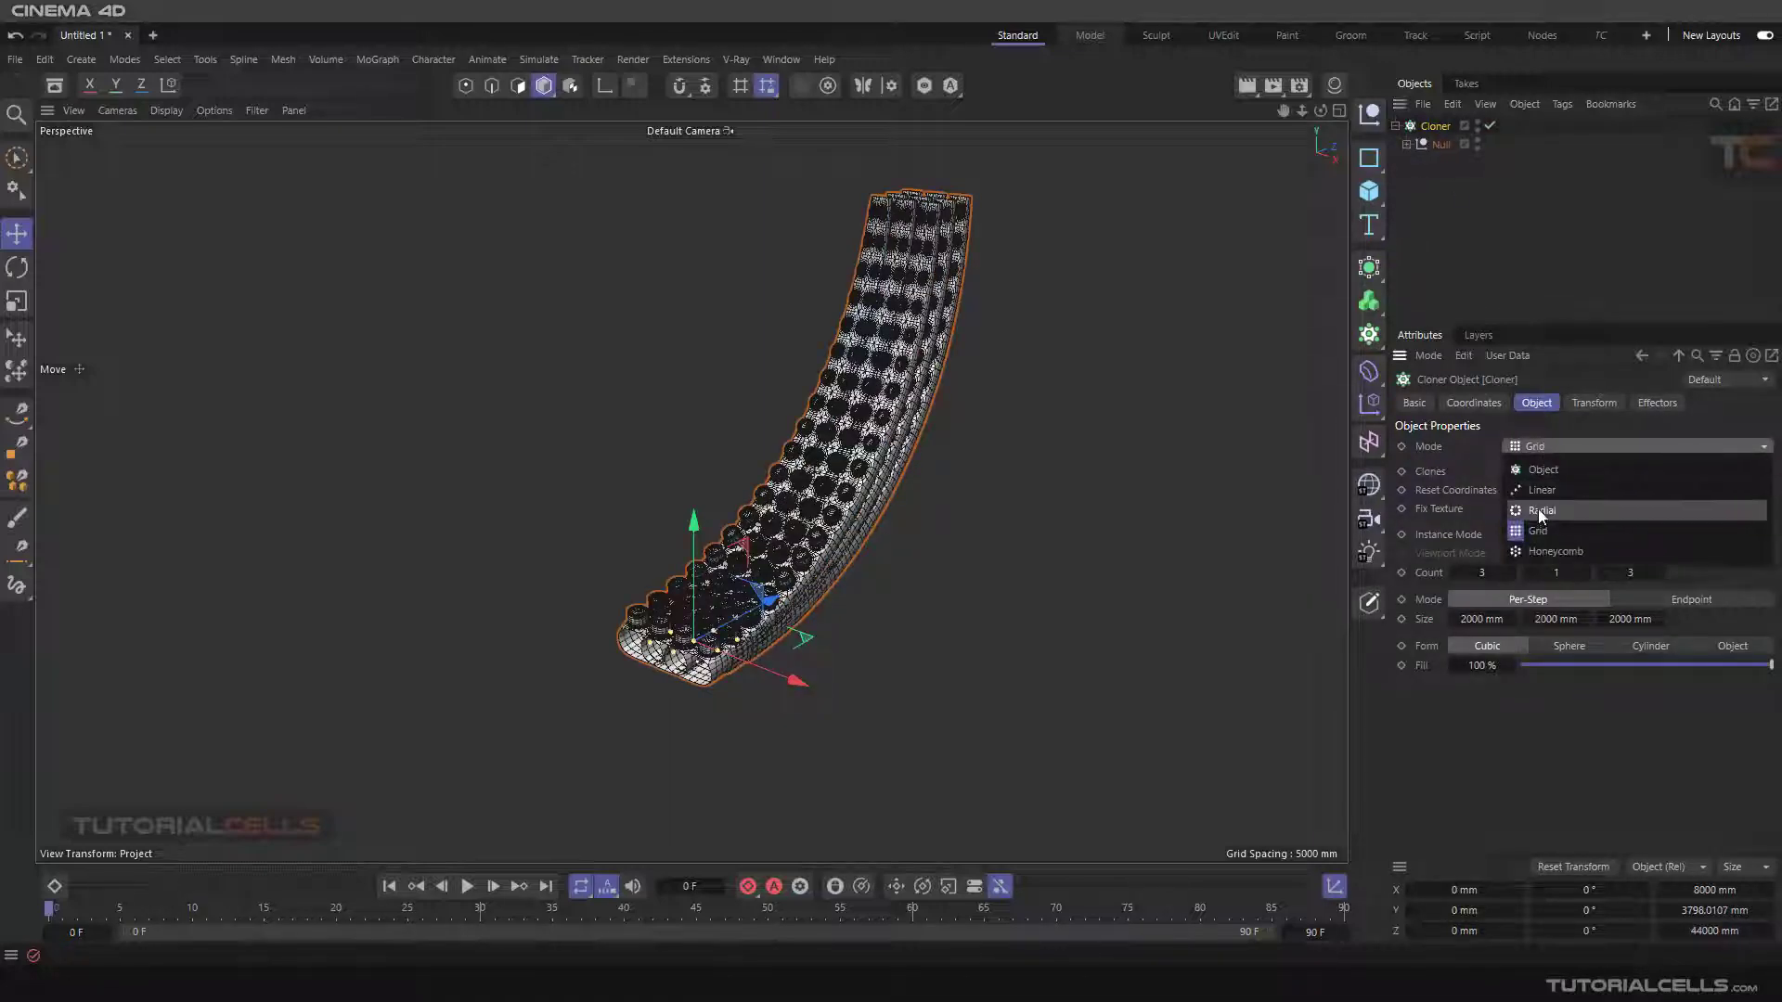
{"action": "left_click", "coordinate": [1540, 510]}
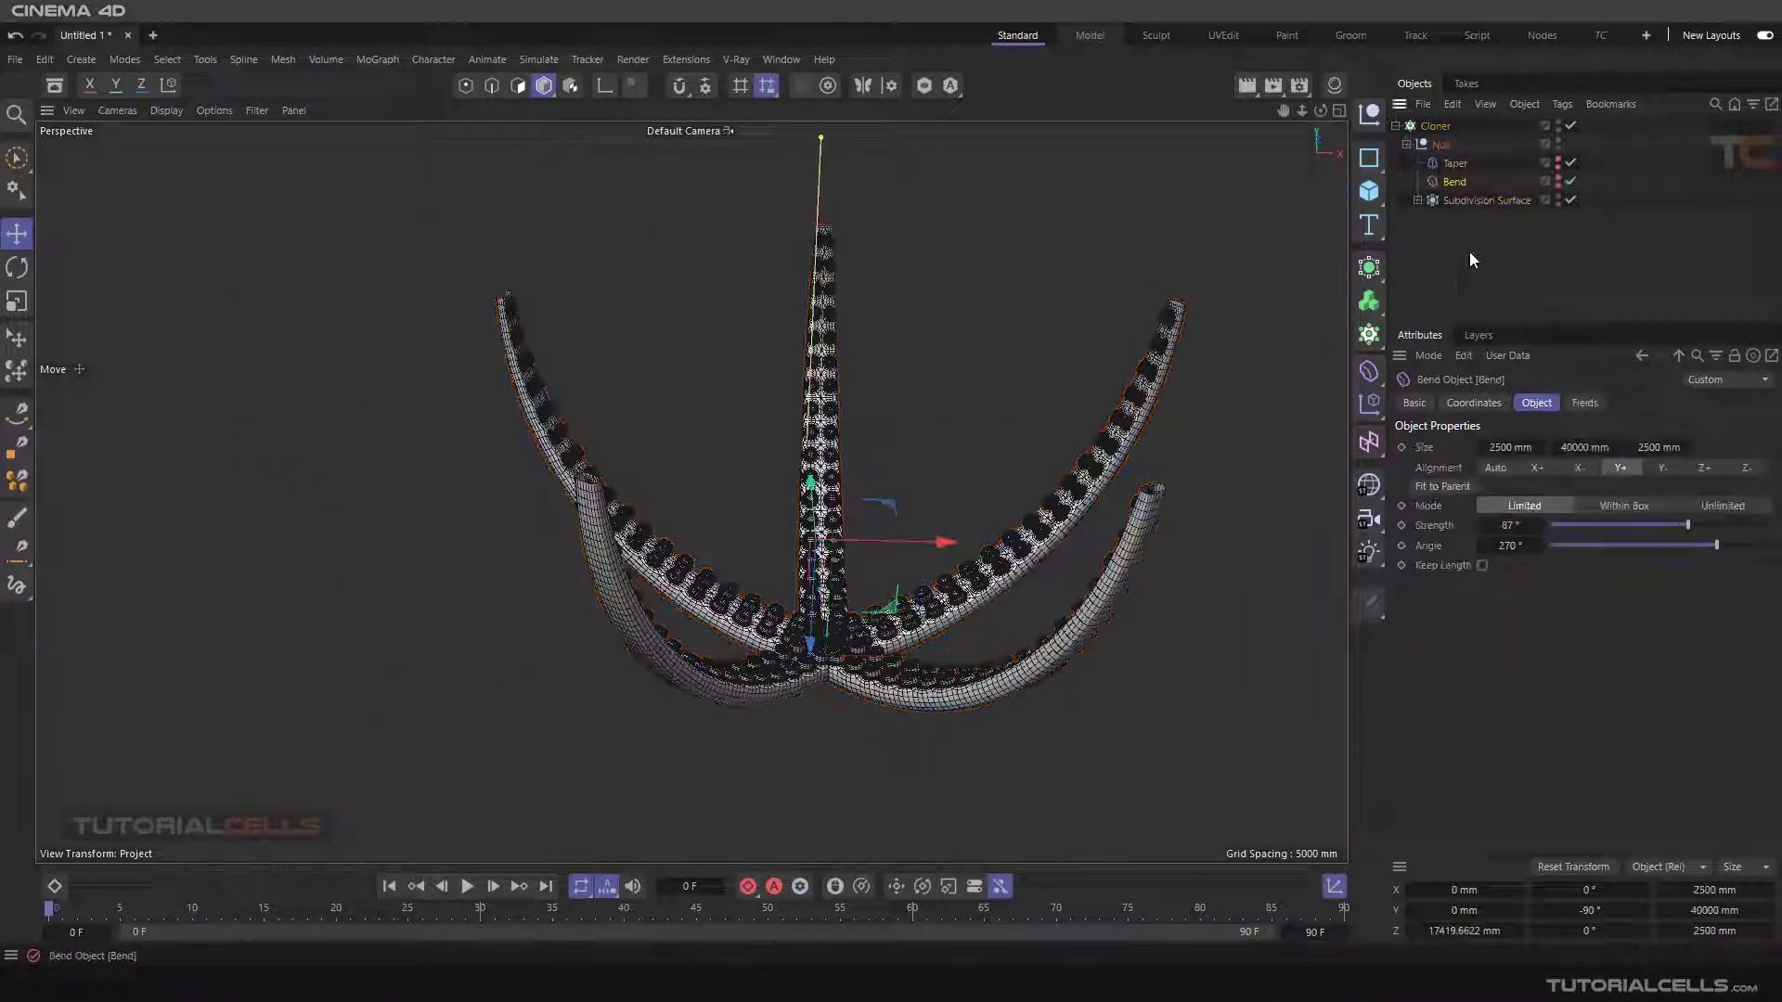
Adjust Bend Strength to 102° so the cloned arms curve upward.
{"action": "left_click_drag", "start_coordinate": [1681, 525], "coordinate": [1630, 525]}
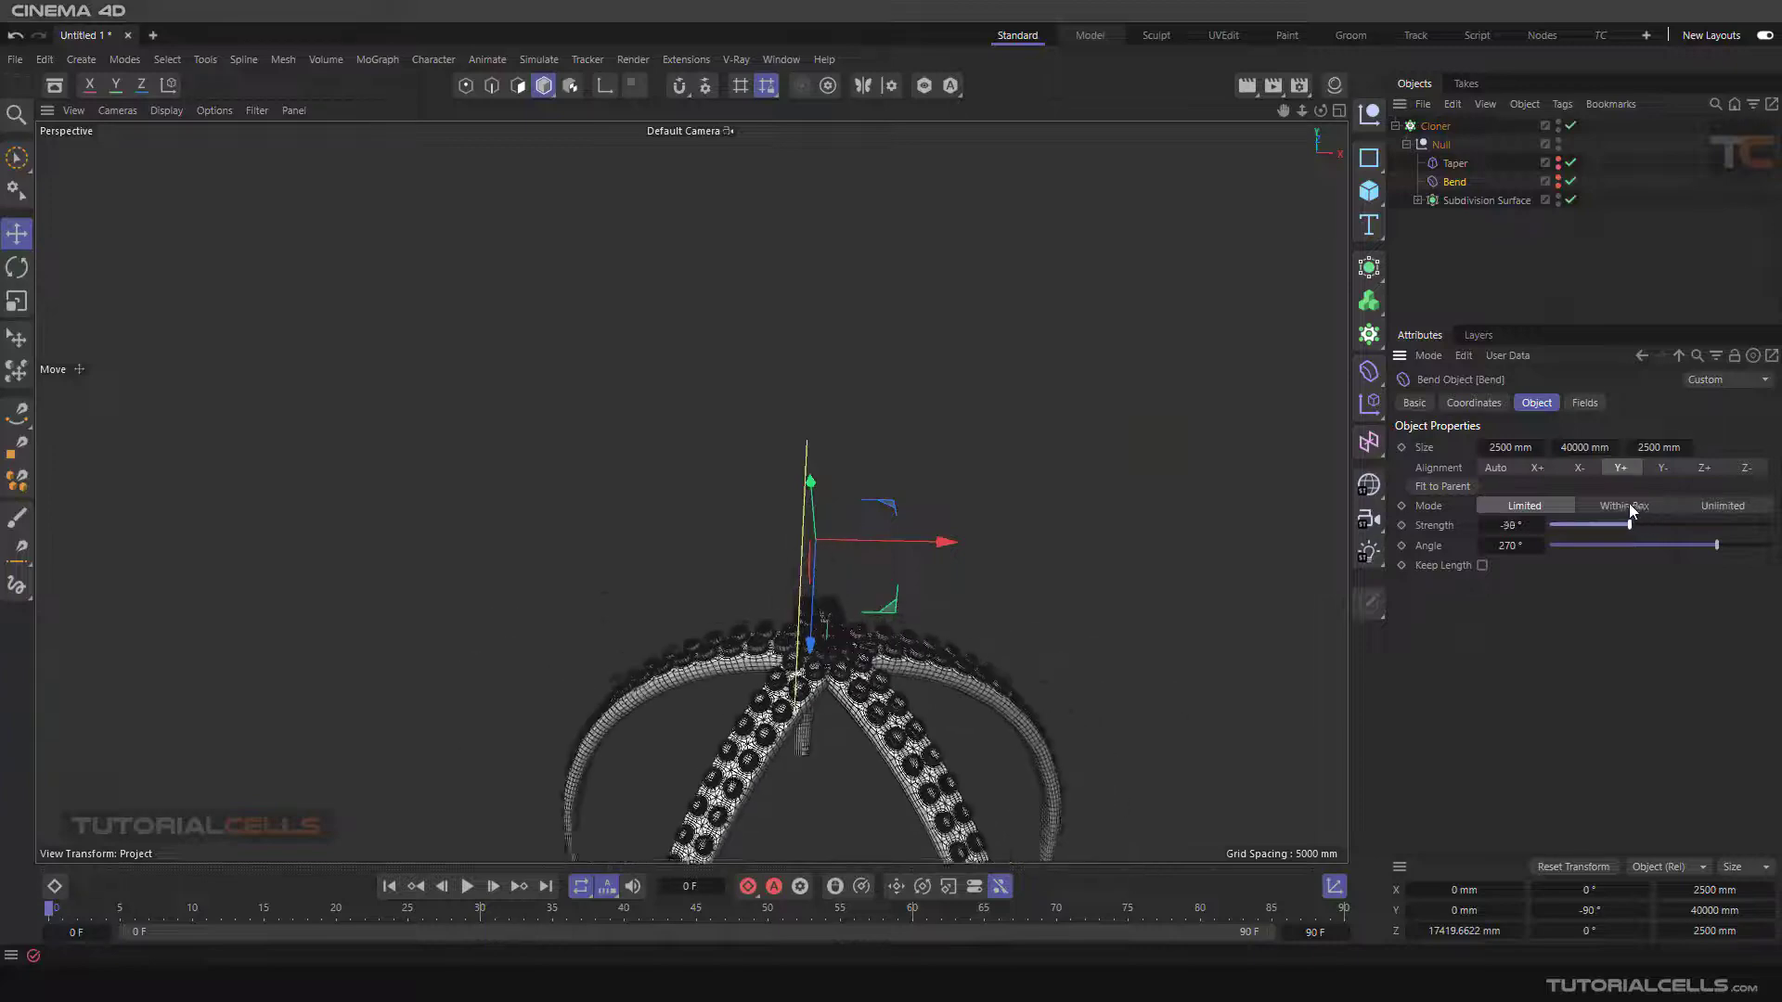
{"action": "left_click_drag", "start_coordinate": [1630, 526], "coordinate": [1654, 525]}
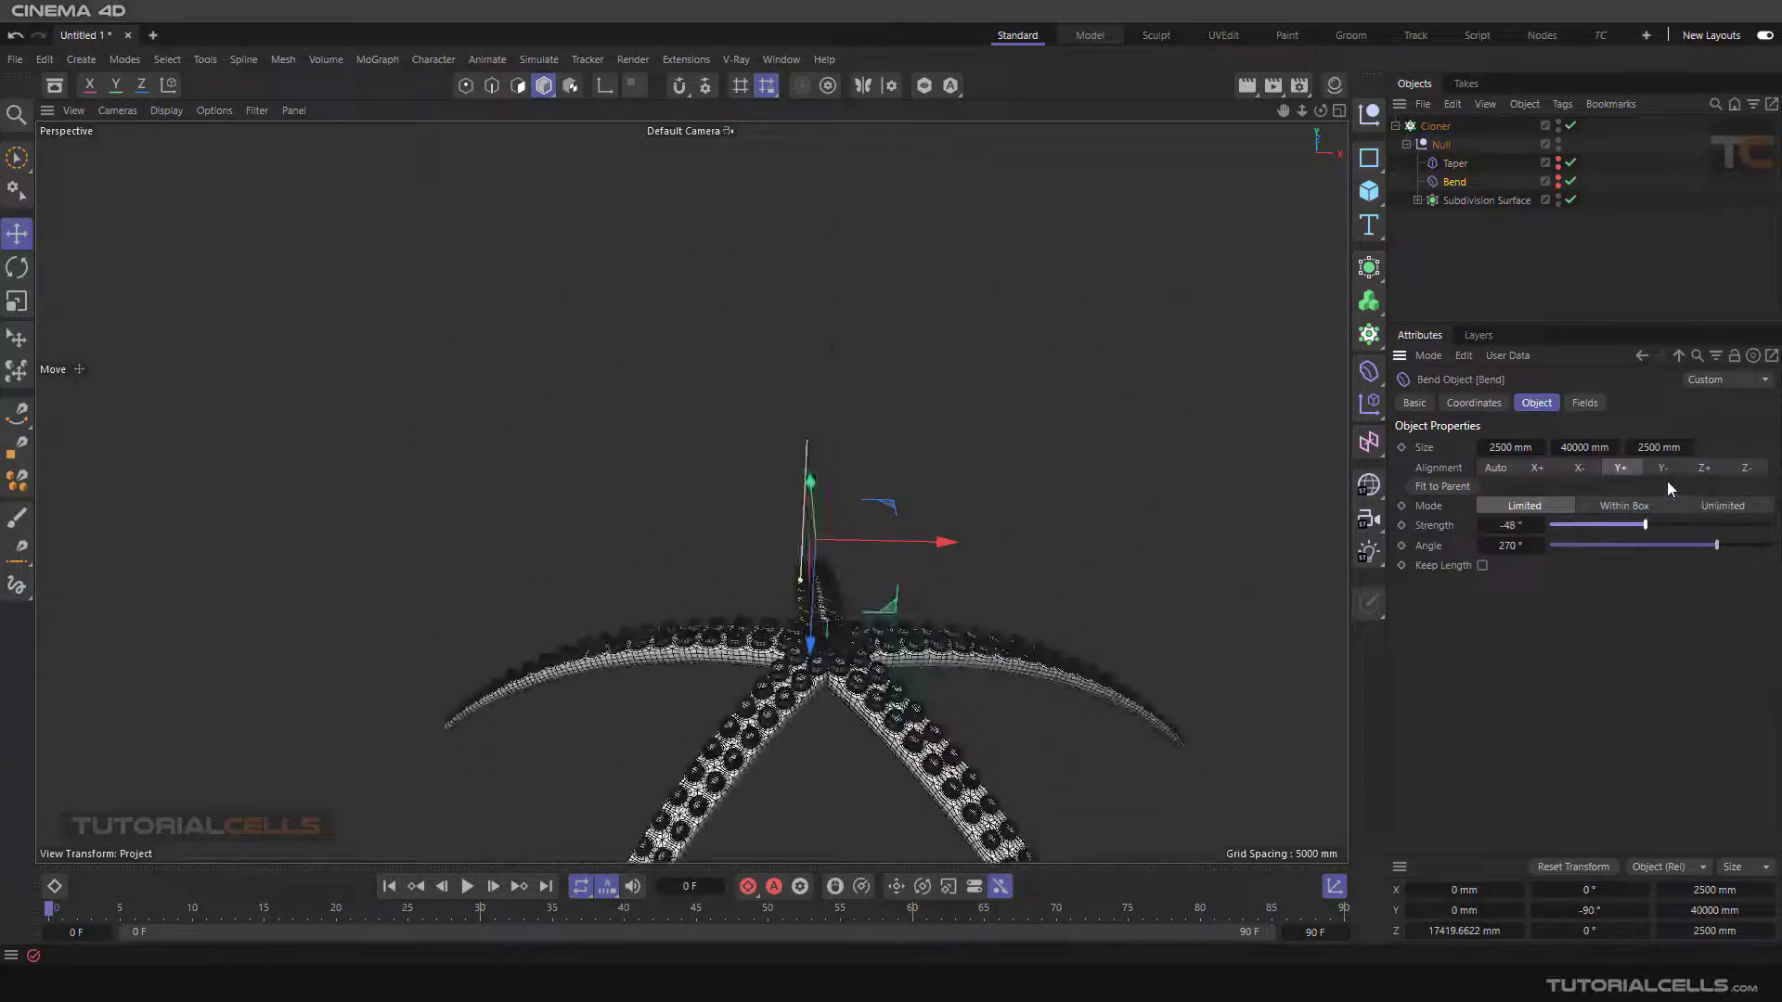
{"action": "left_click_drag", "start_coordinate": [1614, 525], "coordinate": [1692, 525]}
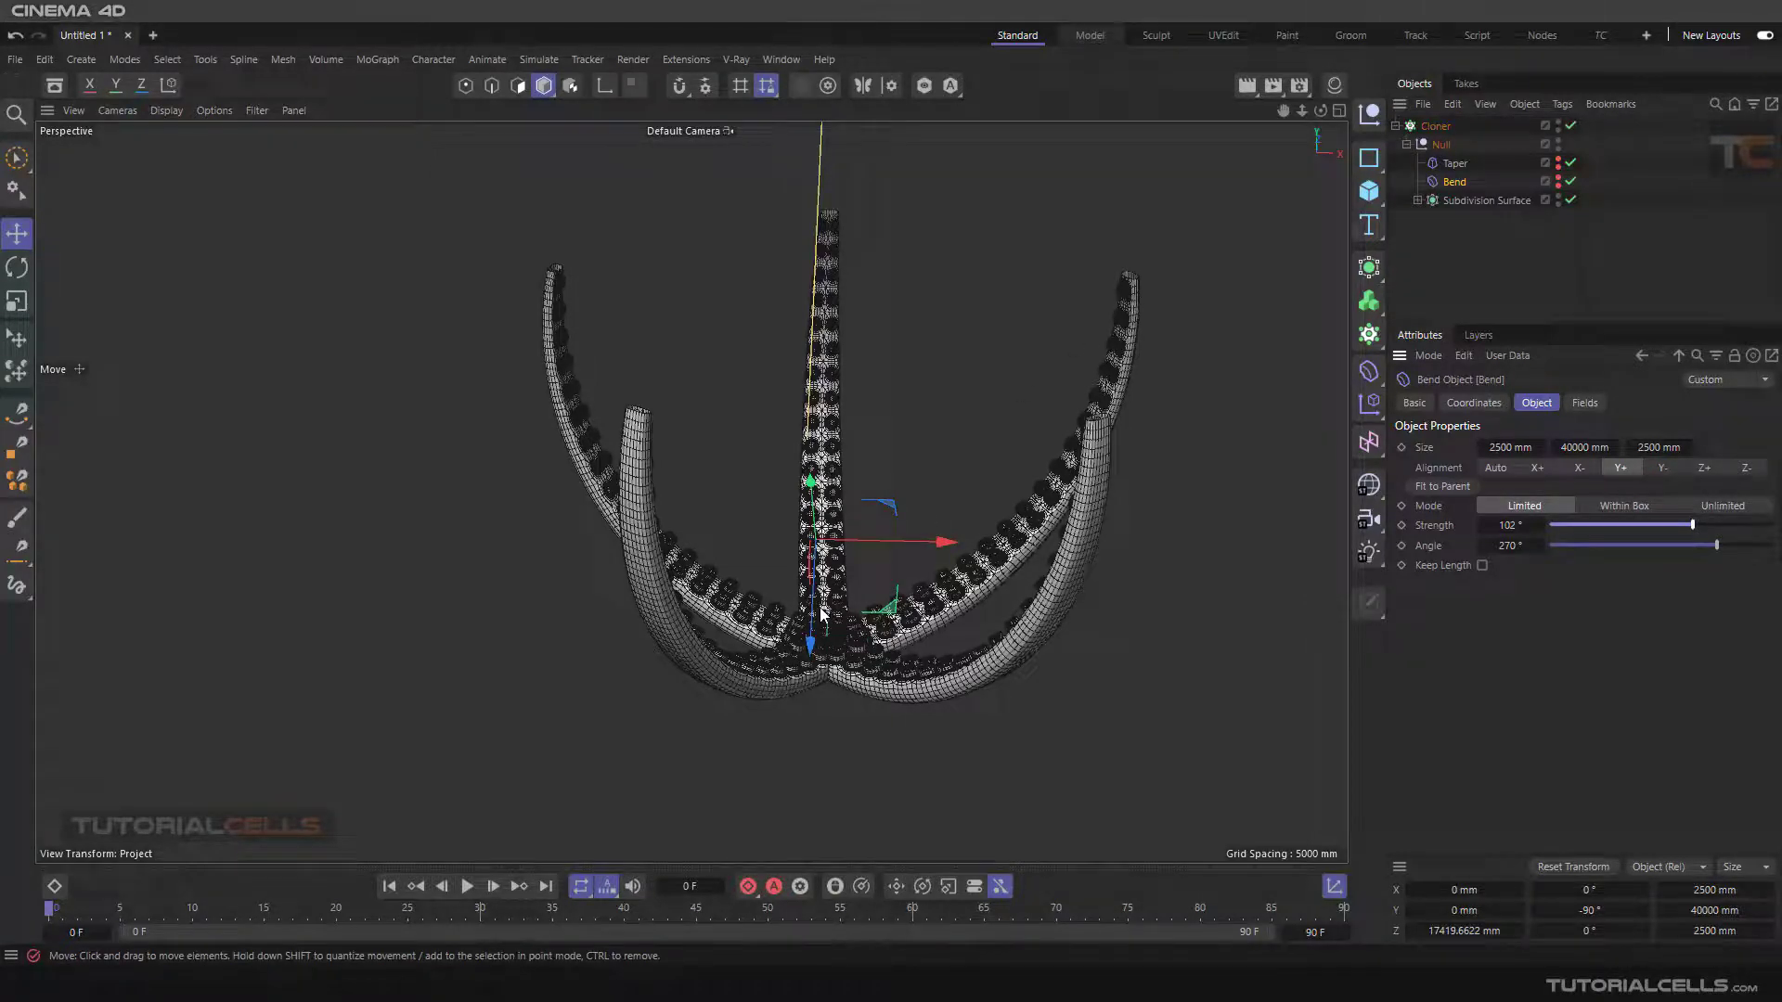
Show the tentacle ring with Gouraud smooth shading in the viewport.
{"action": "left_click", "coordinate": [166, 110]}
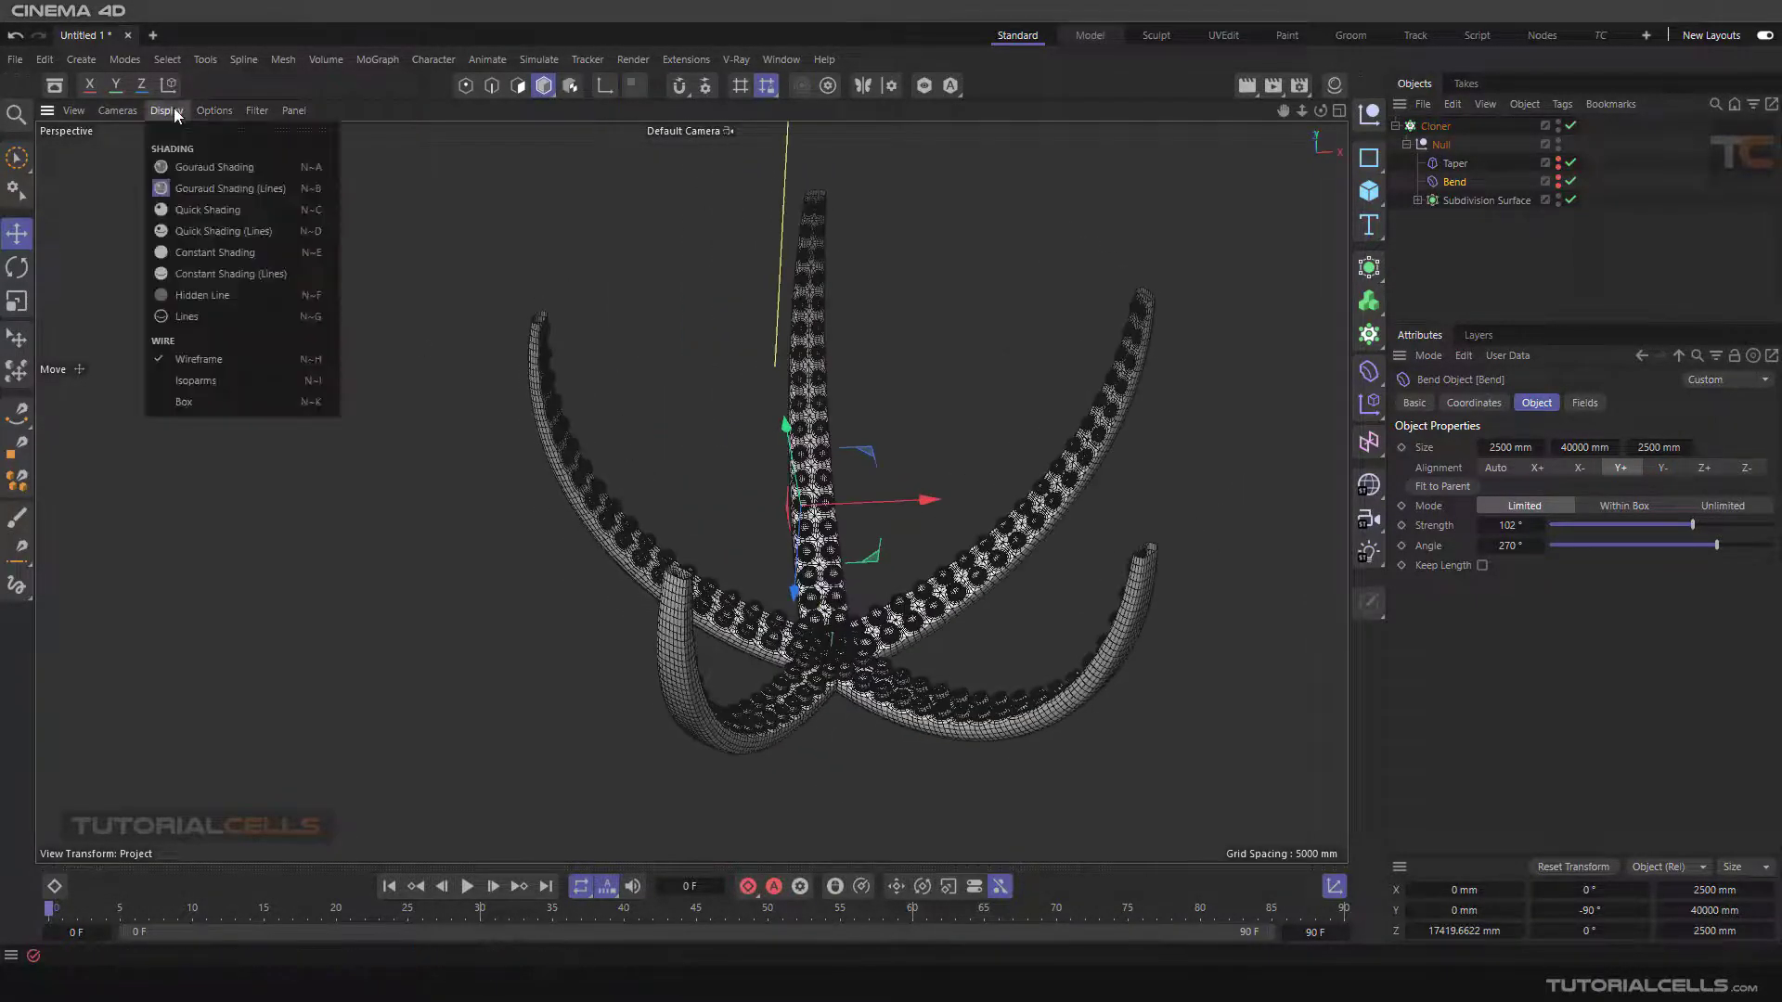
{"action": "left_click", "coordinate": [211, 167]}
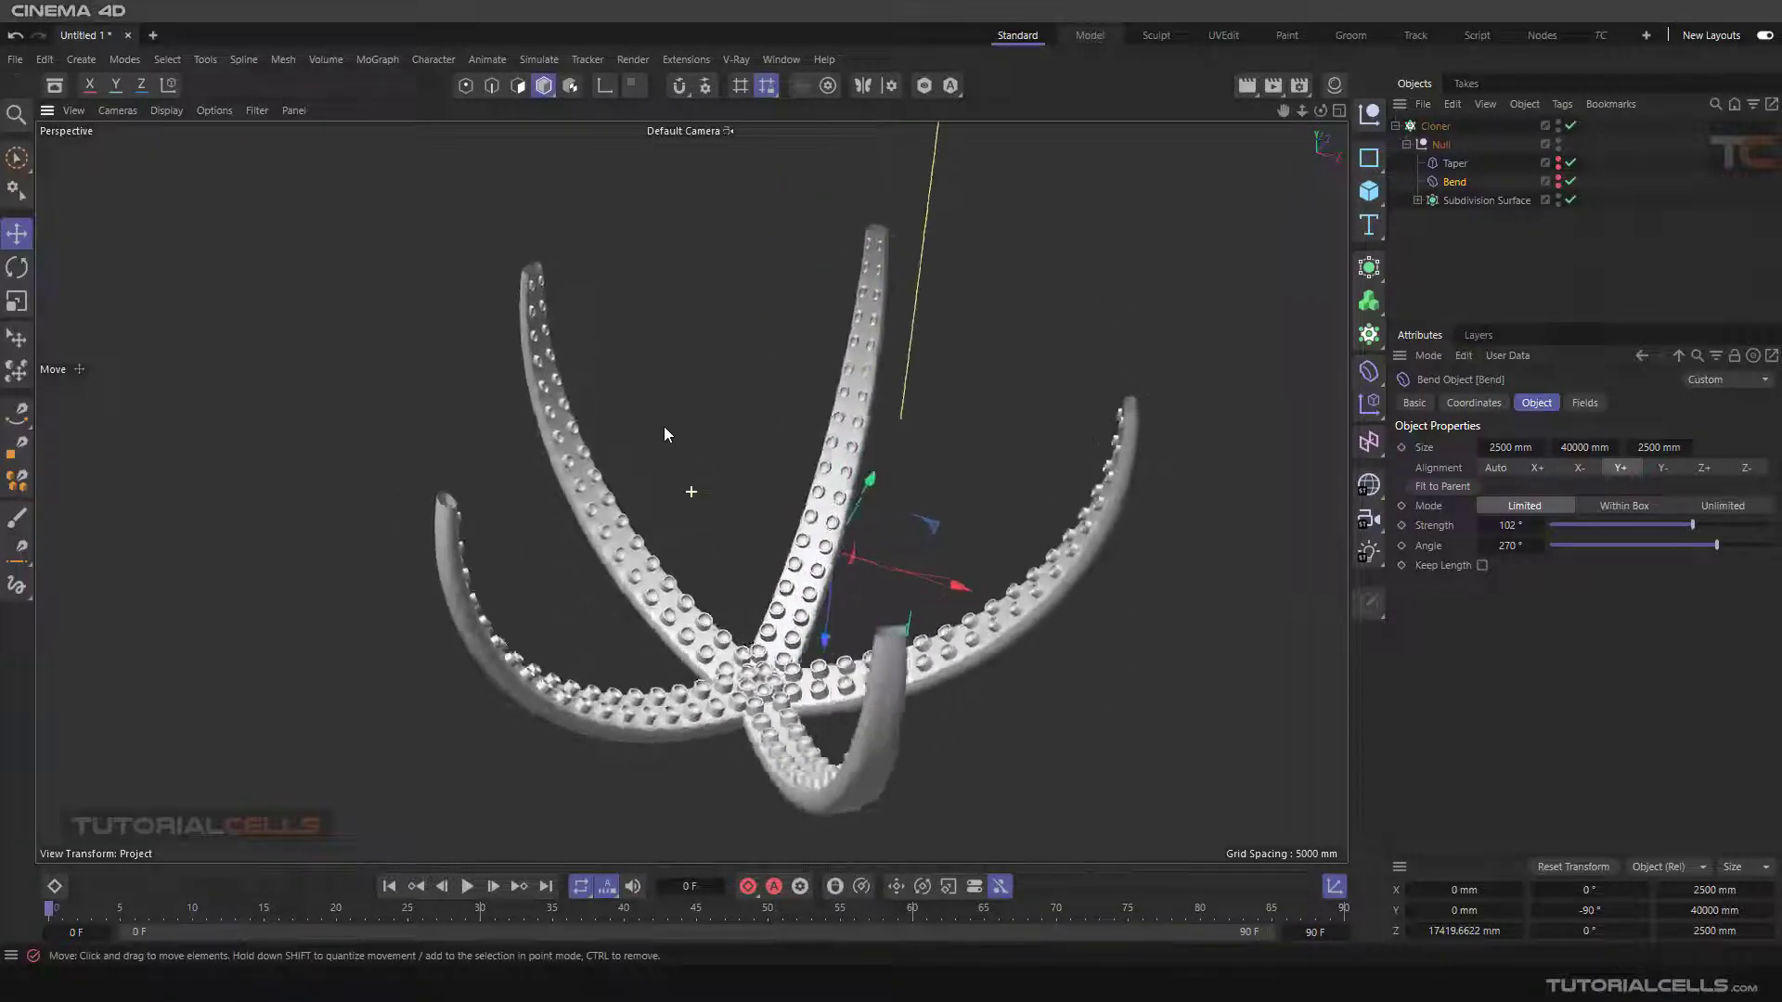